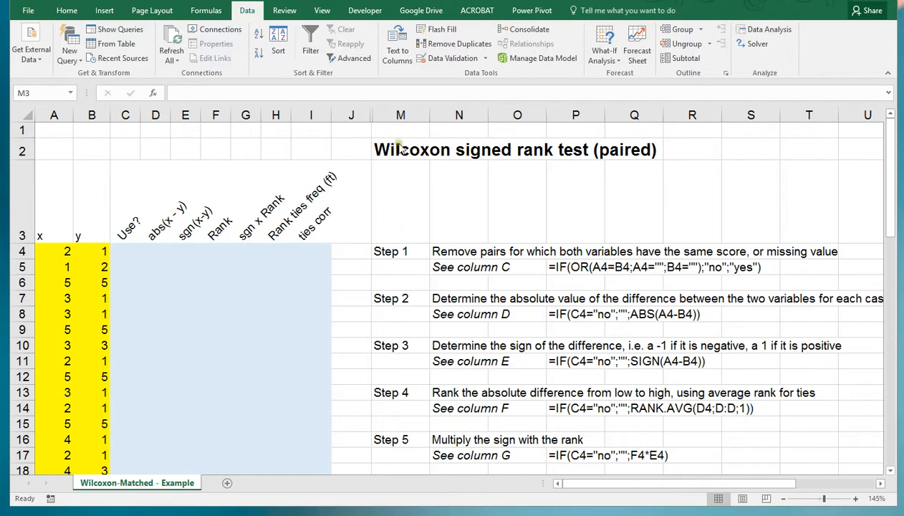
Step: Scroll through the worksheet to review the data and the Step layout before starting
click(401, 150)
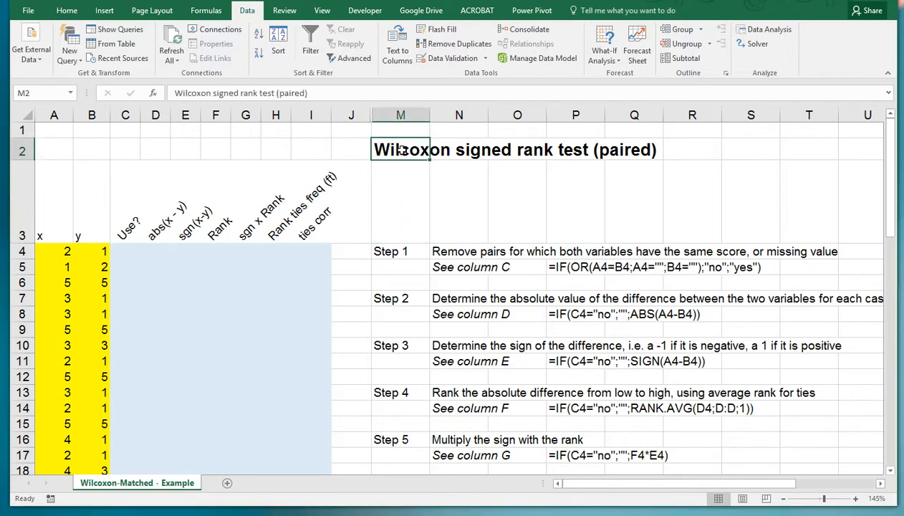
mouse_move(403, 163)
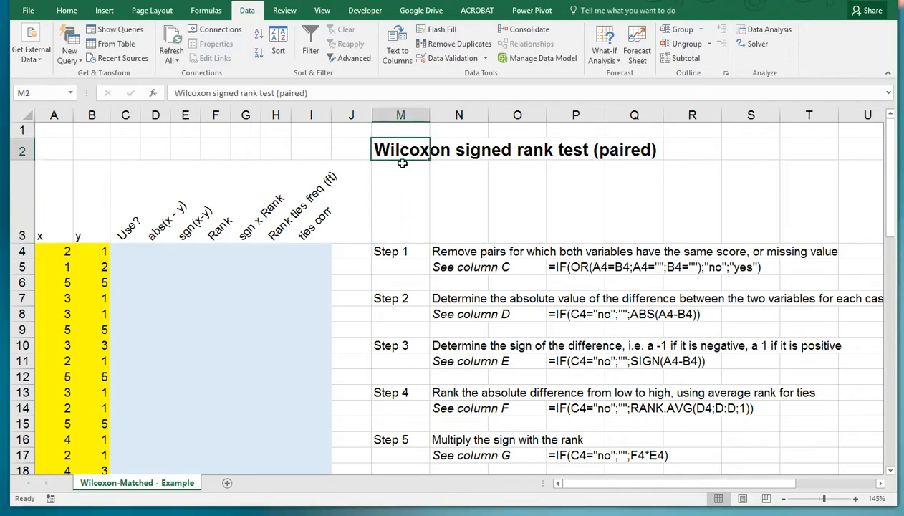
mouse_move(413, 204)
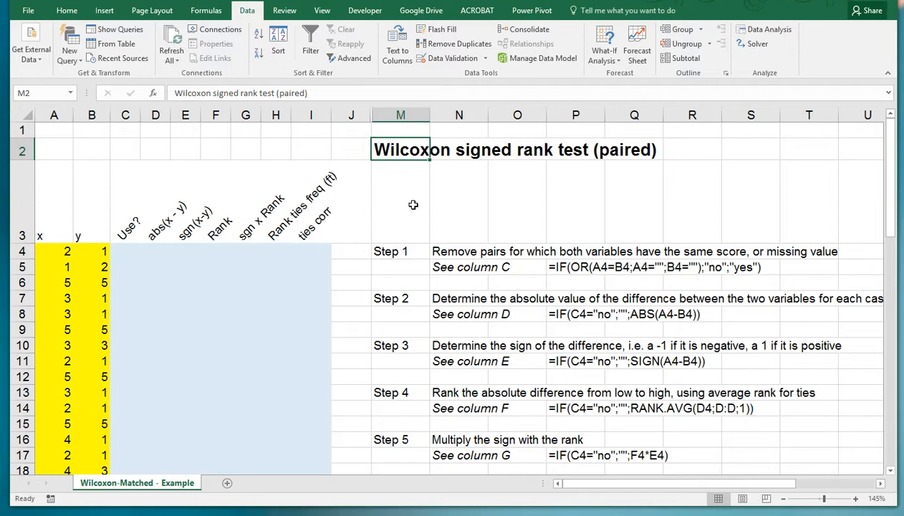
scroll(down, 3)
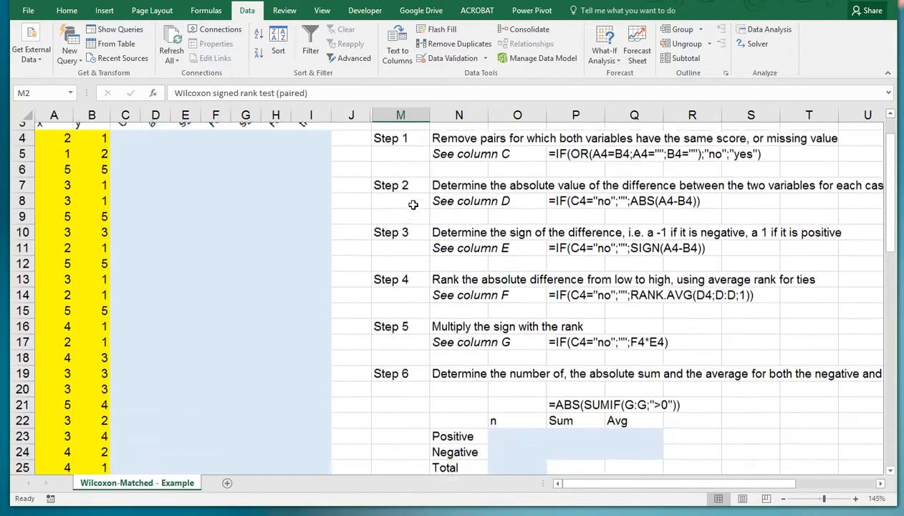
scroll(down, 3)
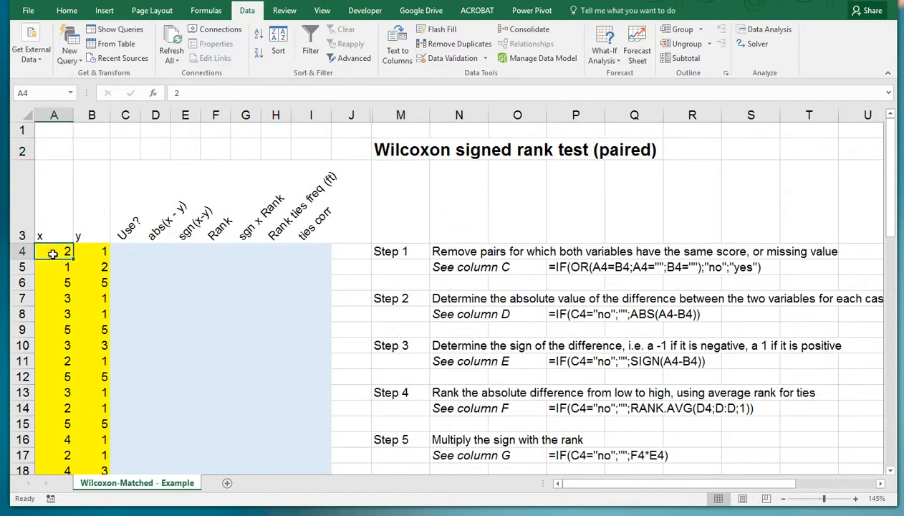
scroll(down, 3)
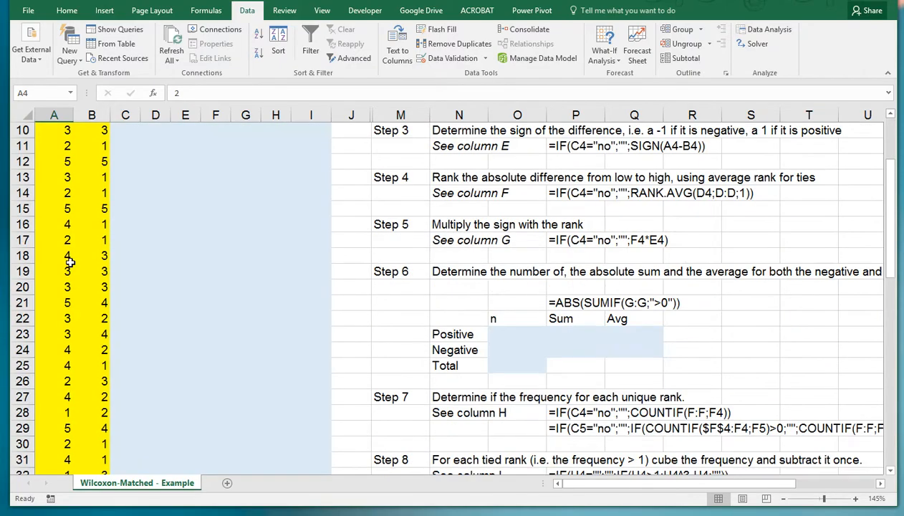
scroll(down, 3)
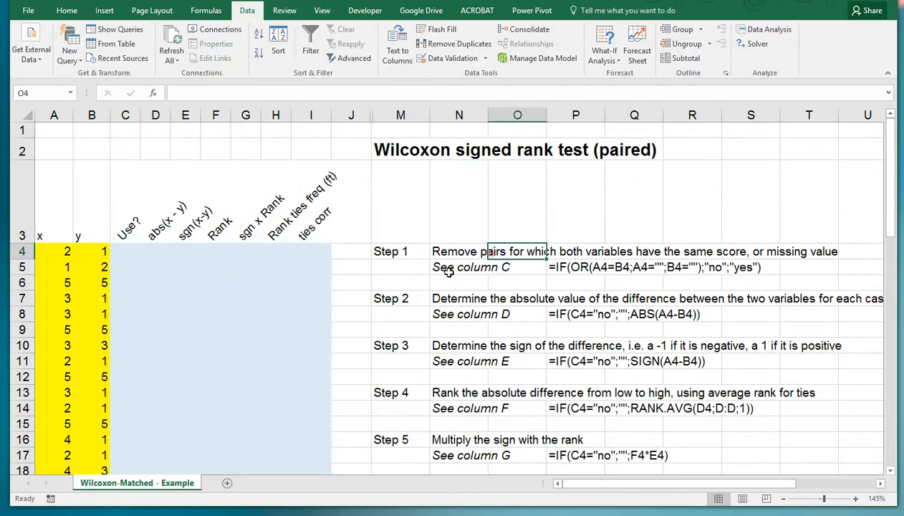
click(459, 250)
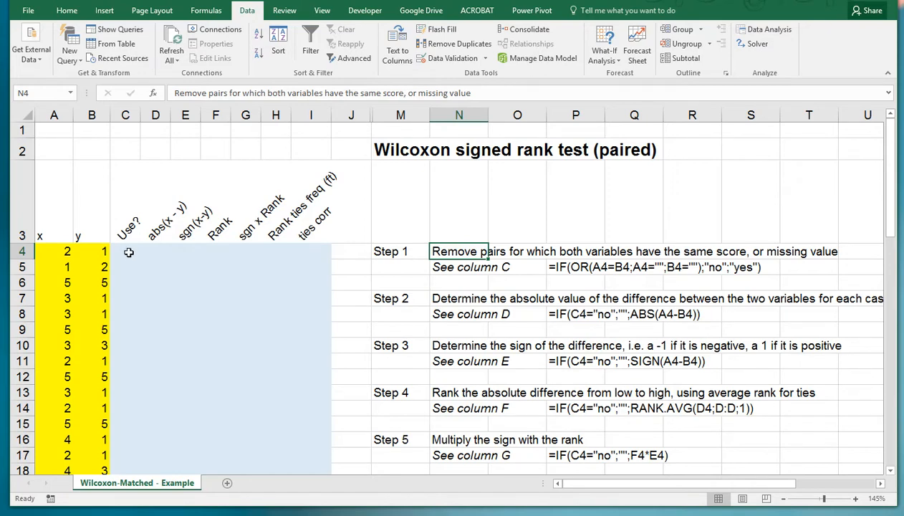
Step: Enter =IF(OR(A4=B4;A4="";B4="");"no";"yes") in C4 so it returns yes
click(126, 251)
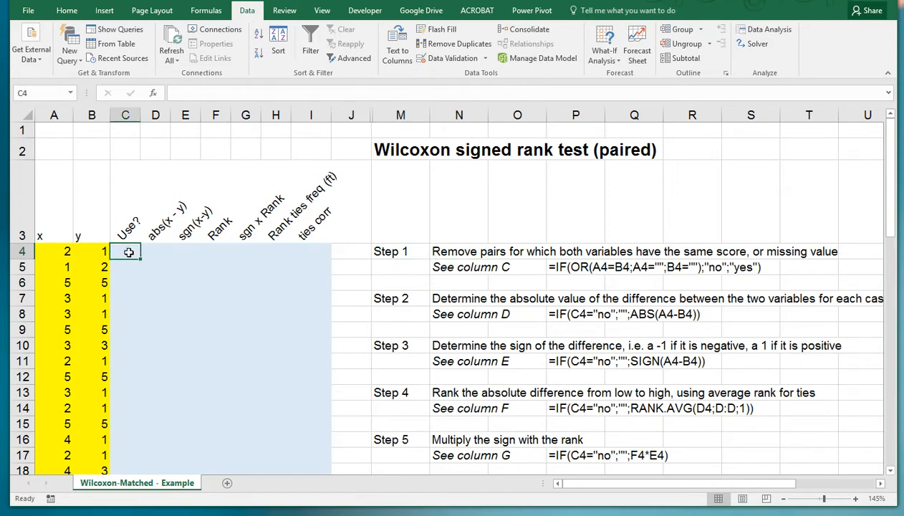
text(=if)
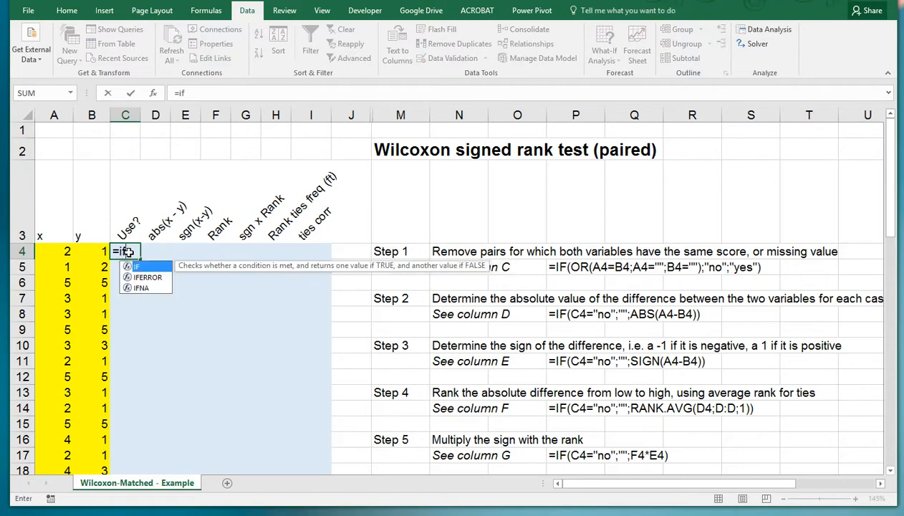
text(()
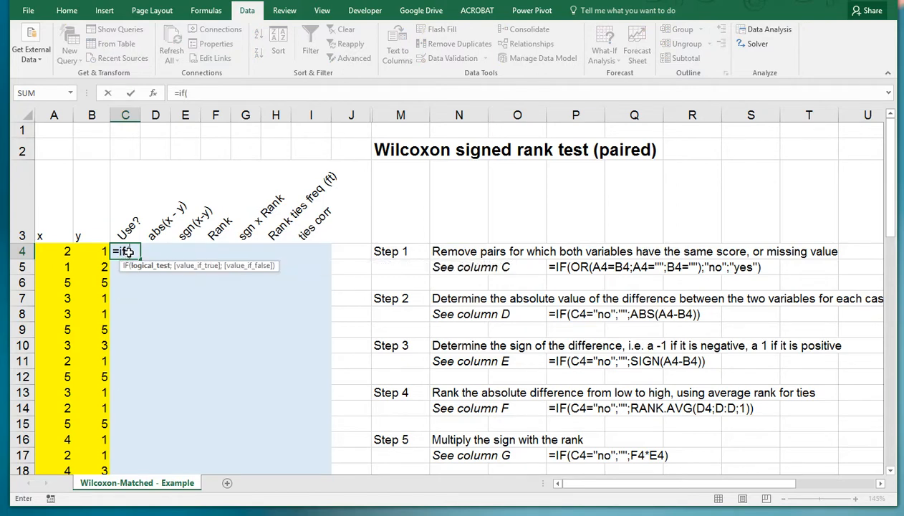
text(OR)
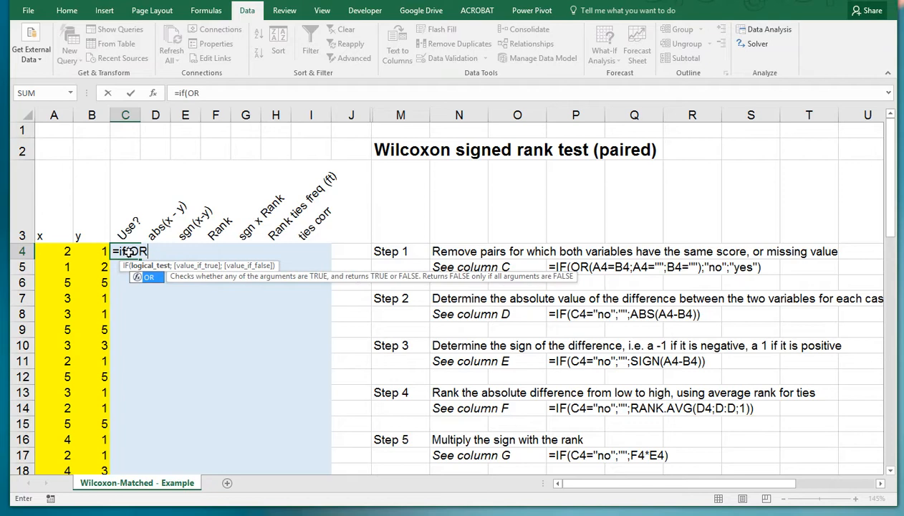
text((A4=B4;)
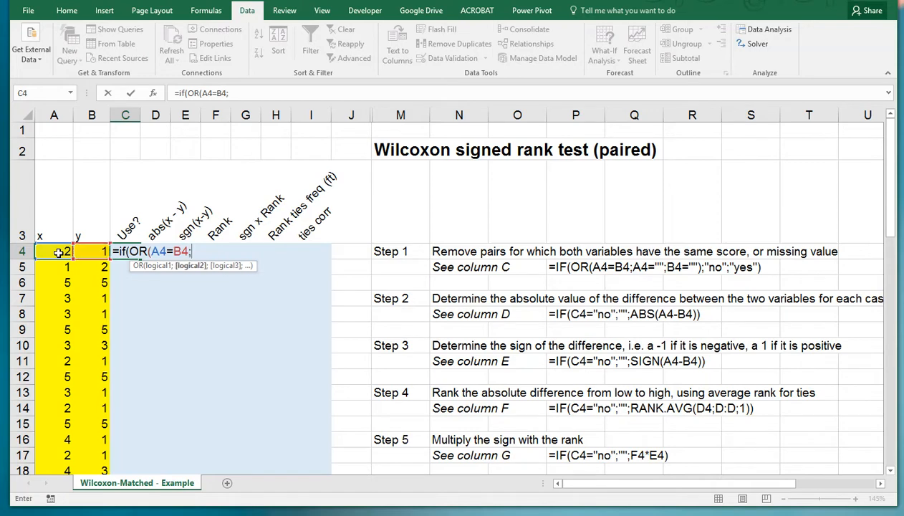
click(54, 250)
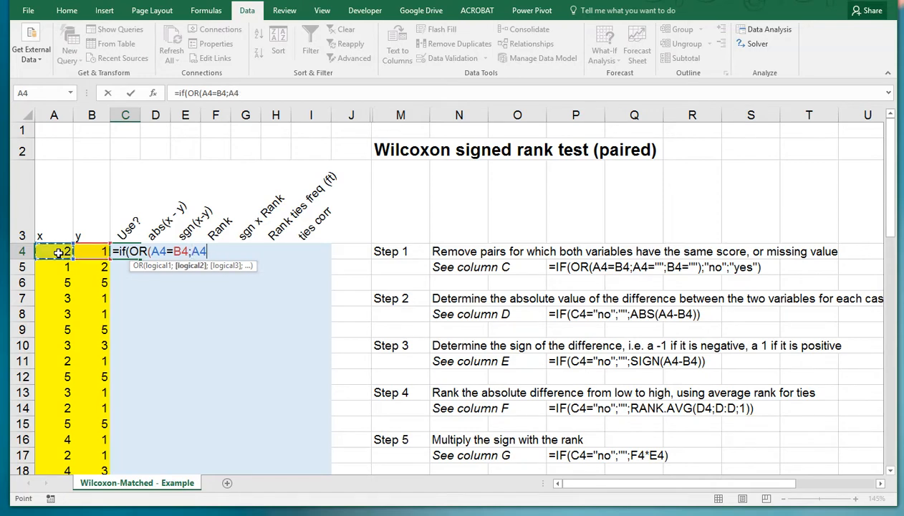
text(="")
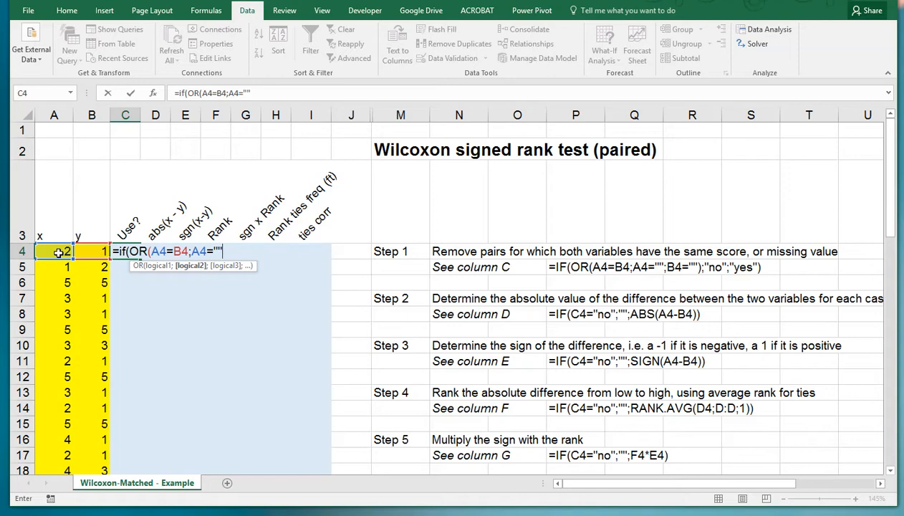
text(;B4=)
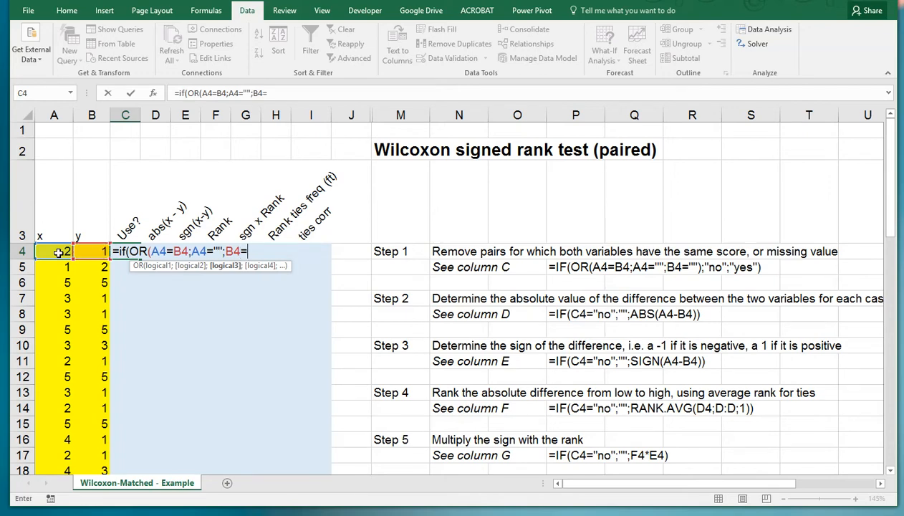
text(")
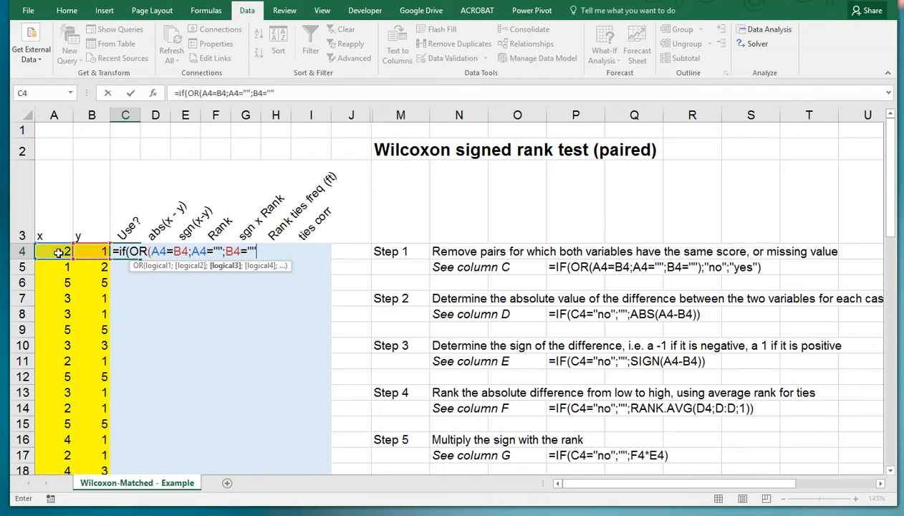
text(;)
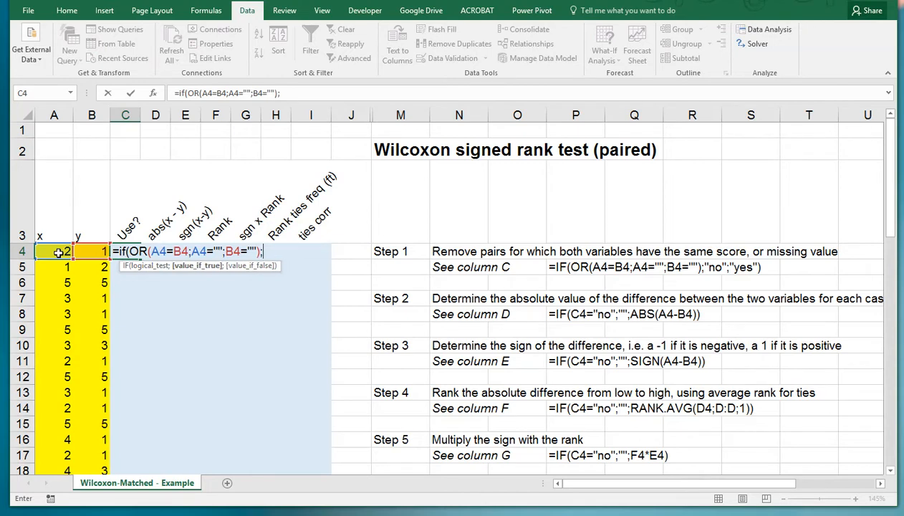
text(")
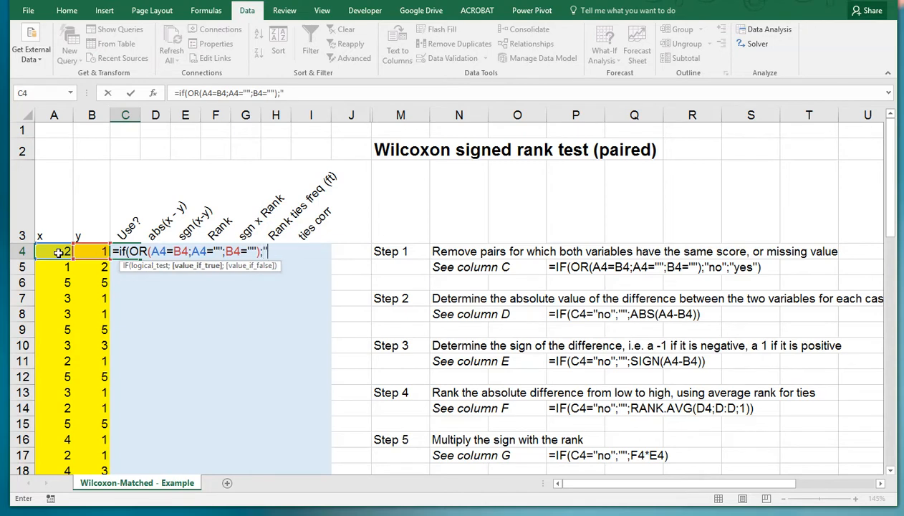
text("no";"yes"))
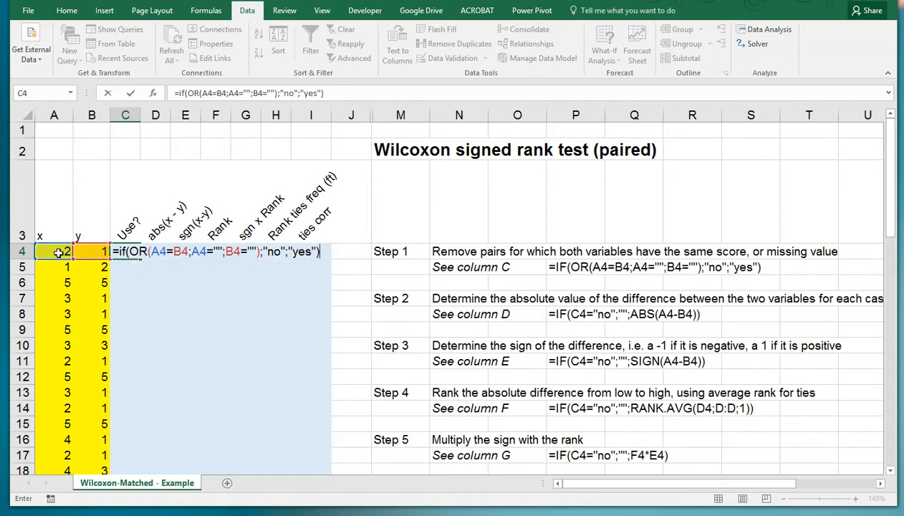
key(Enter)
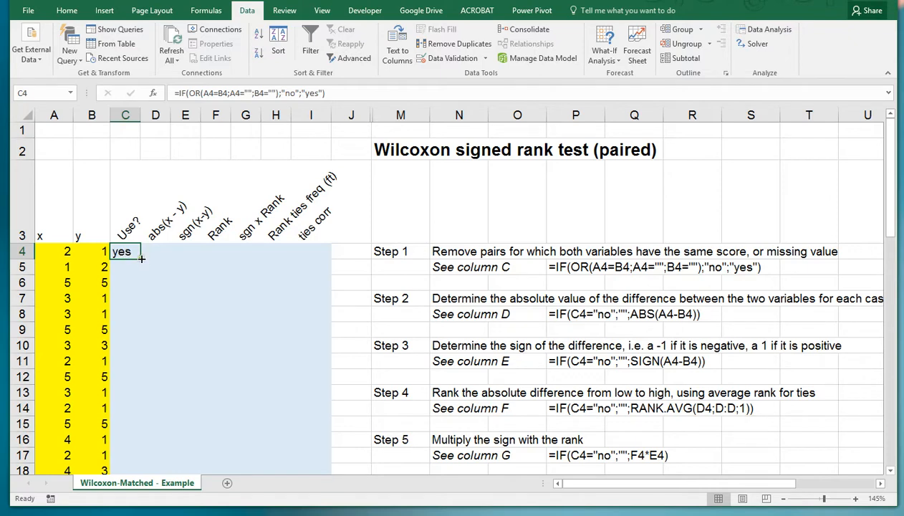
Step: Fill the Use? formula from C4 down to the last data row, marking each pair yes or no
drag(140, 259, 141, 470)
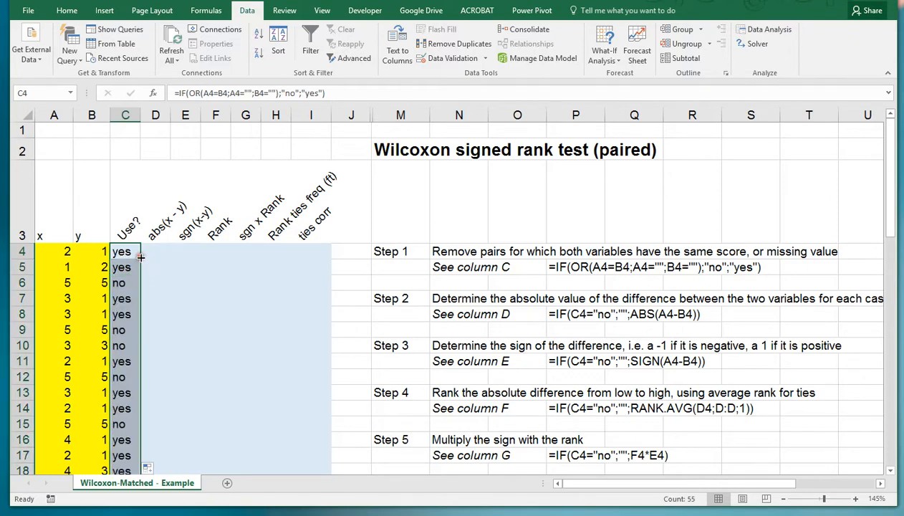
scroll(down, 3)
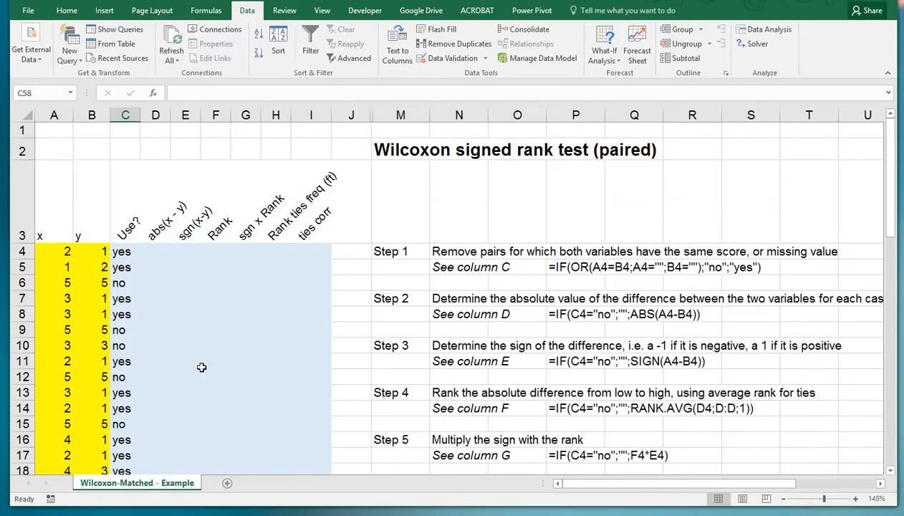
mouse_move(462, 298)
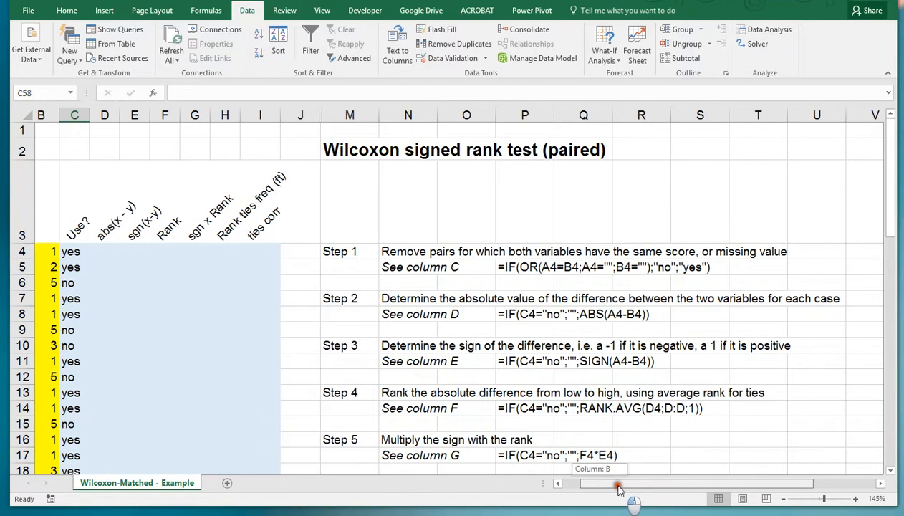
scroll(left, 3)
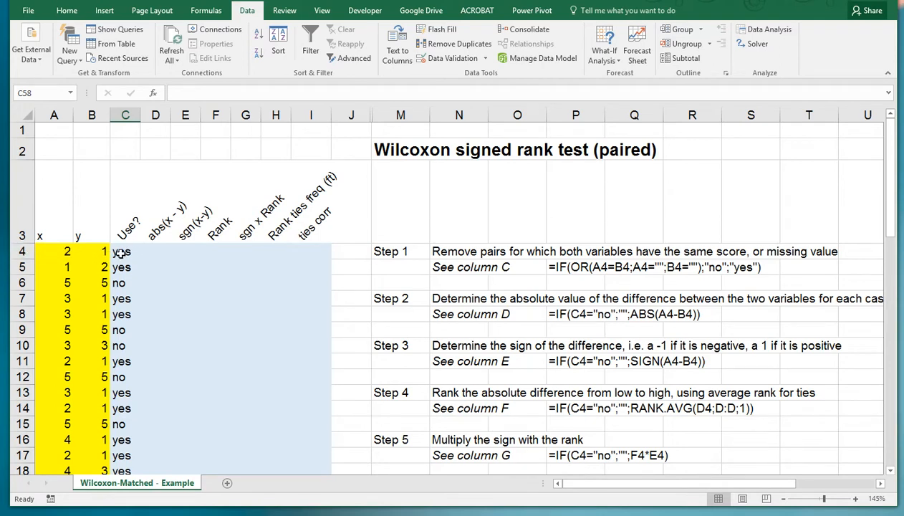
Step: Enter =IF(C4="no";"";ABS(A4-B4)) in D4 for the first pair's absolute difference
click(155, 252)
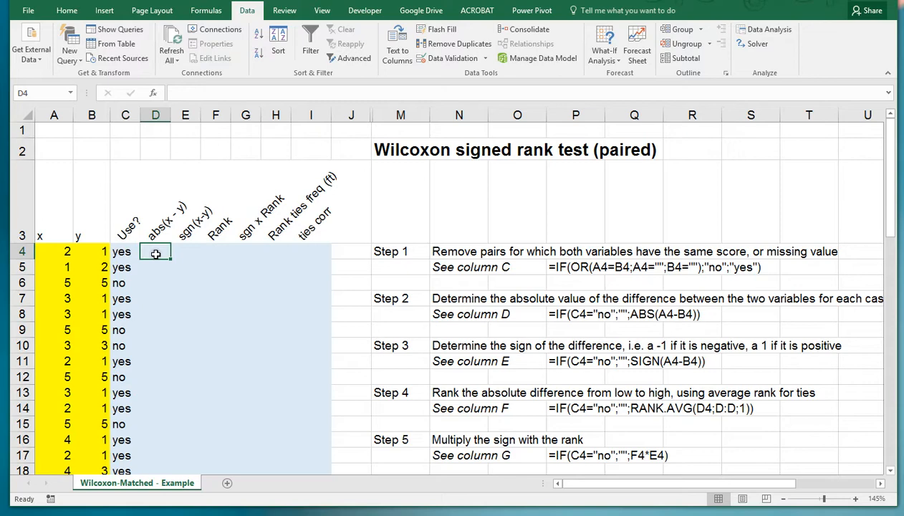
text(=)
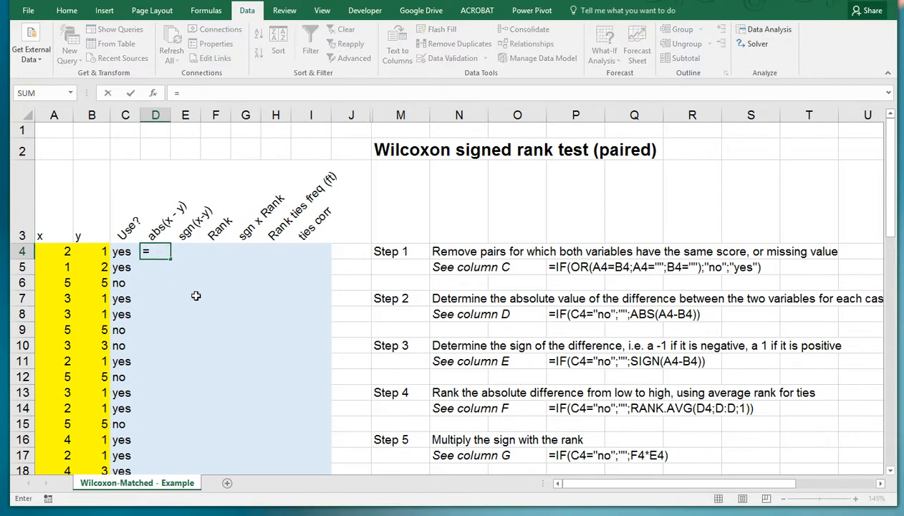
text(=if(C4)
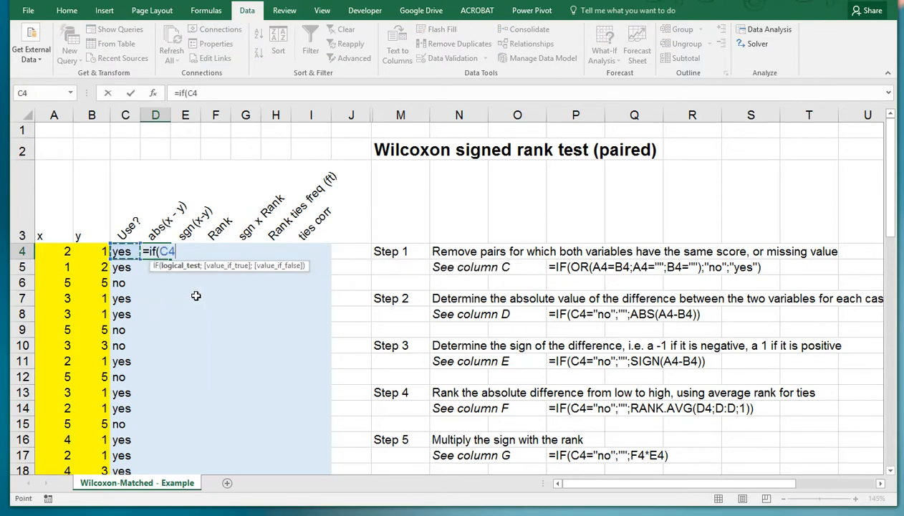
text(=)
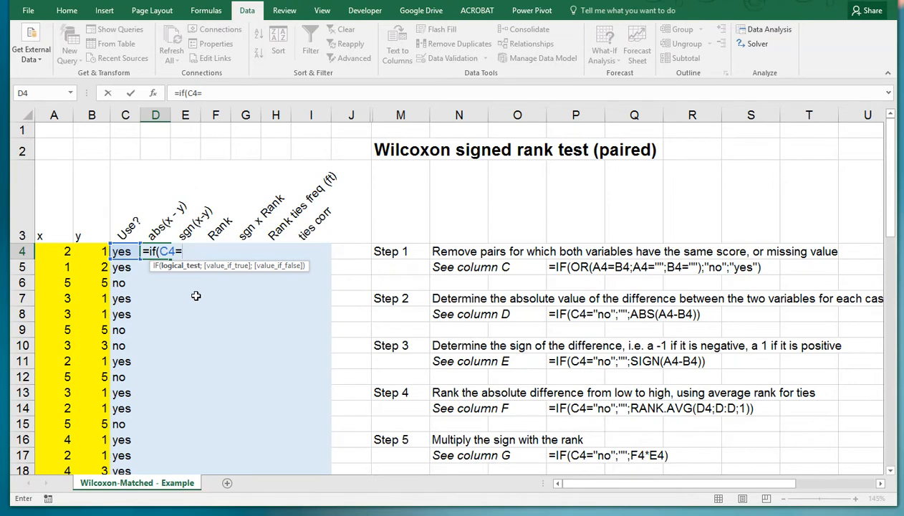
text(="no";"";a)
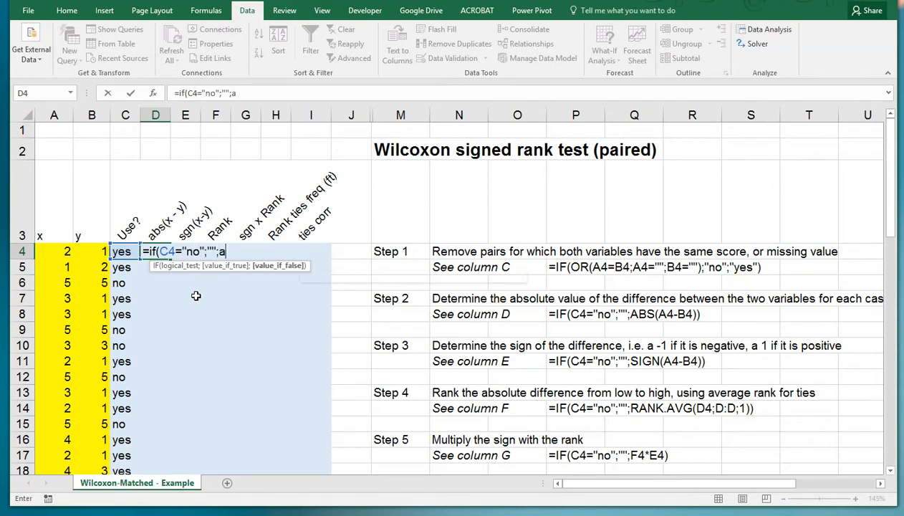
text(bs()
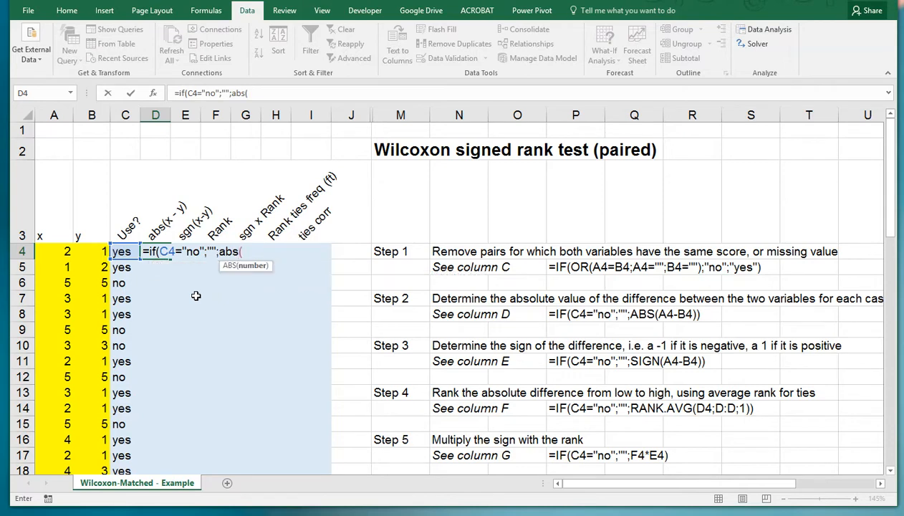
click(54, 250)
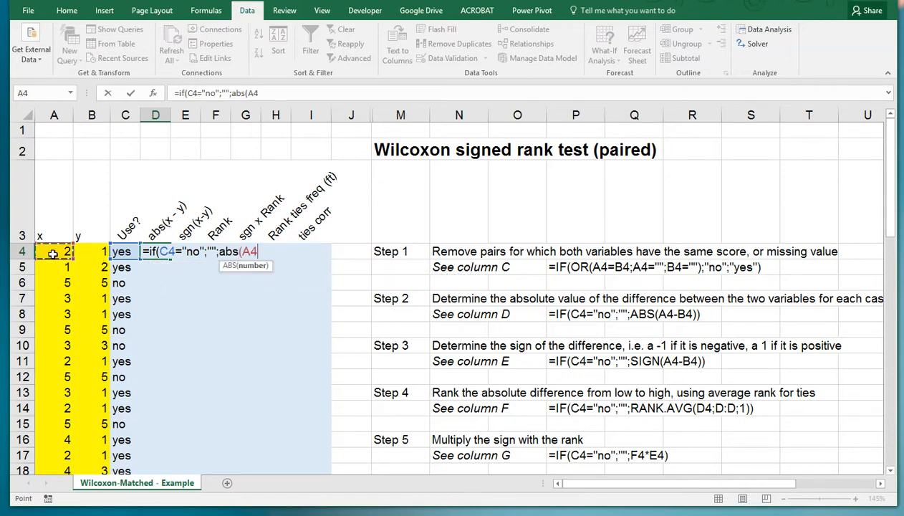
click(92, 251)
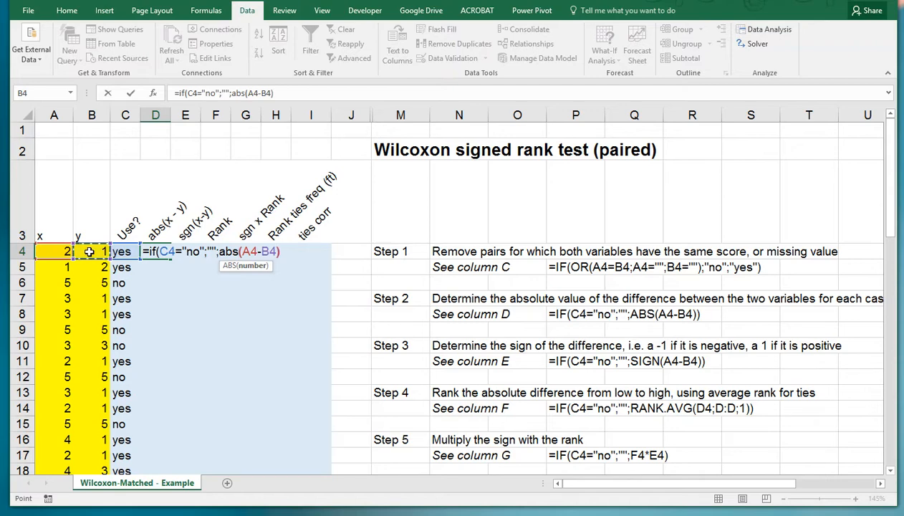
key(Enter)
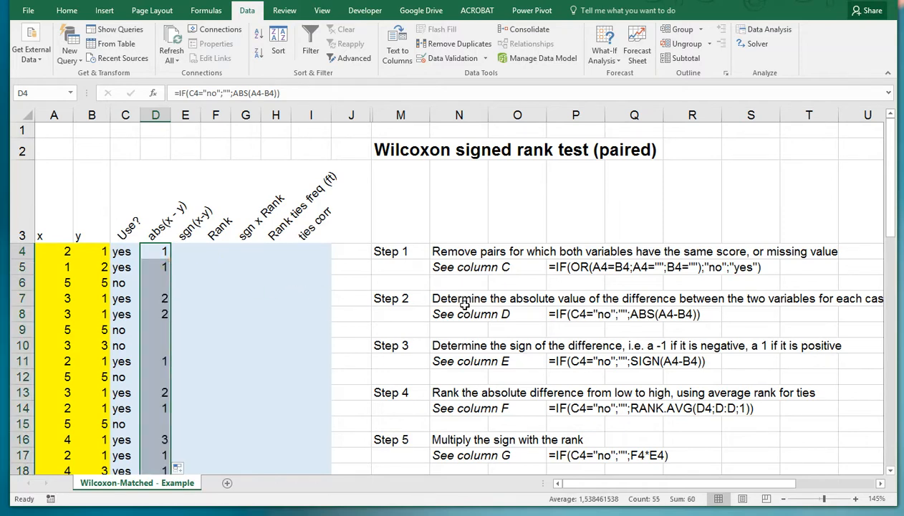
mouse_move(540, 313)
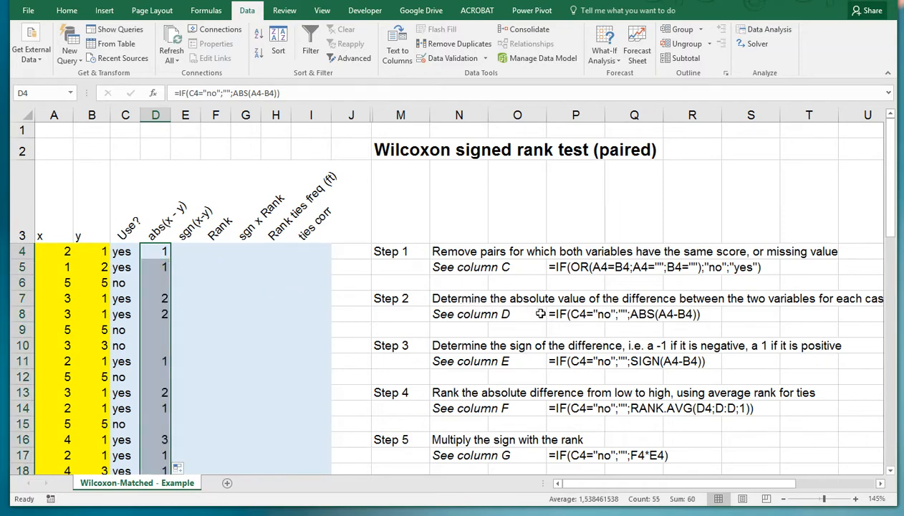
mouse_move(474, 355)
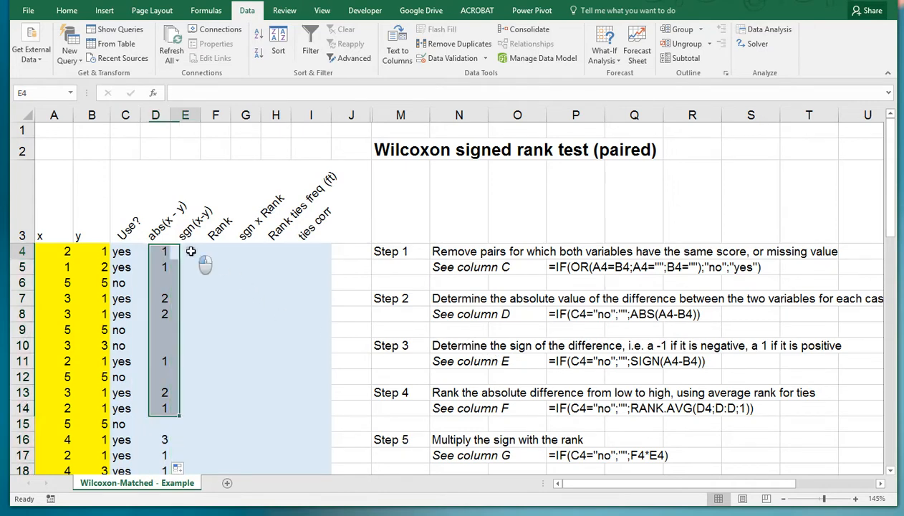
Step: Enter =IF(C4="no";"";SIGN(A4-B4)) in E4 and fill it down to row 18
click(186, 251)
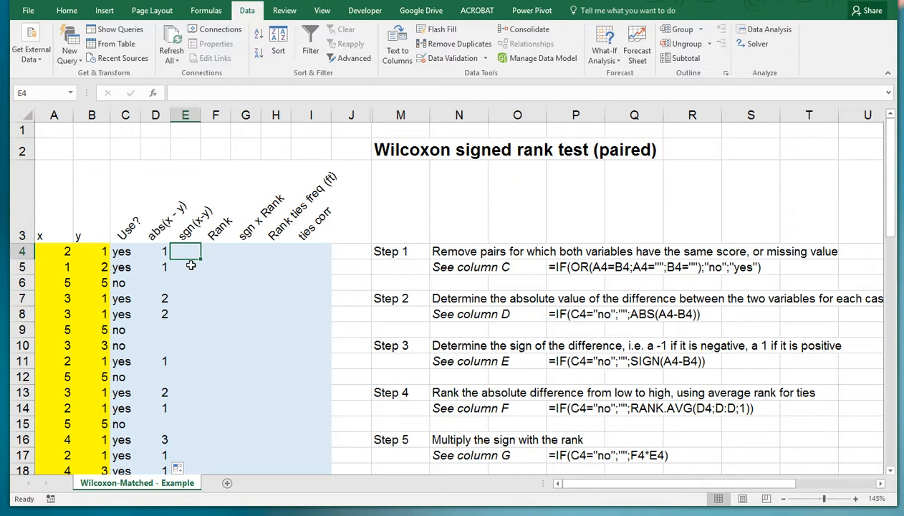
text(=i)
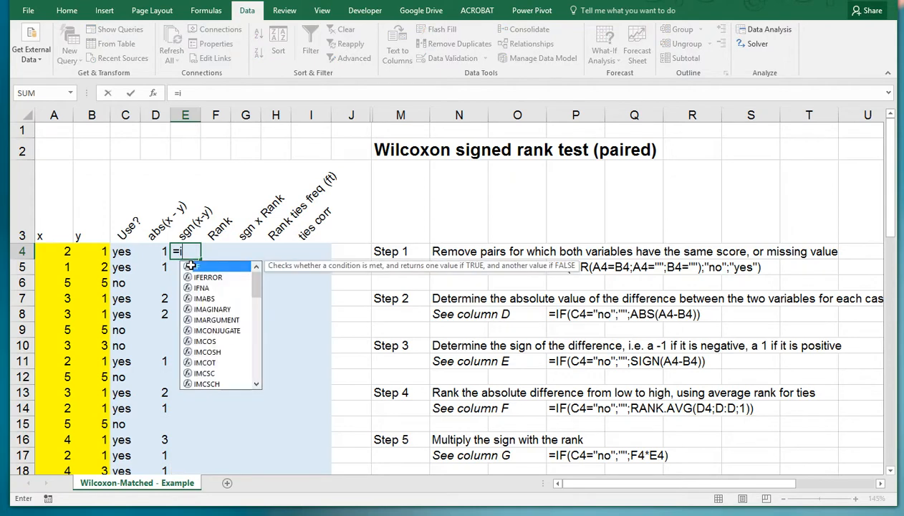
text(f(C4)
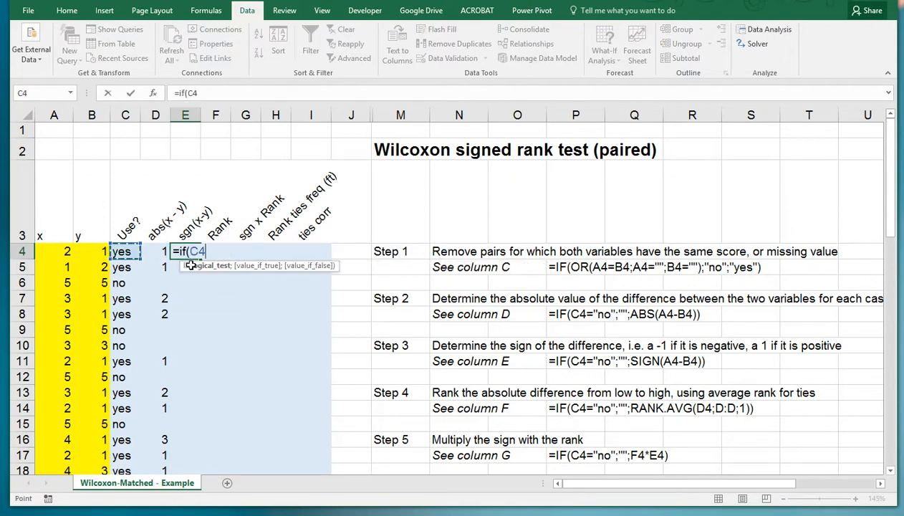
text(=)
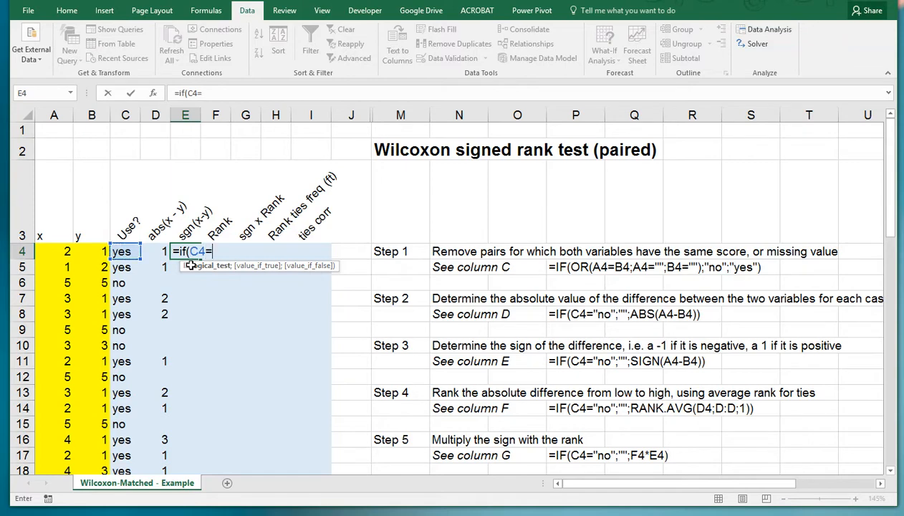
text("no")
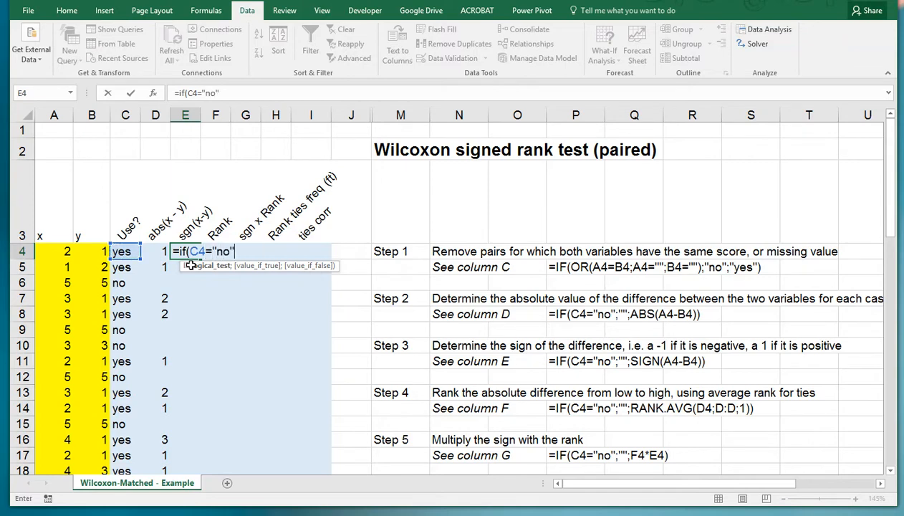
text(;"";)
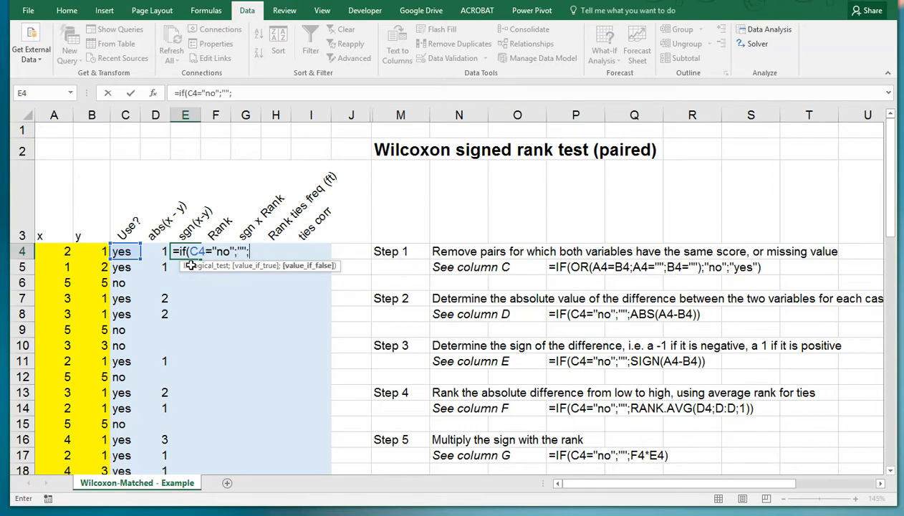
text(s)
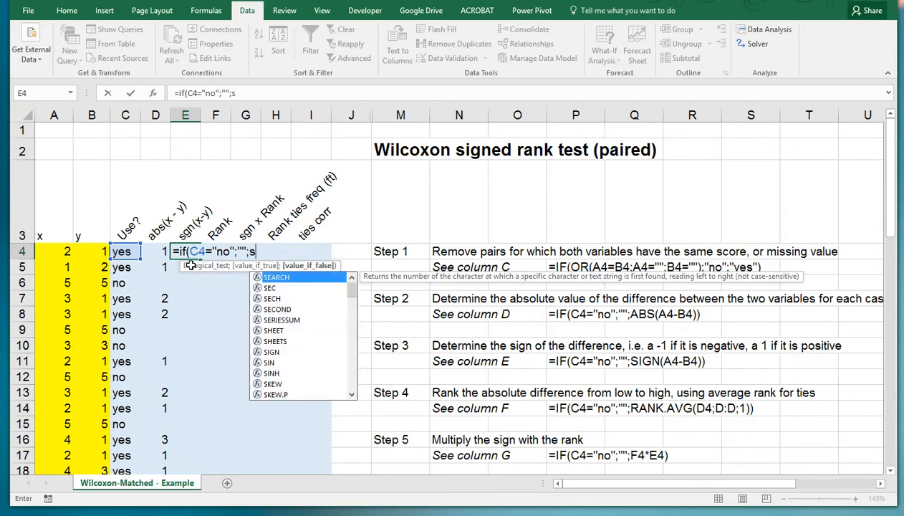
text(gn)
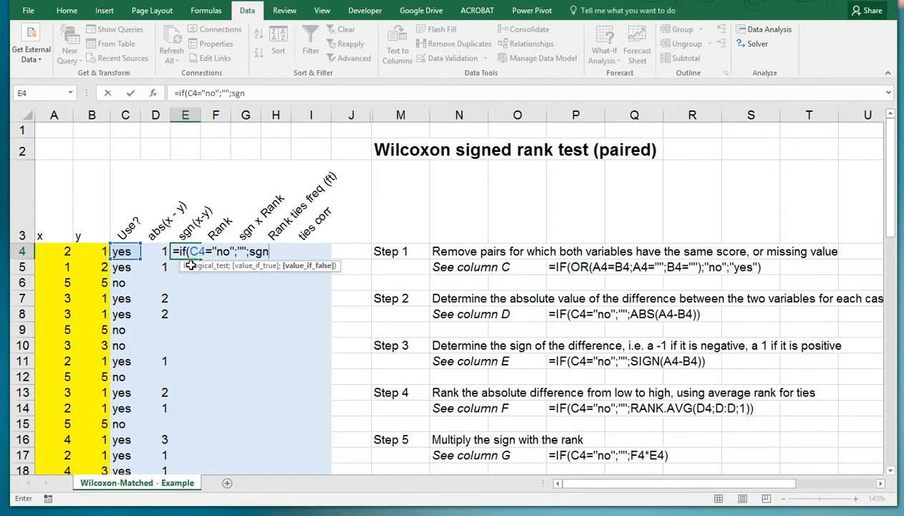
key(BackSpace)
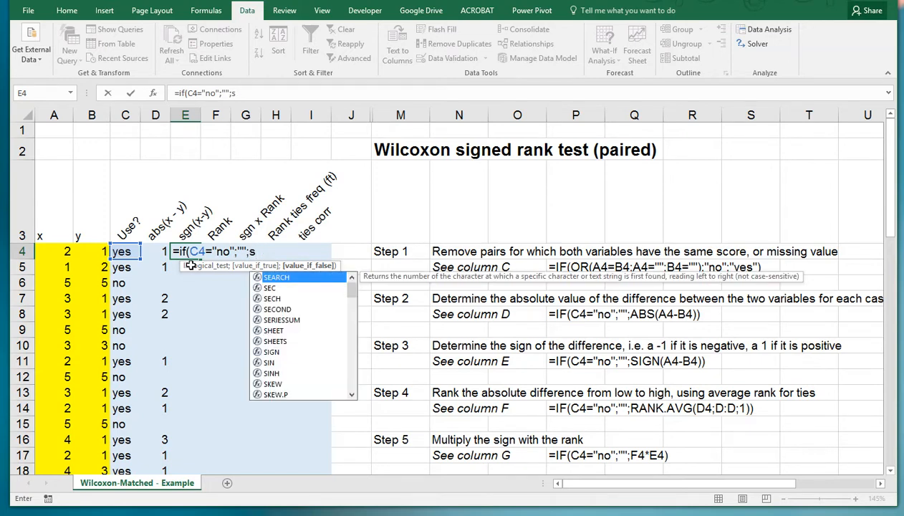
text(ign()
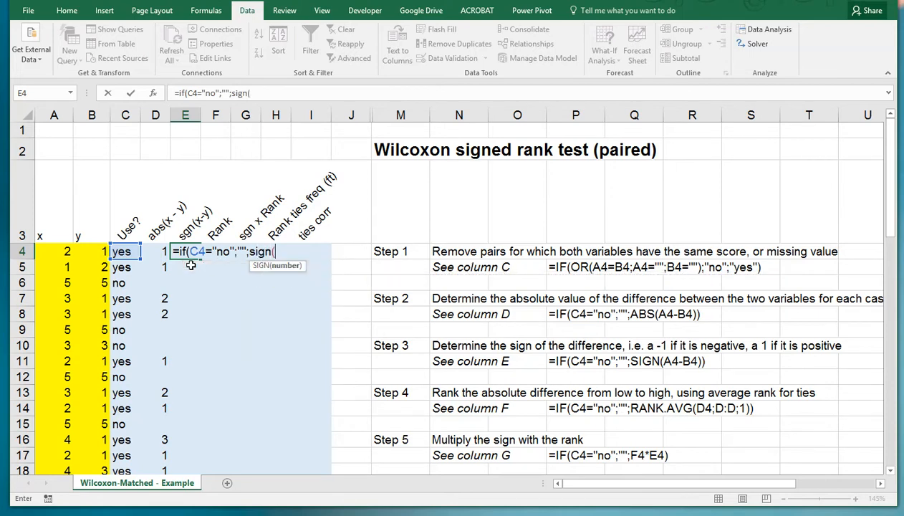
click(55, 253)
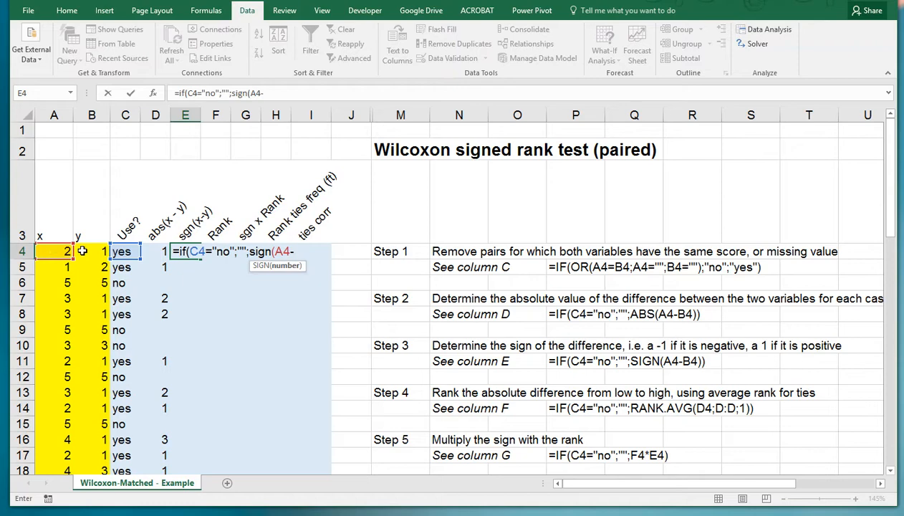
click(92, 250)
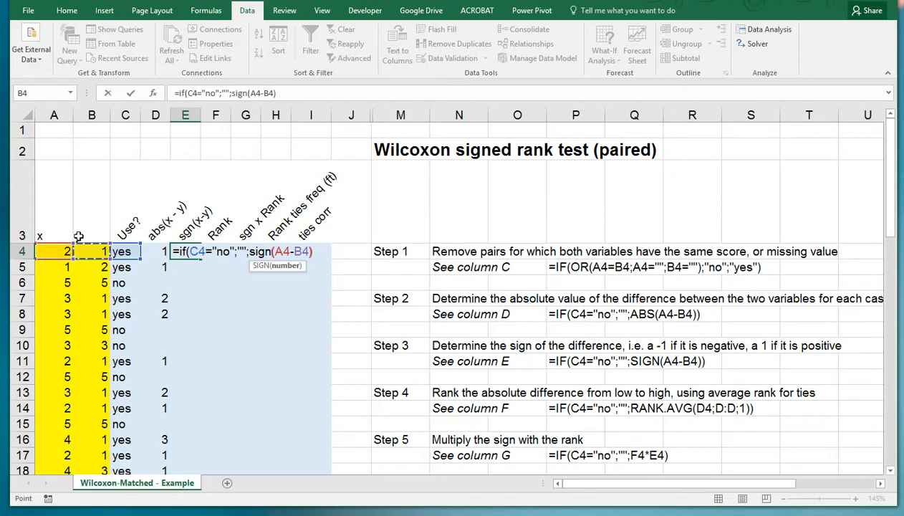
text())
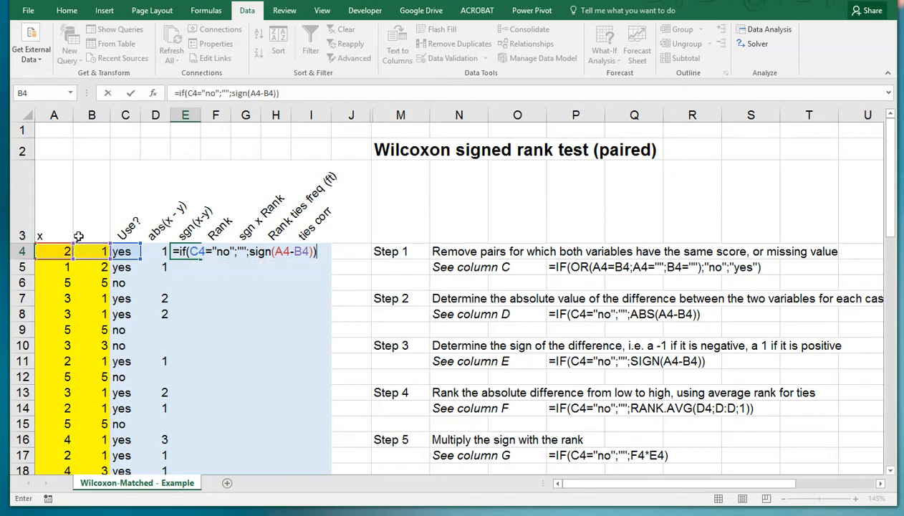
key(Enter)
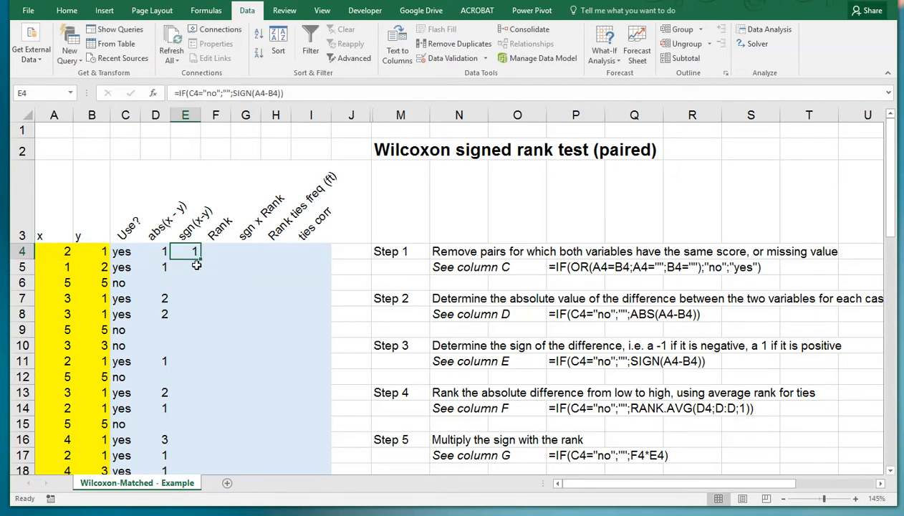
drag(195, 250, 195, 470)
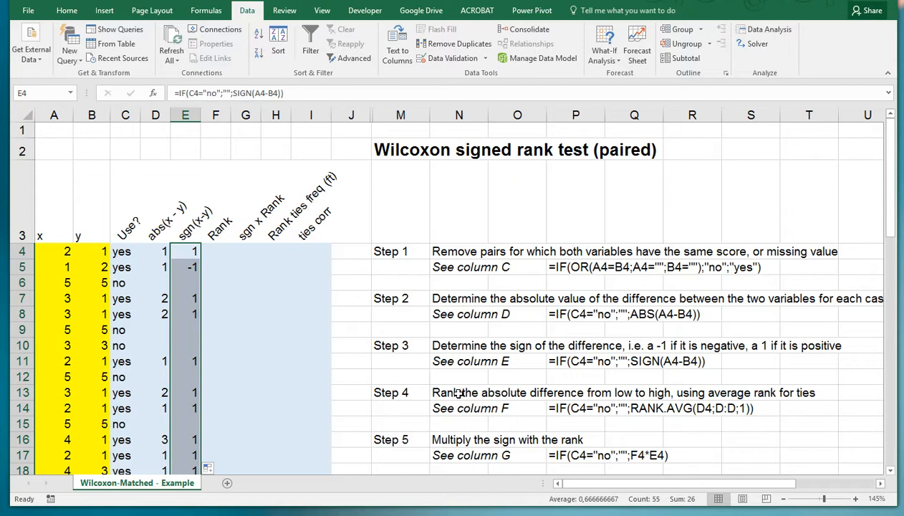
mouse_move(478, 398)
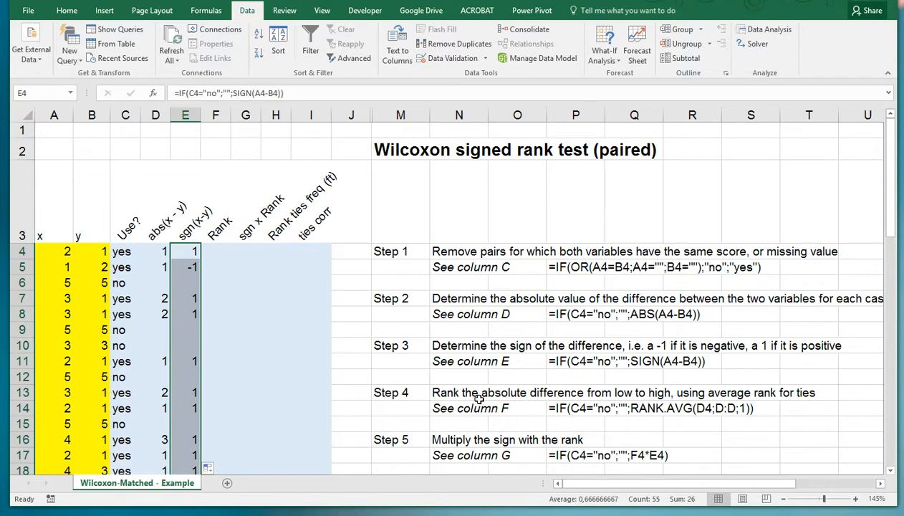
mouse_move(516, 401)
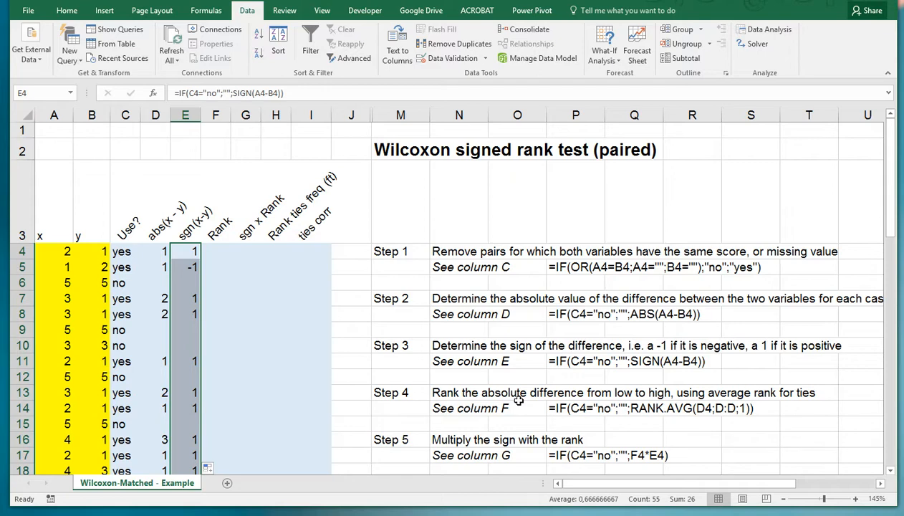
mouse_move(538, 413)
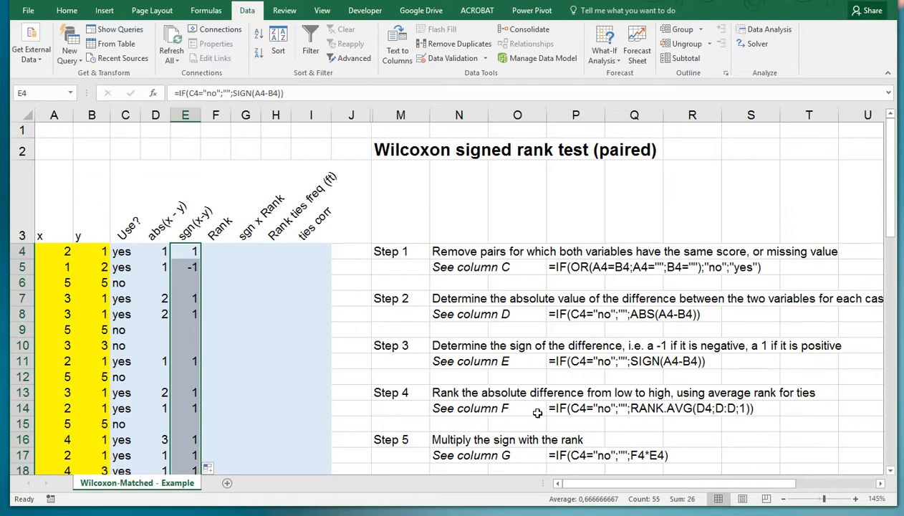
mouse_move(510, 409)
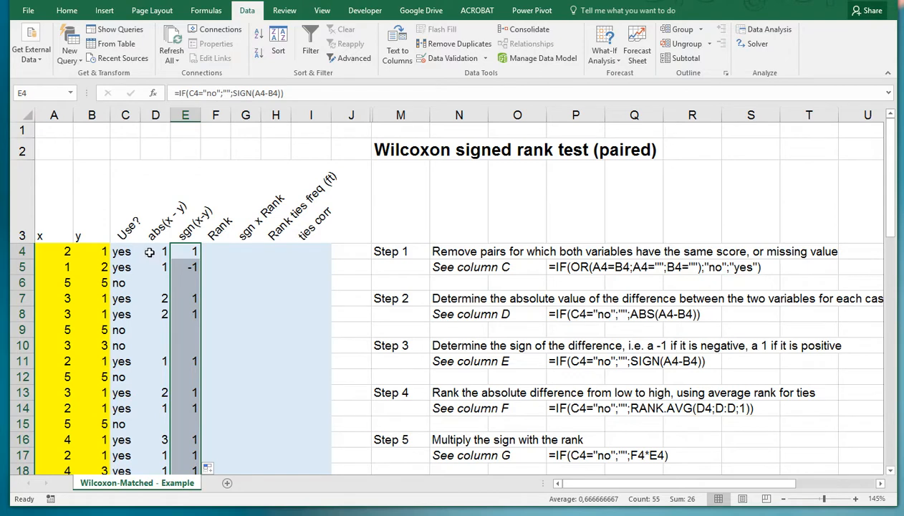
Step: Enter =IF(C4="no";"";RANK.AVG(D4;D:D;1)) in F4 and fill the average ranks down column F
click(215, 250)
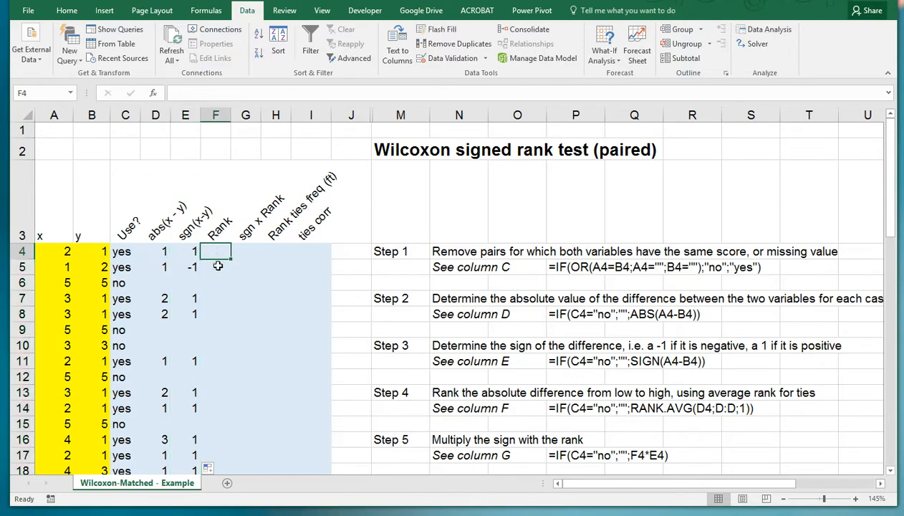
text(=if()
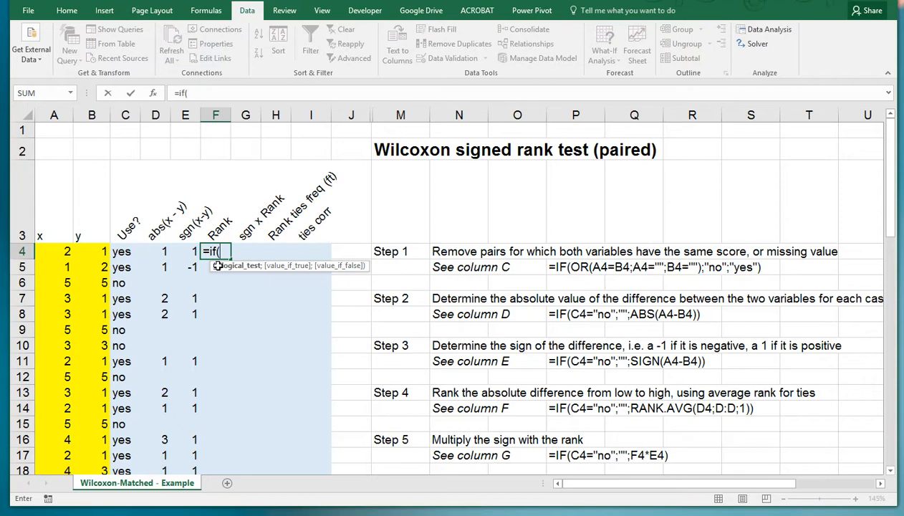
click(125, 251)
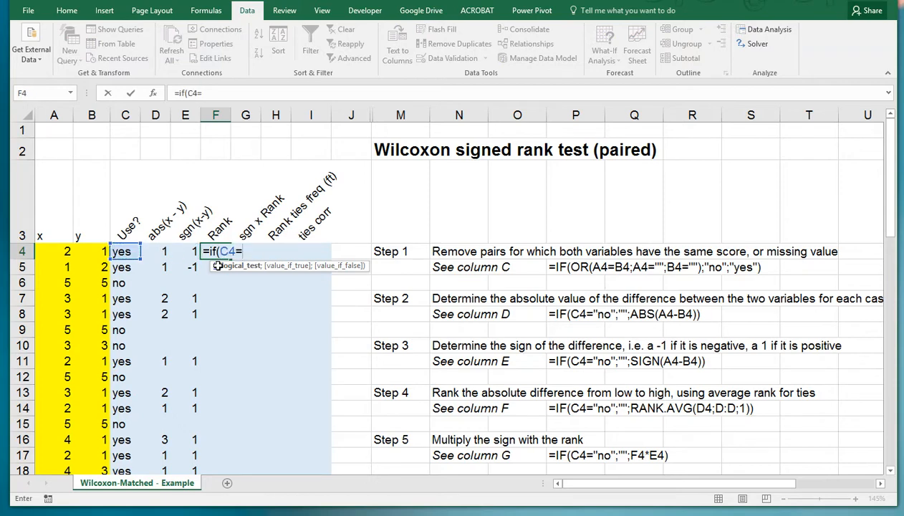
text("no";"";)
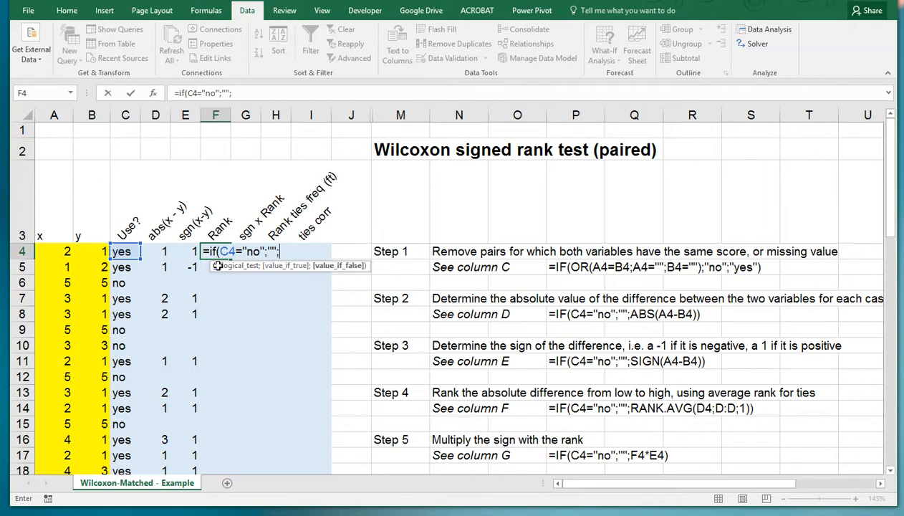
text(rank.)
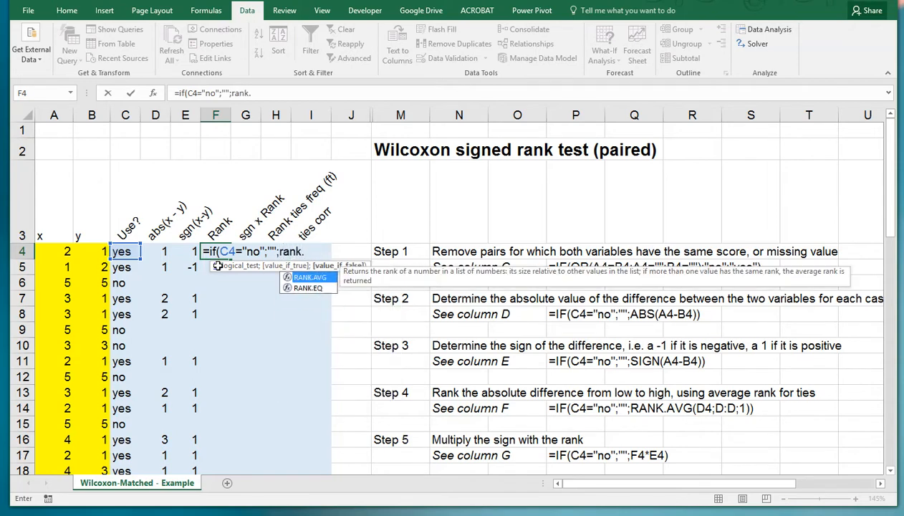
text(avg()
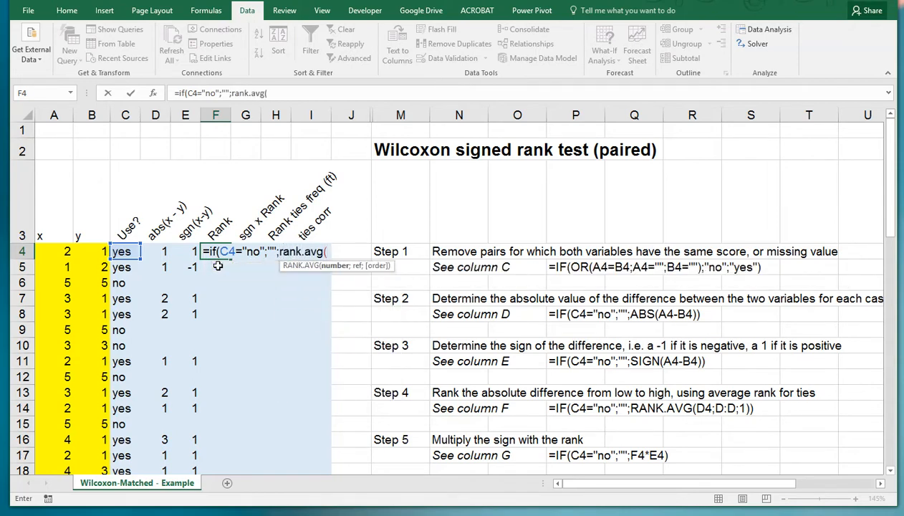
click(155, 251)
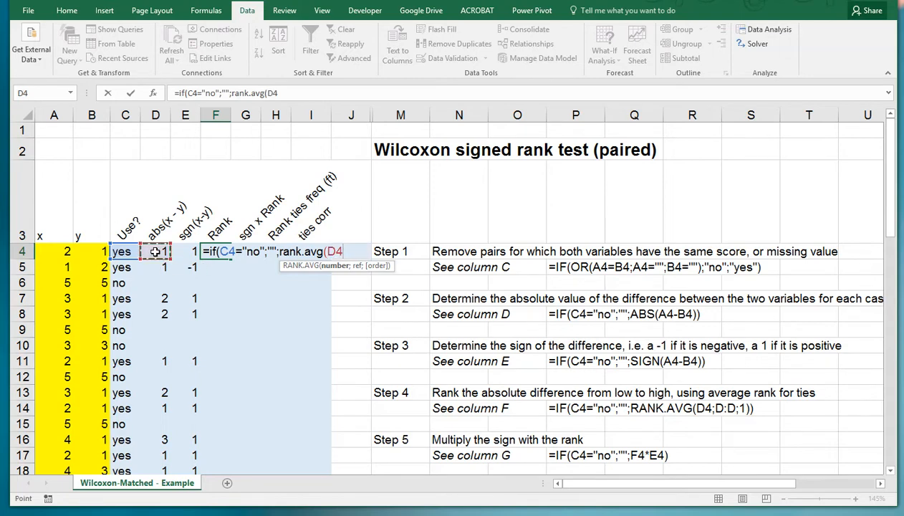
text(;)
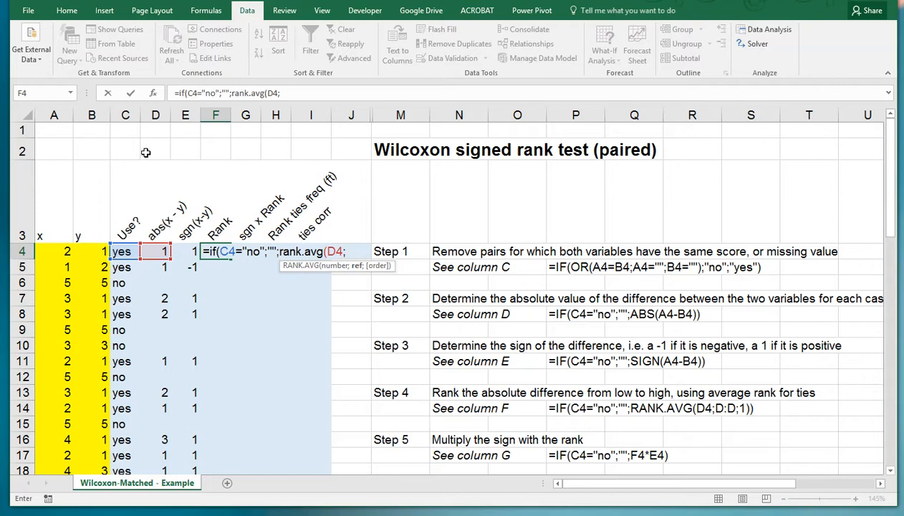
click(154, 115)
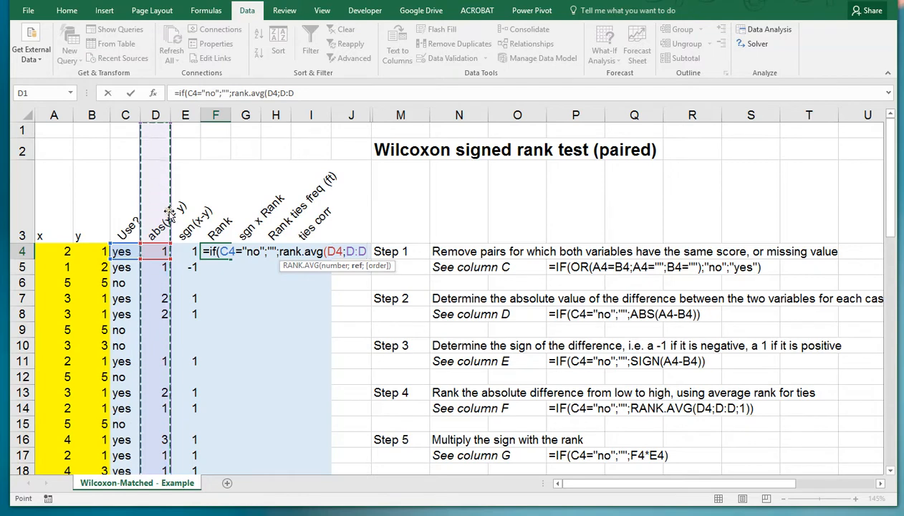
mouse_move(166, 449)
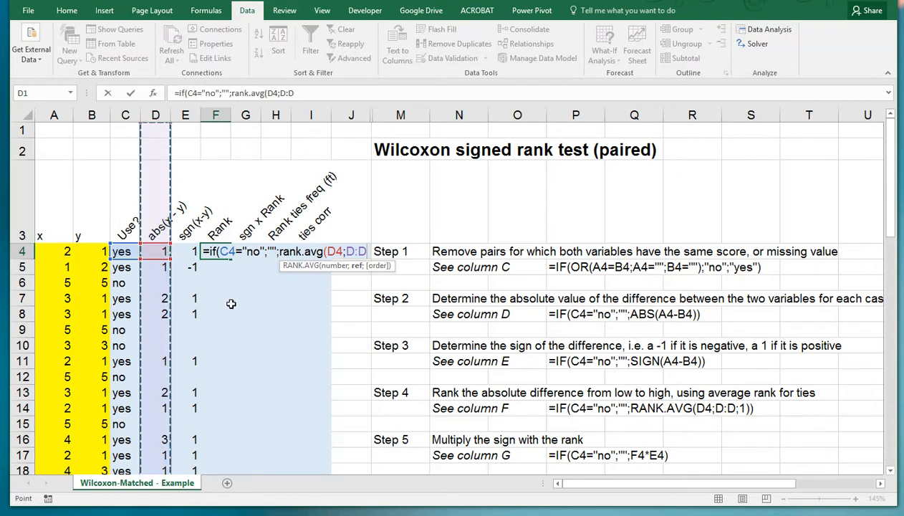
text(;1)))
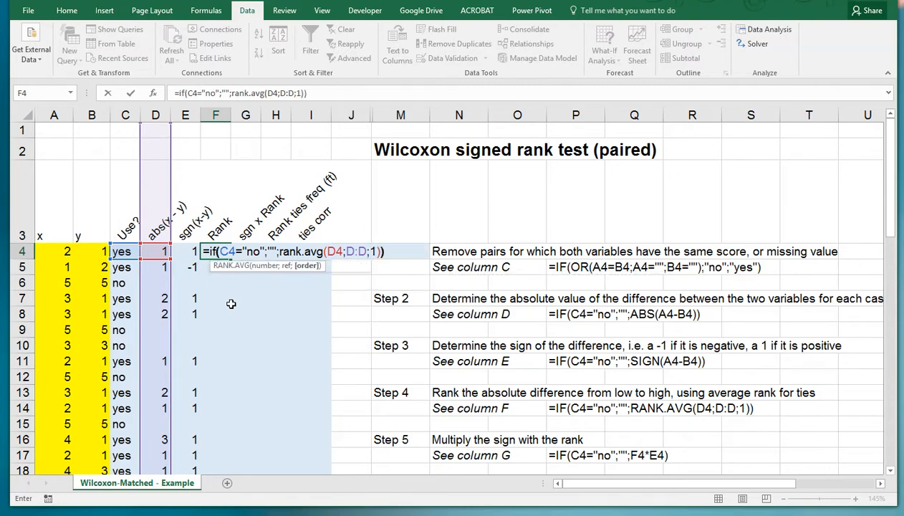
key(Enter)
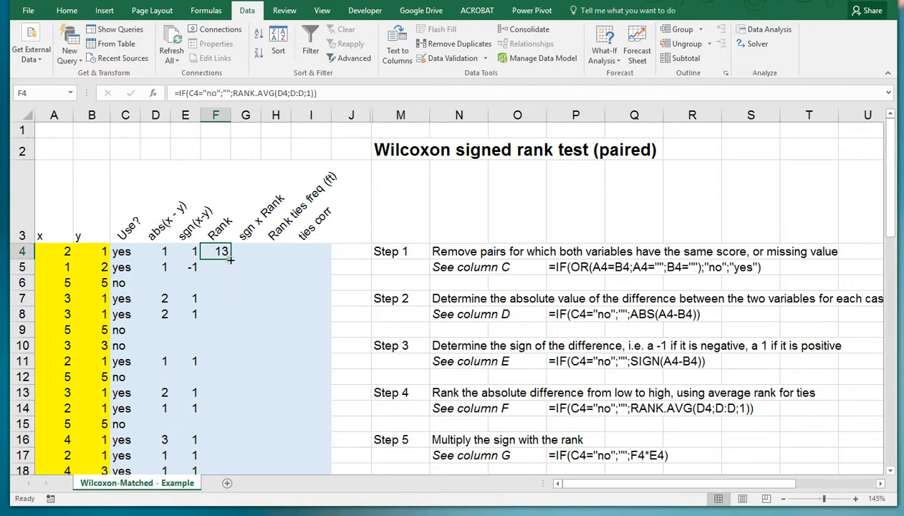
drag(230, 257, 238, 470)
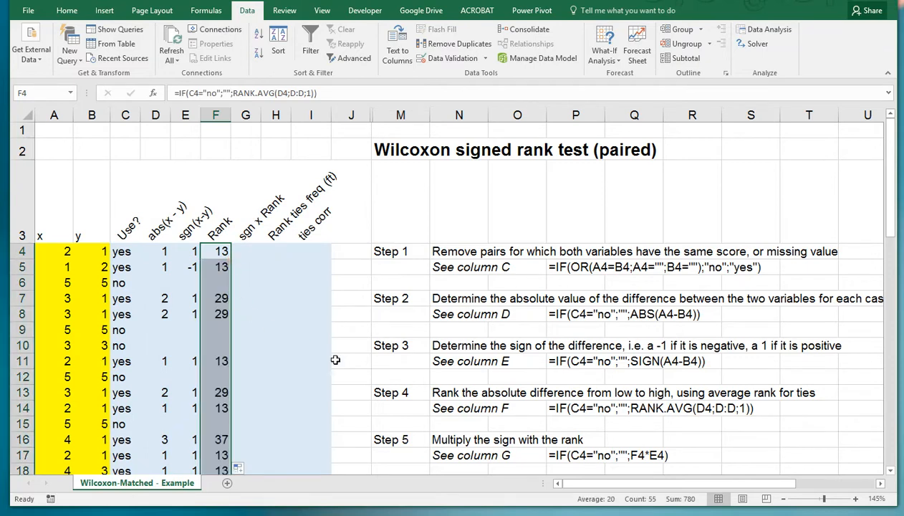
mouse_move(459, 441)
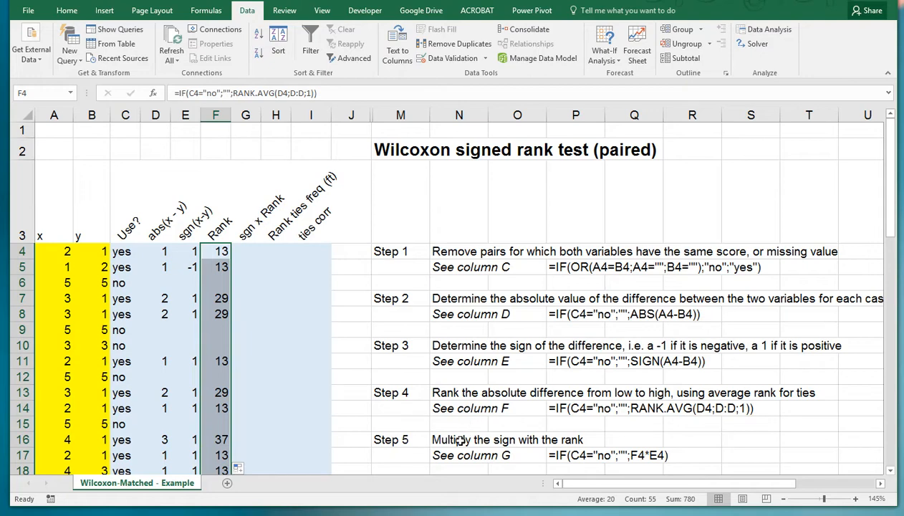
Step: Enter =IF(C4="no";"";F4*E4) in G4 and fill the signed ranks down column G
click(246, 251)
text(=)
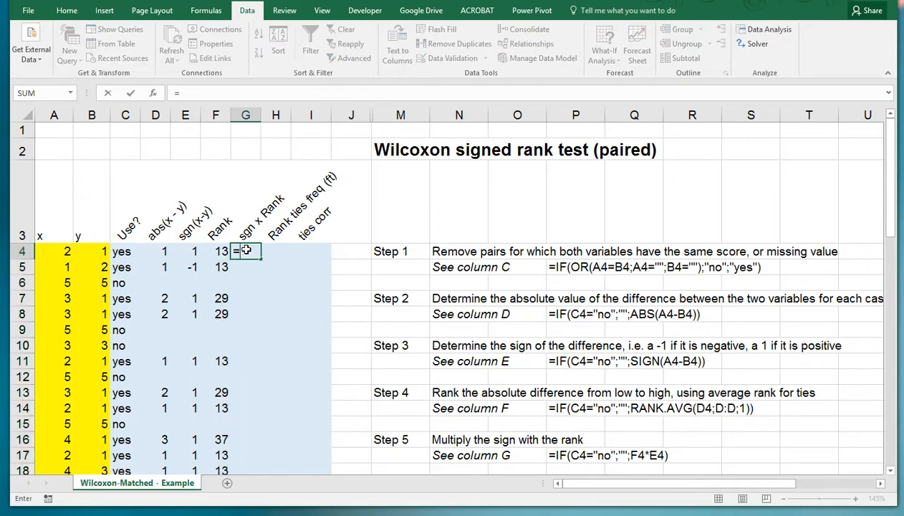
text(if(C4)
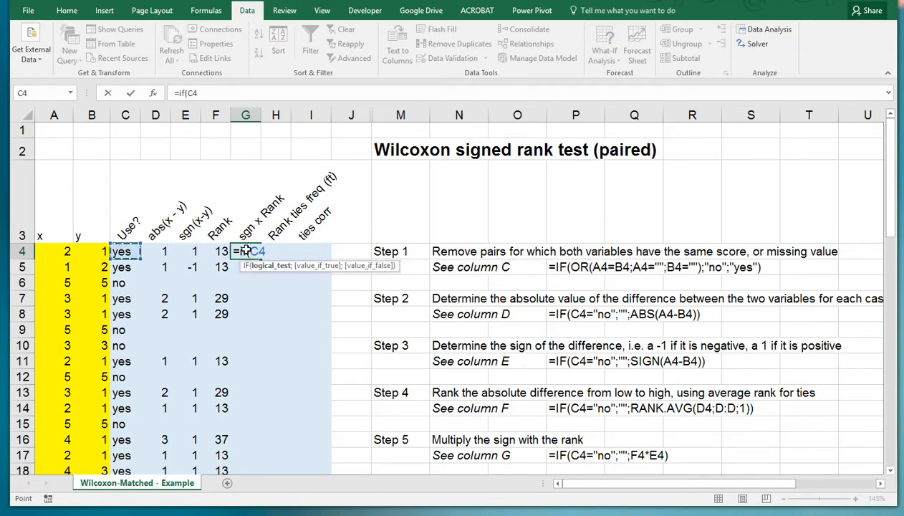
text(=)
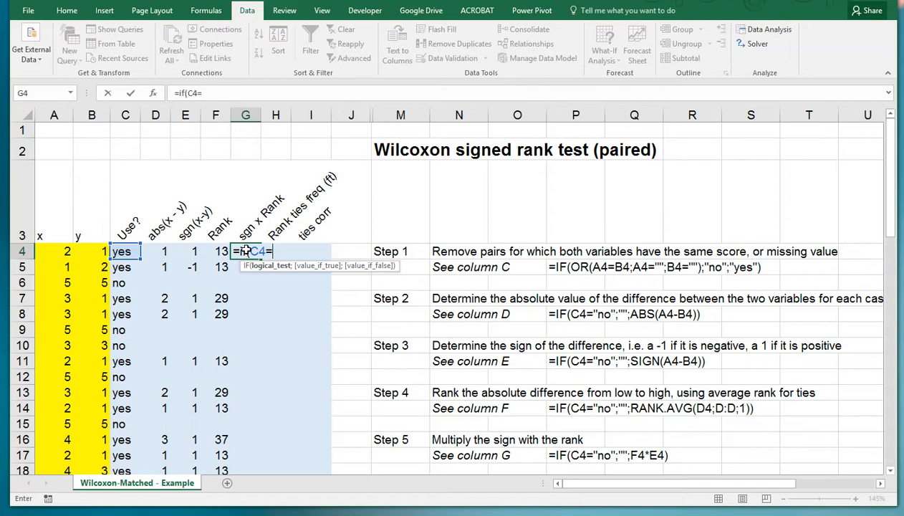
text("no")
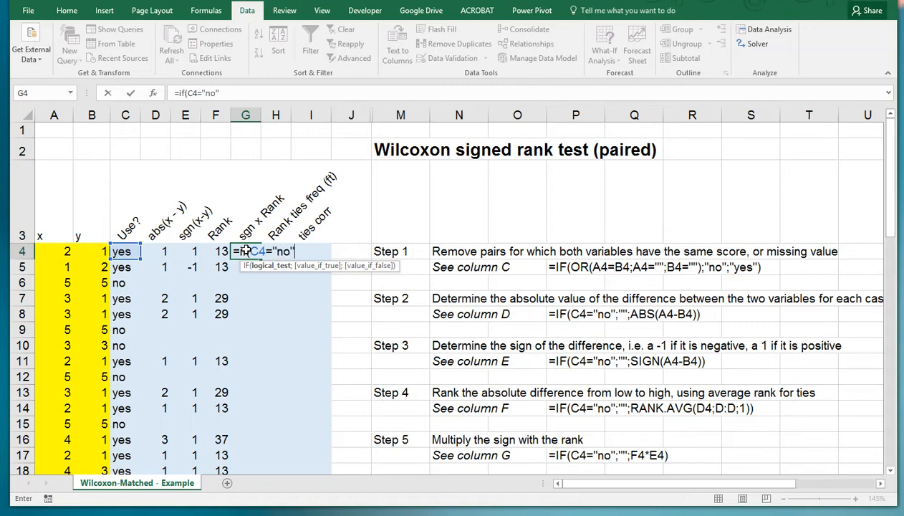
text(;"";F4*E4))
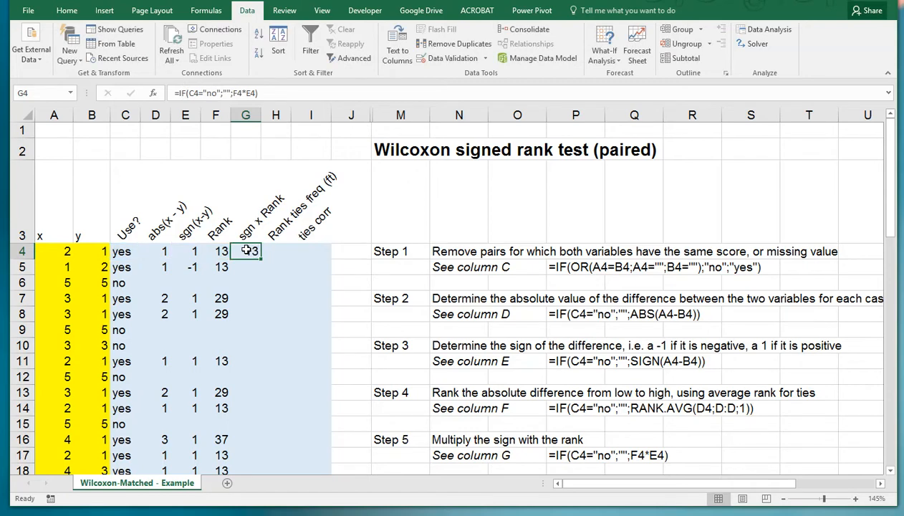
drag(246, 250, 247, 469)
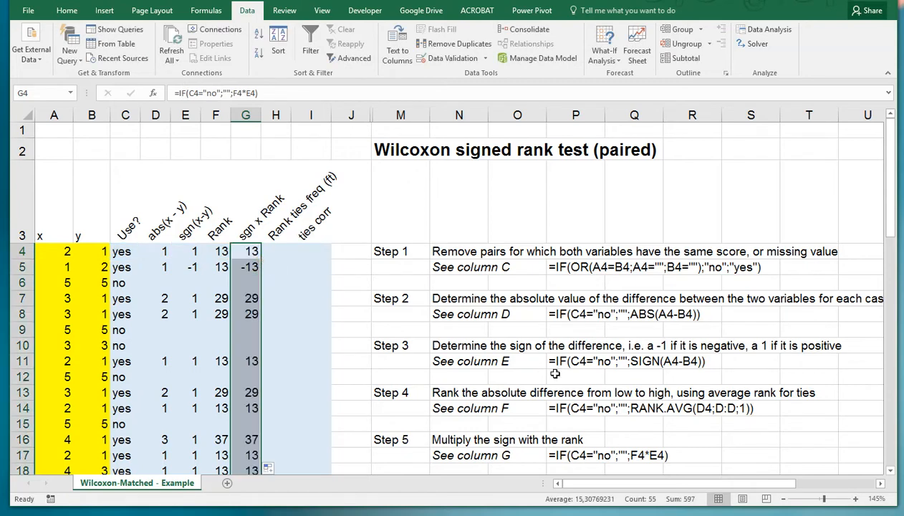
Step: Count positive pairs in O23 with =SUMIF(E:E;1), giving 32
click(499, 427)
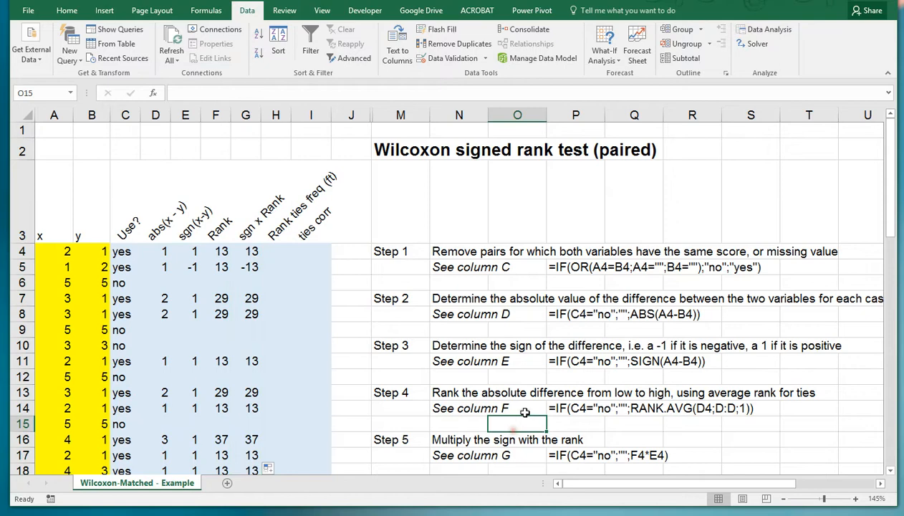
scroll(down, 3)
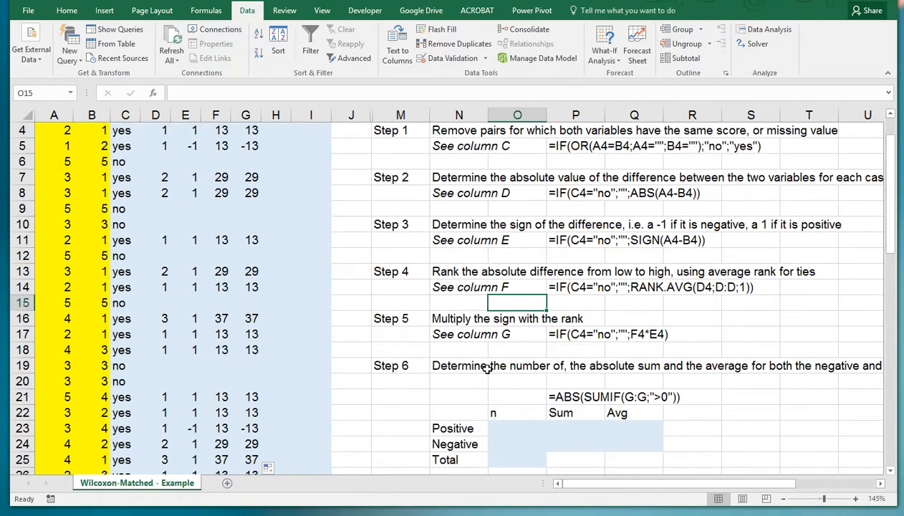
mouse_move(688, 372)
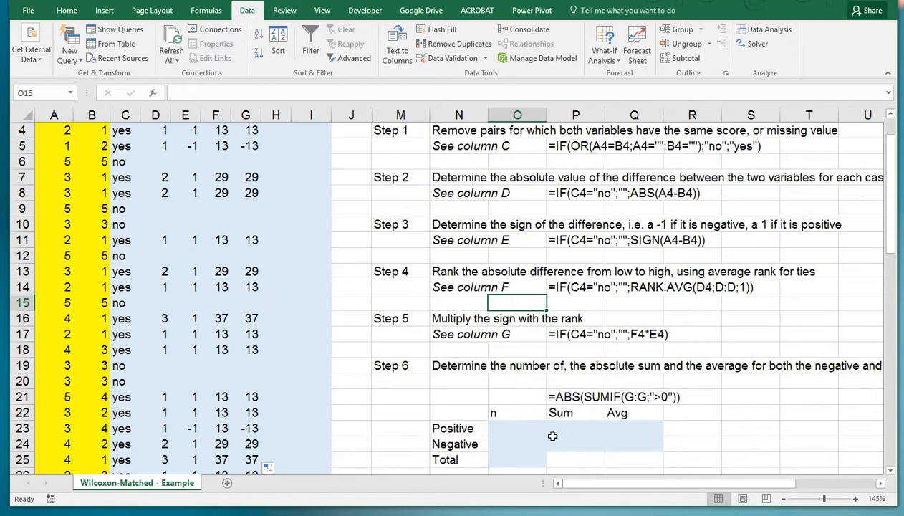
click(510, 427)
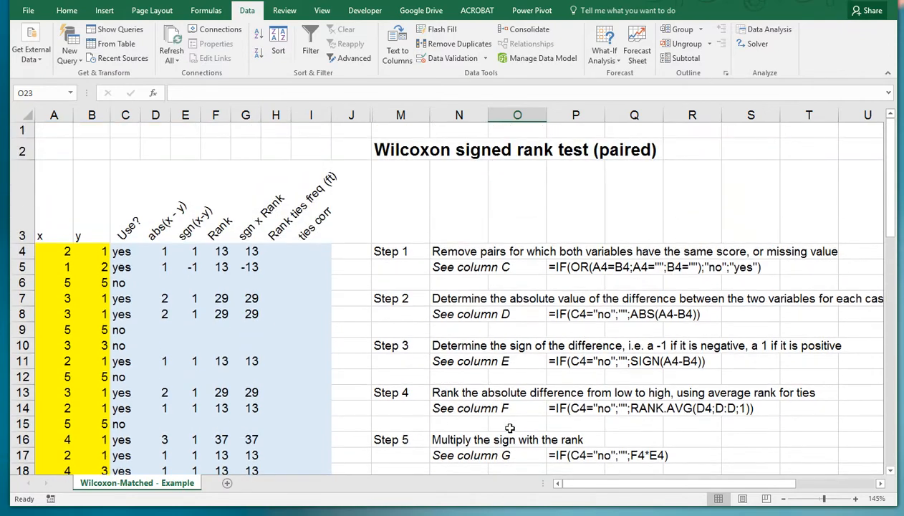
scroll(down, 3)
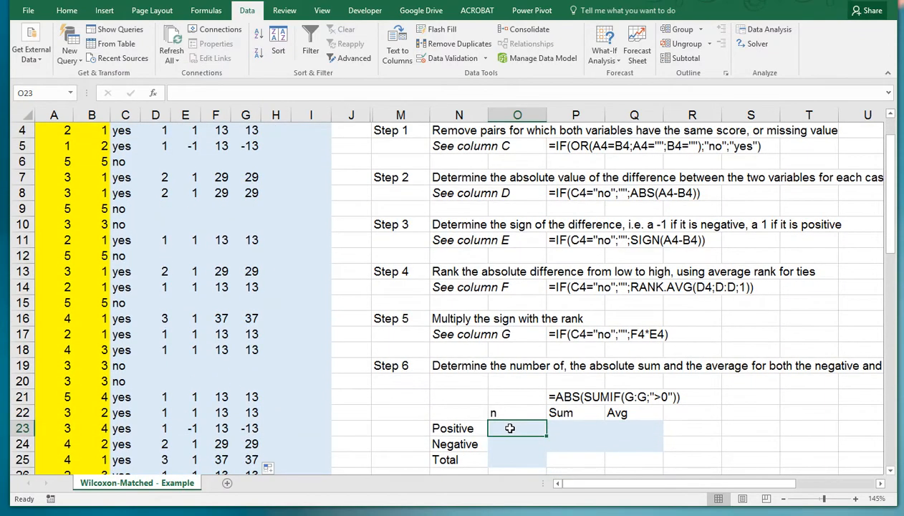
text(=s)
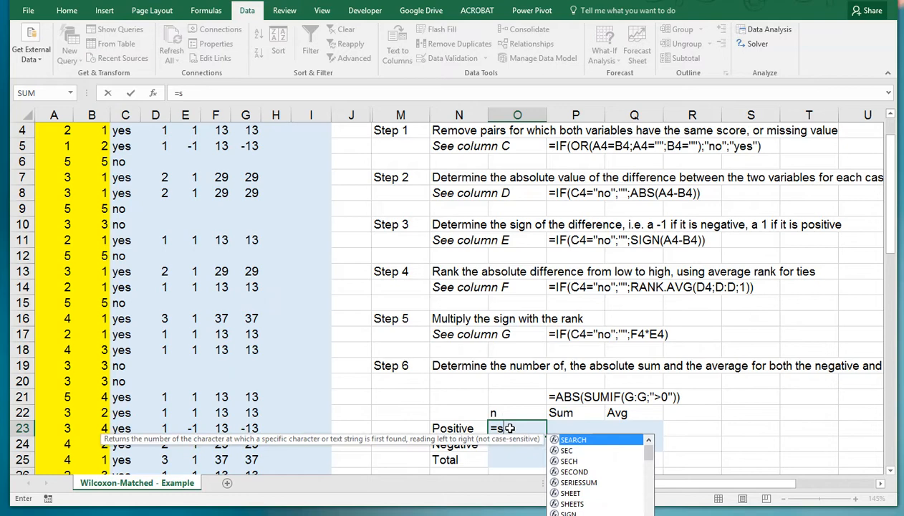
text(umif)
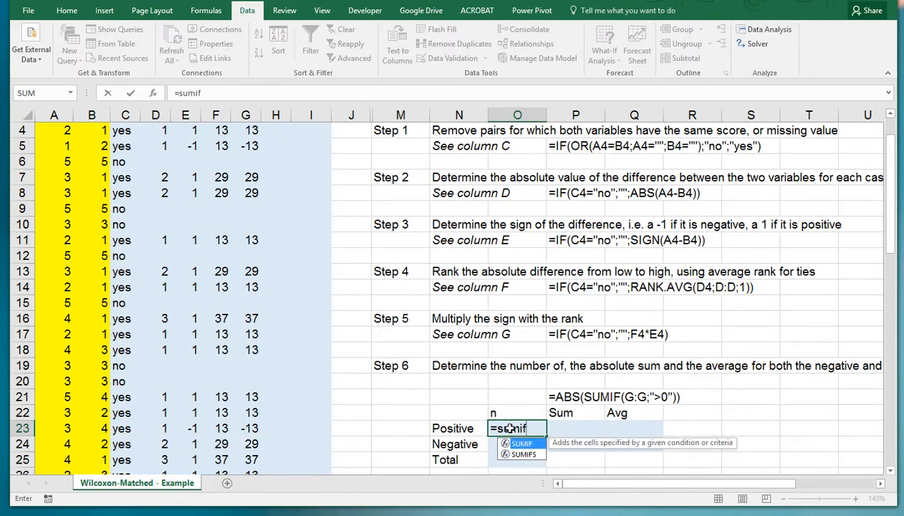
text(()
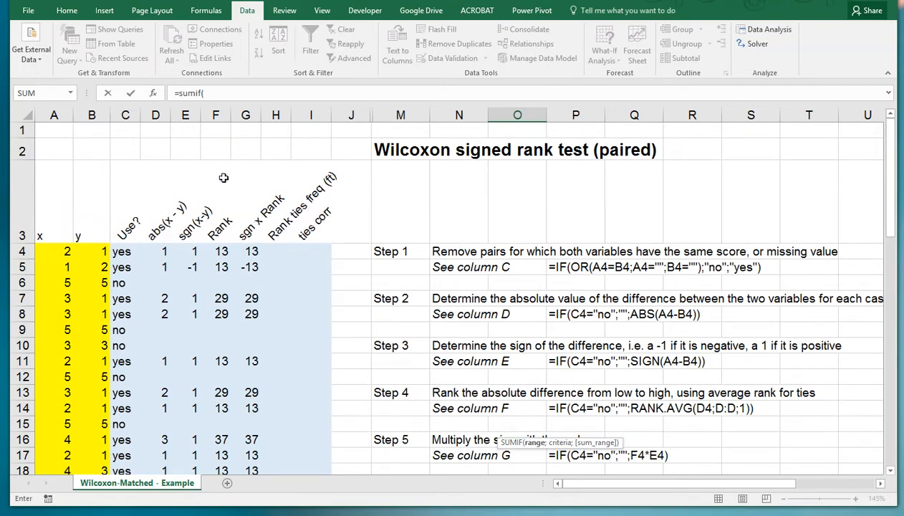
click(184, 114)
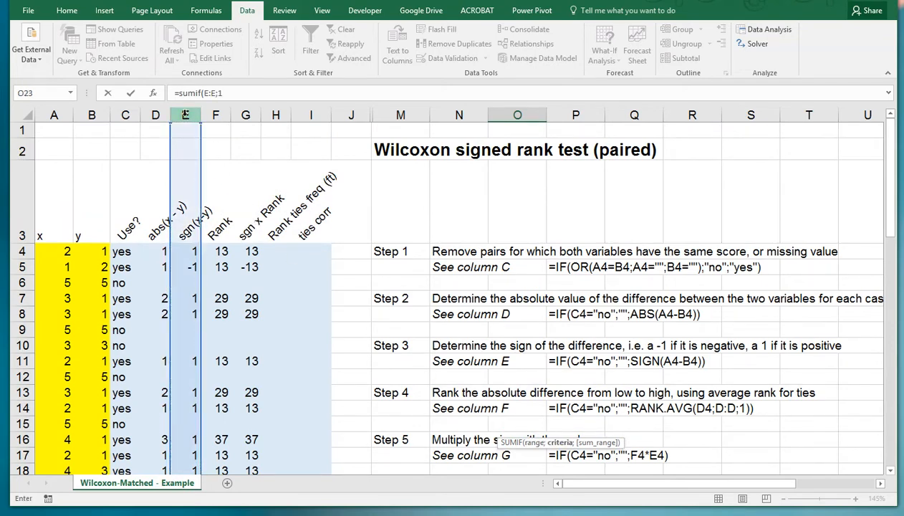
scroll(down, 3)
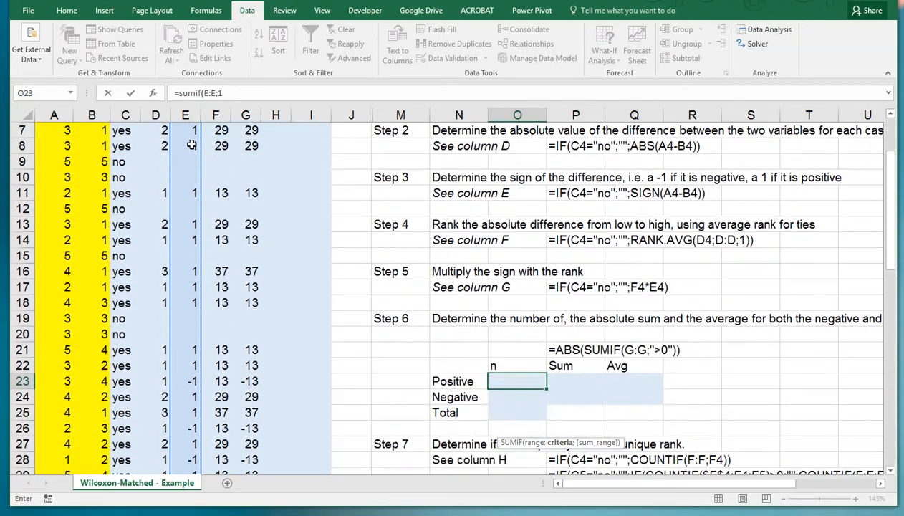
text(=sumif(E:E;1))
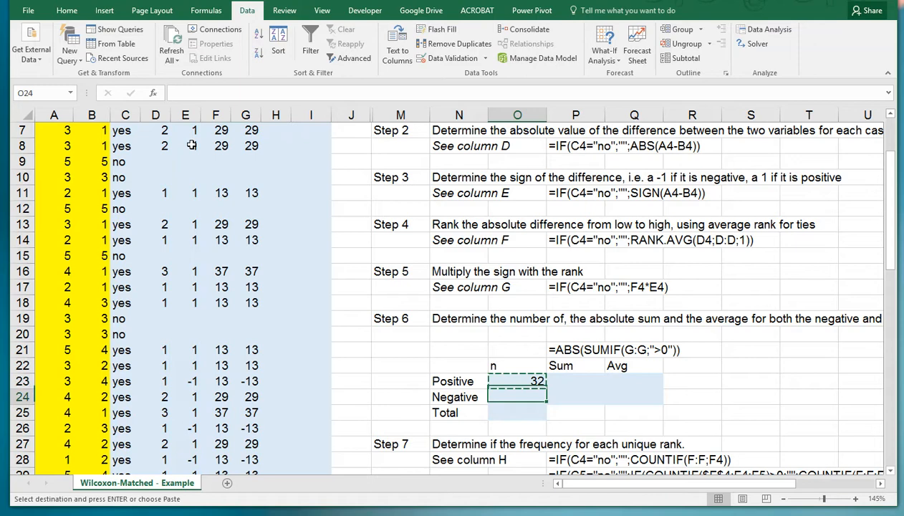
text(=SUMIF(E:E;1))
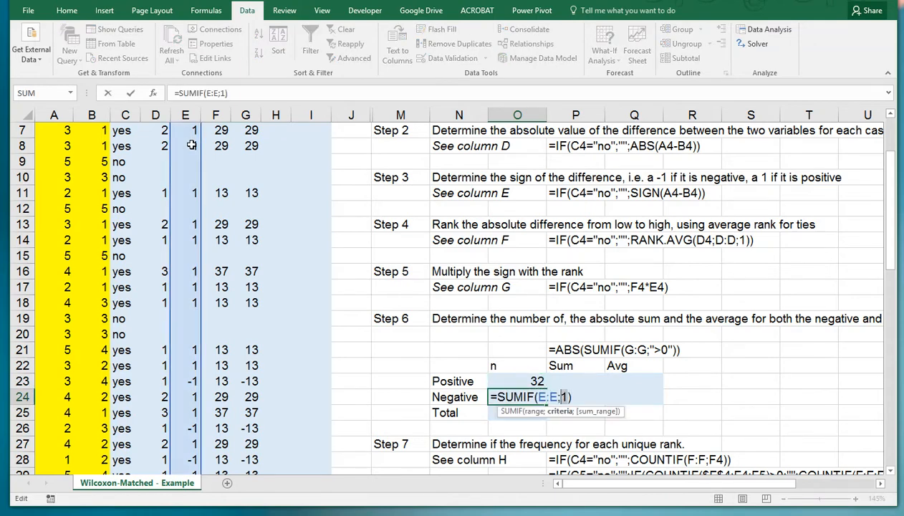
key(Enter)
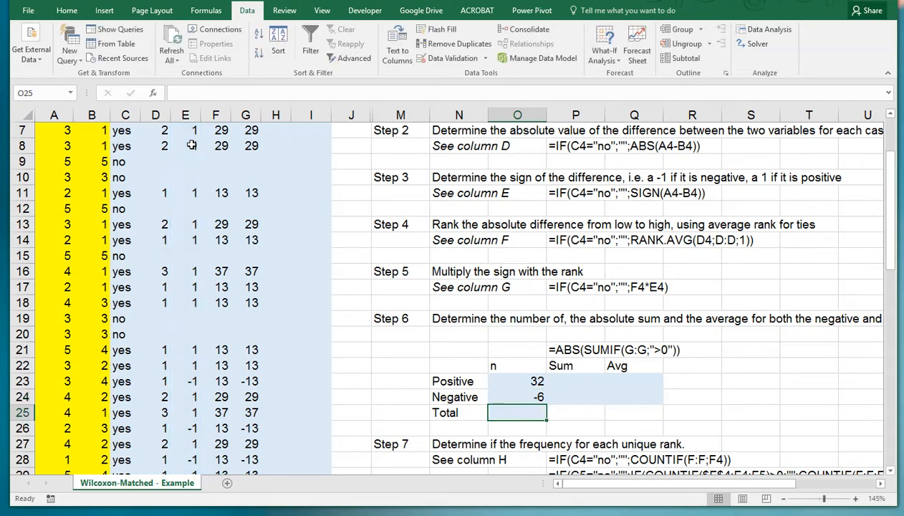
Step: Adapt the count in O24 to criterion -1 for 6 negative pairs, with 38 total in O25
click(517, 395)
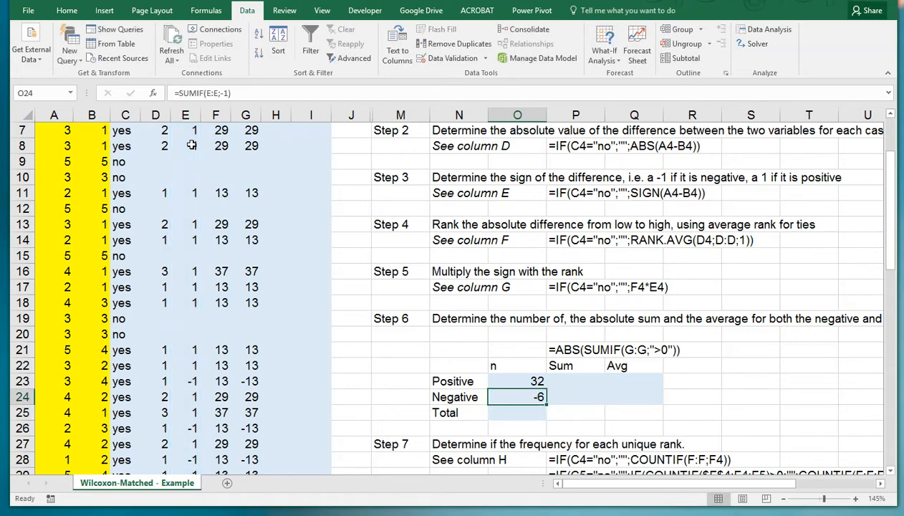
double_click(518, 395)
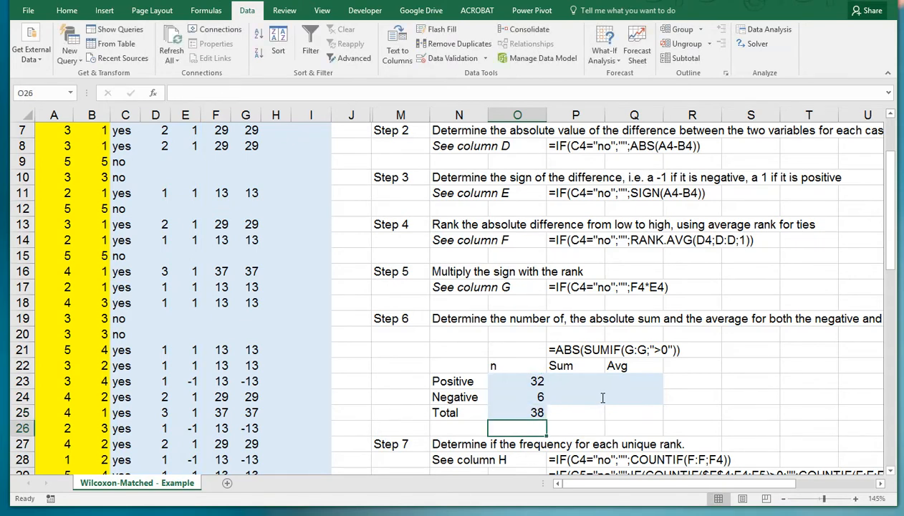
click(516, 412)
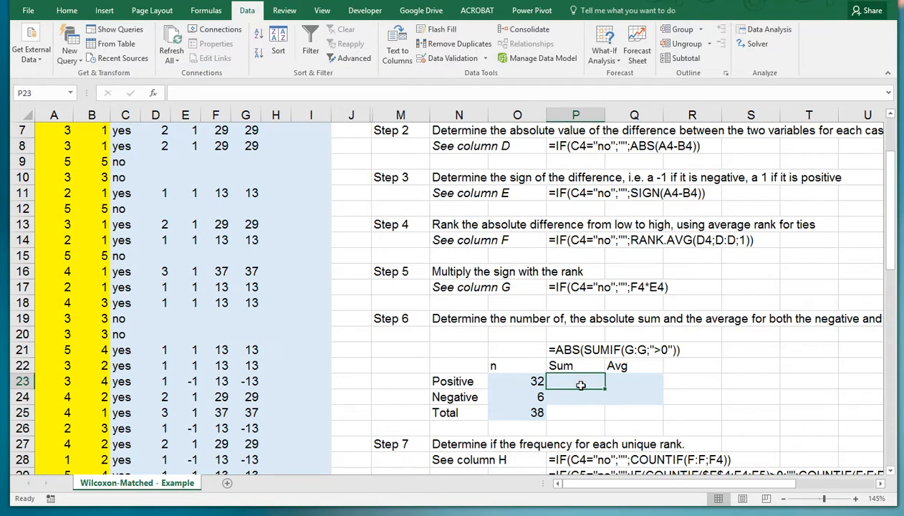
Step: Enter =ABS(SUMIF(G:G;">0")) in P23 and the "<0" version in P24, giving 688 and 91
text(=abs)
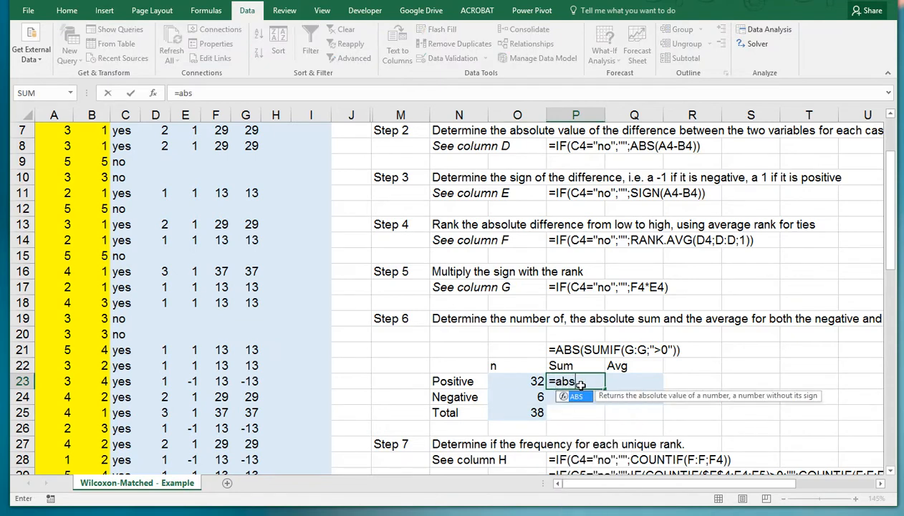
text((sumif)
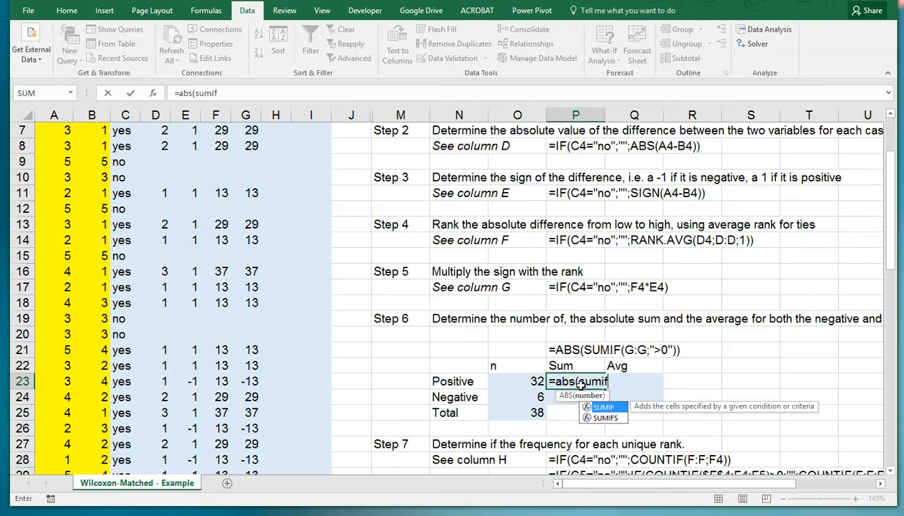
text((G:G)
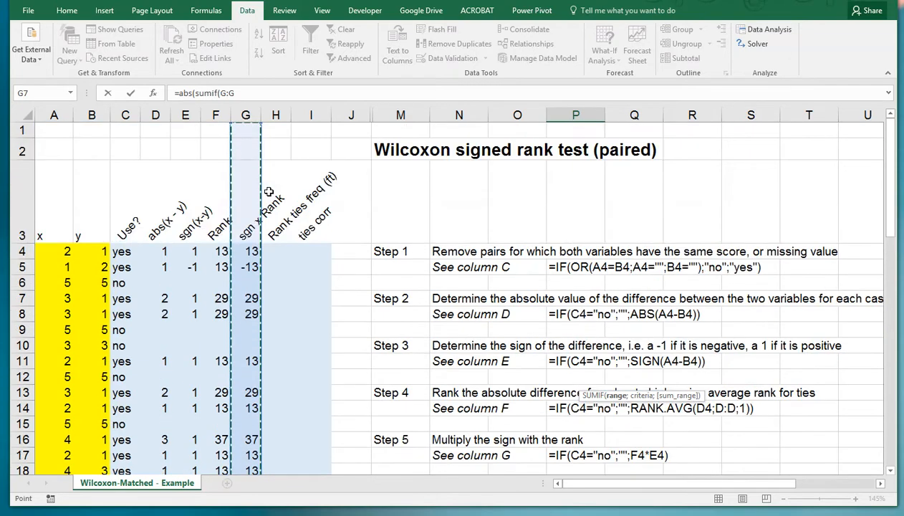
scroll(down, 3)
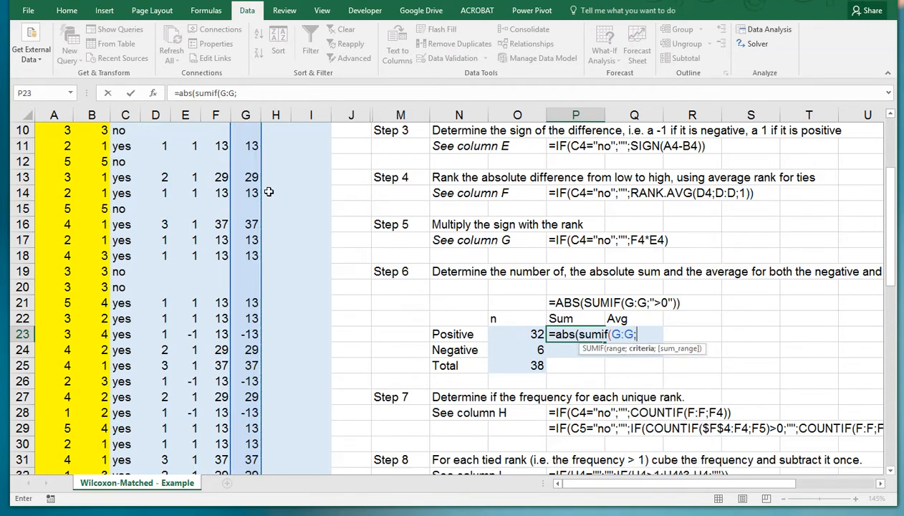
text(">0)
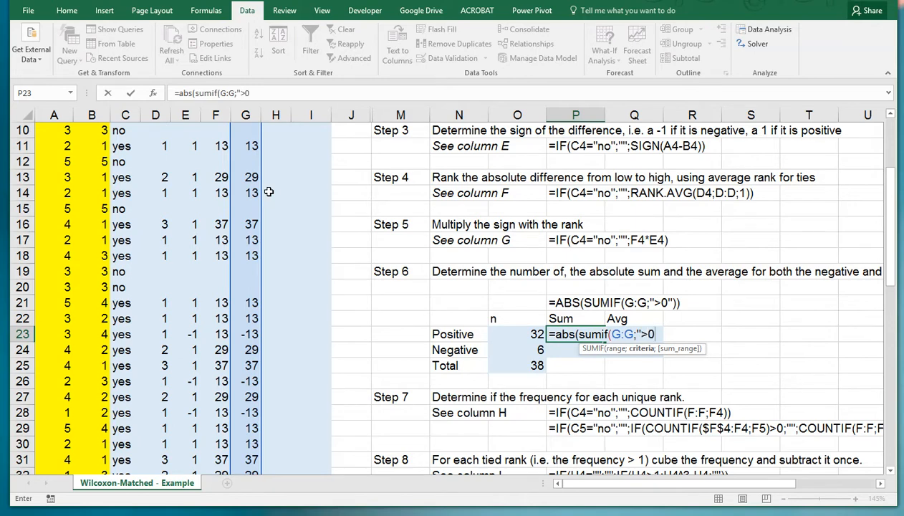
text()))
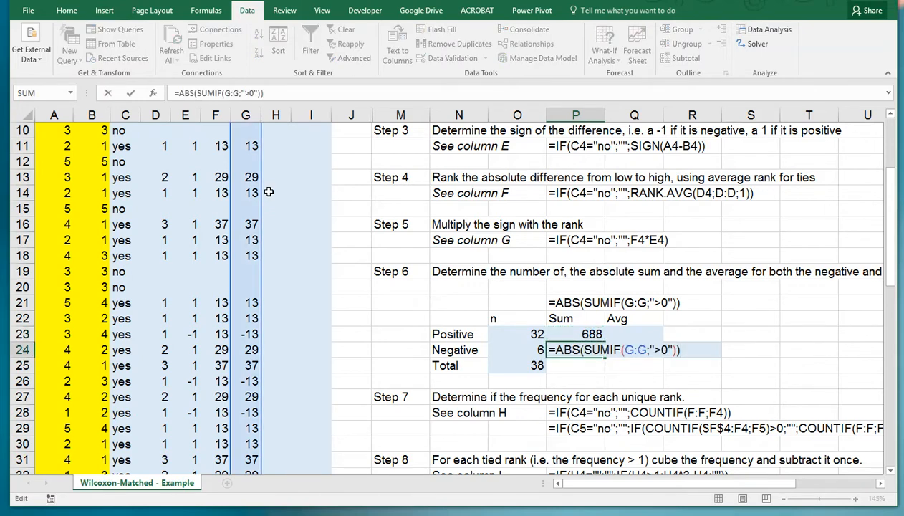
text(<0)
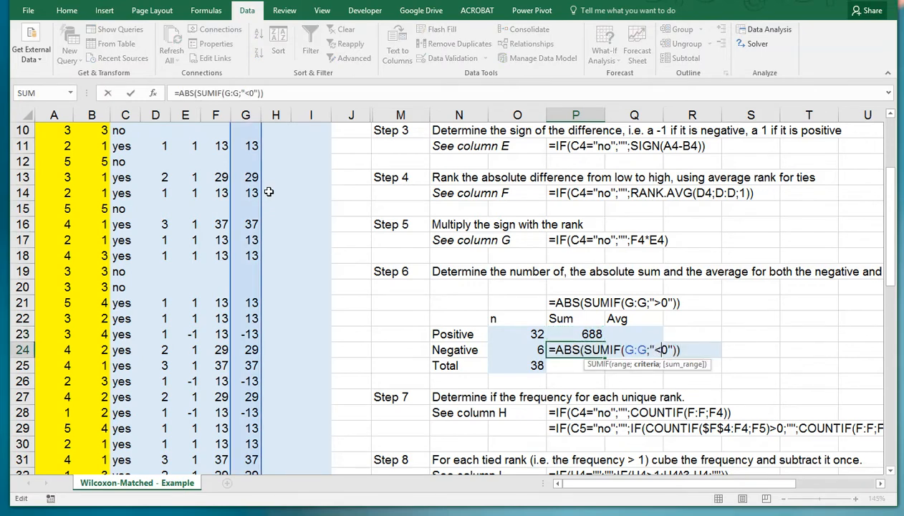
key(Enter)
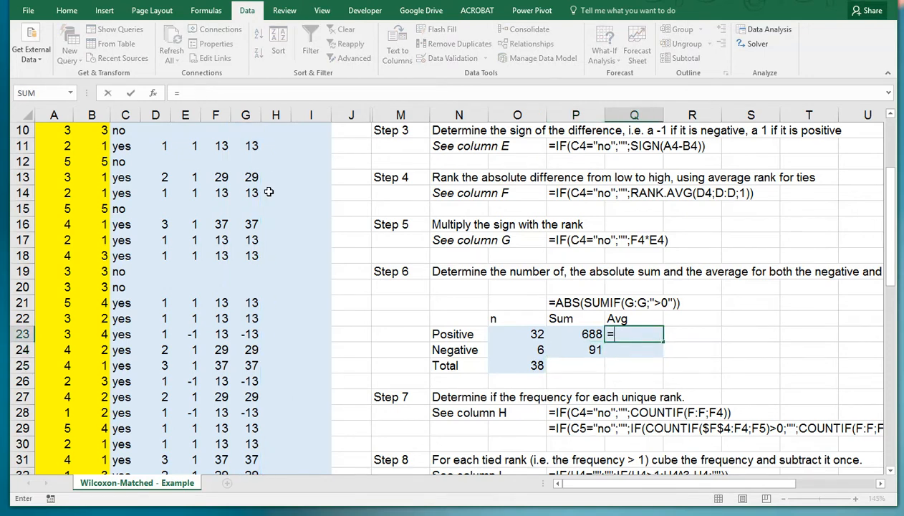
Step: Compute average ranks =P23/O23 in Q23 and Q24, giving 21,5 and 15,1667
text(=P23/P23)
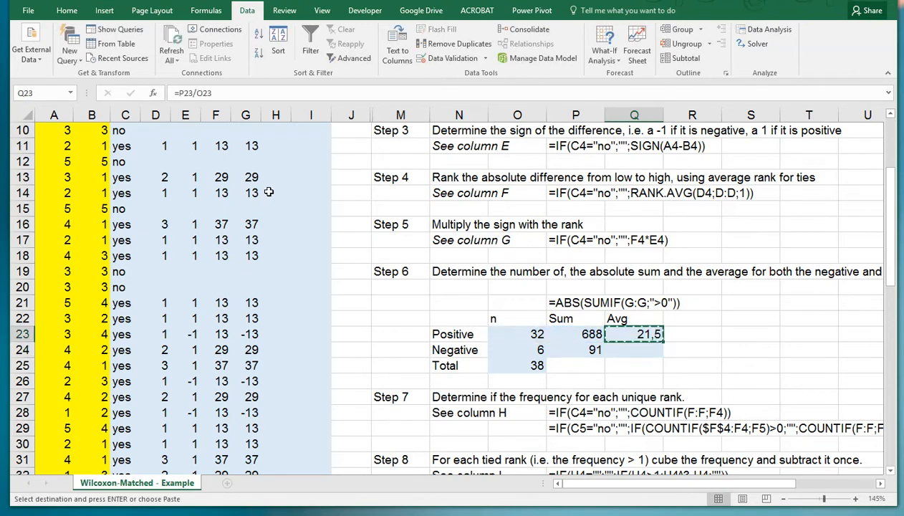
click(634, 349)
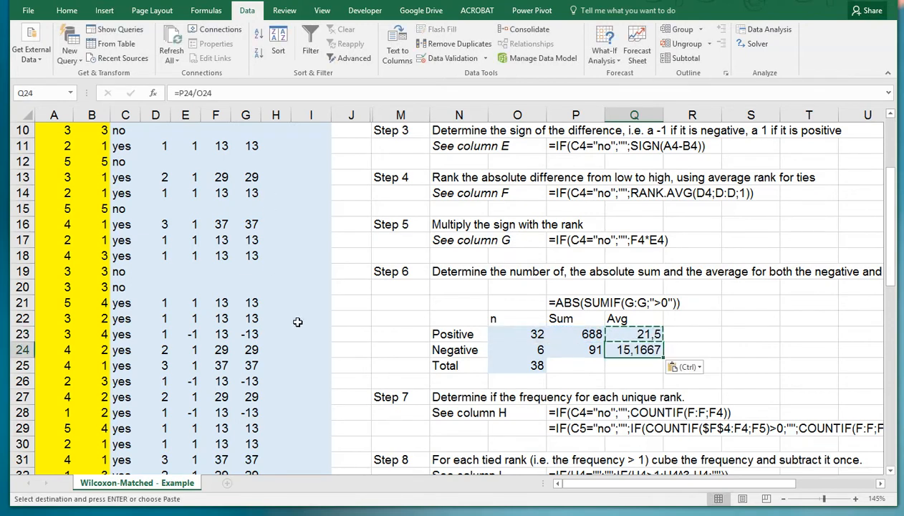
mouse_move(464, 401)
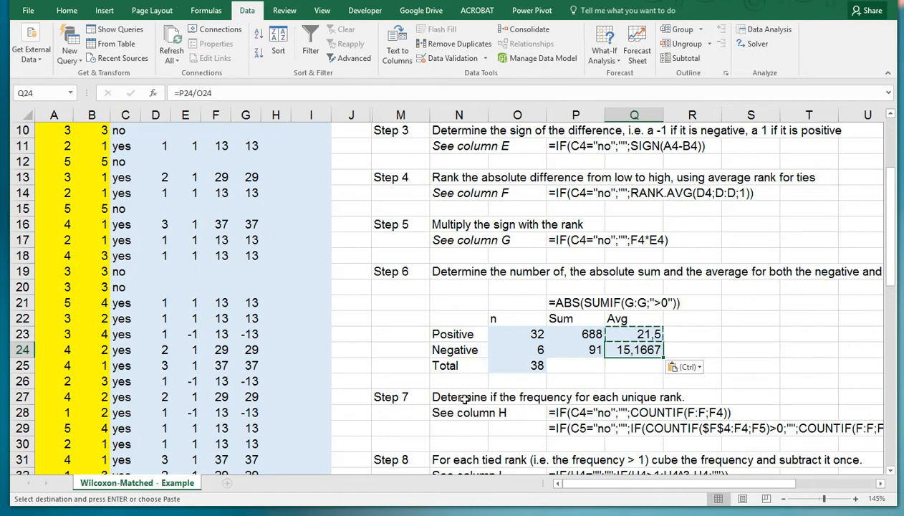
mouse_move(504, 413)
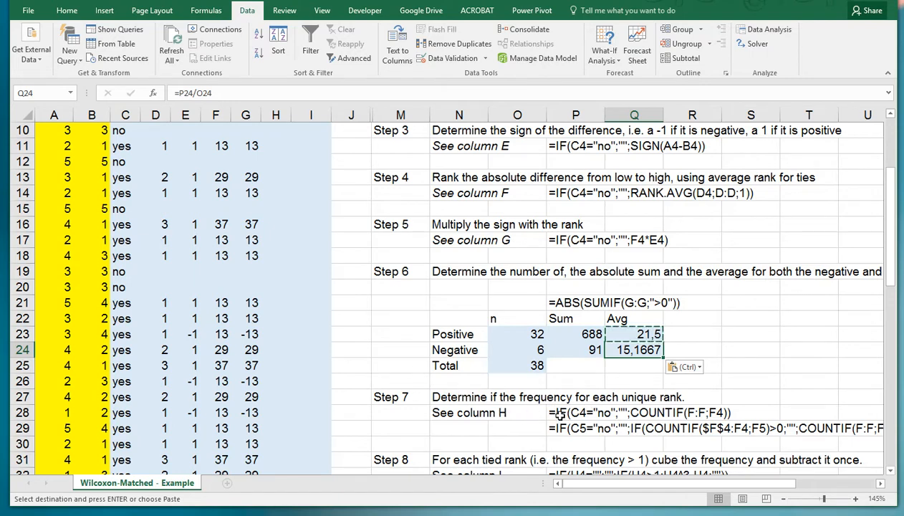
click(576, 426)
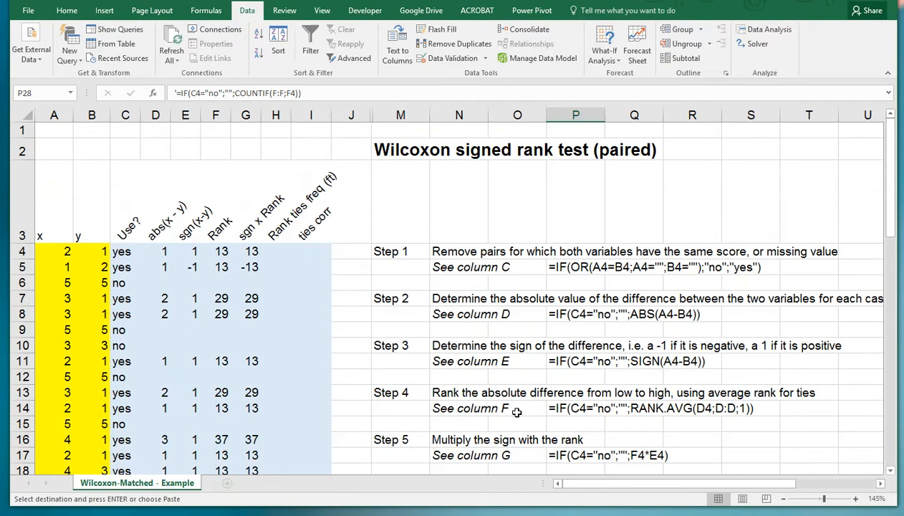
Step: Enter =IF(C4="no";"";COUNTIF(F:F;F4)) in H4 so it shows rank frequency 22
click(275, 252)
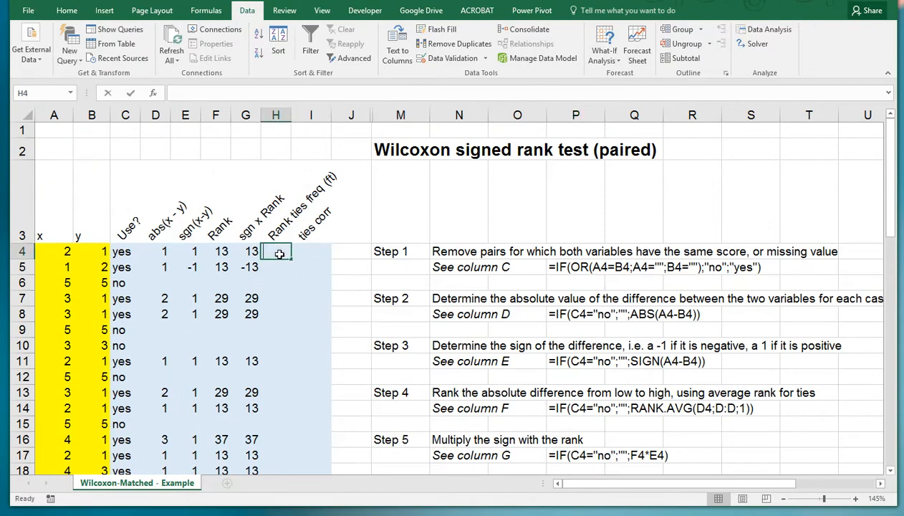
text(=if(G4)
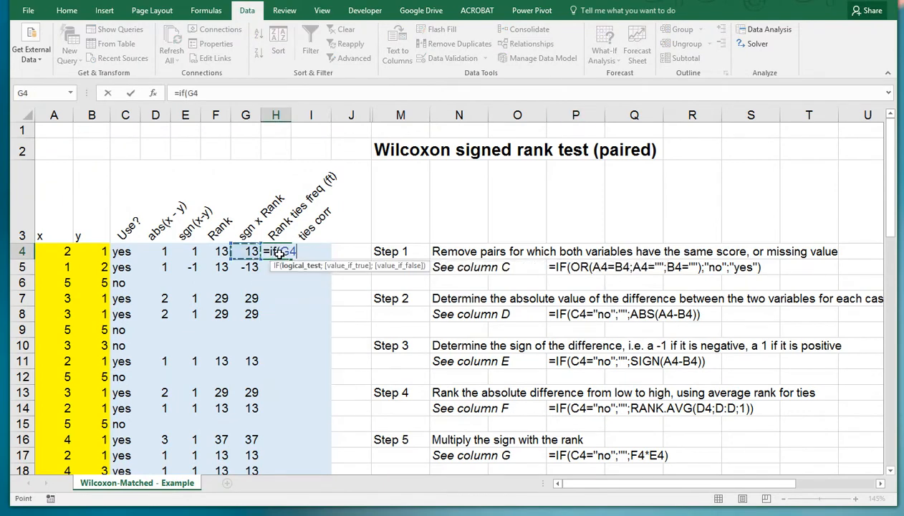
click(124, 250)
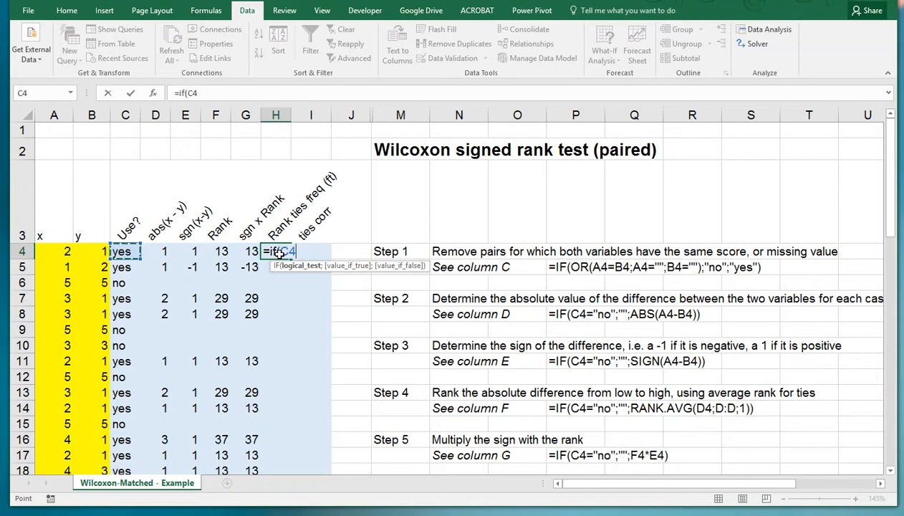
text(="n)
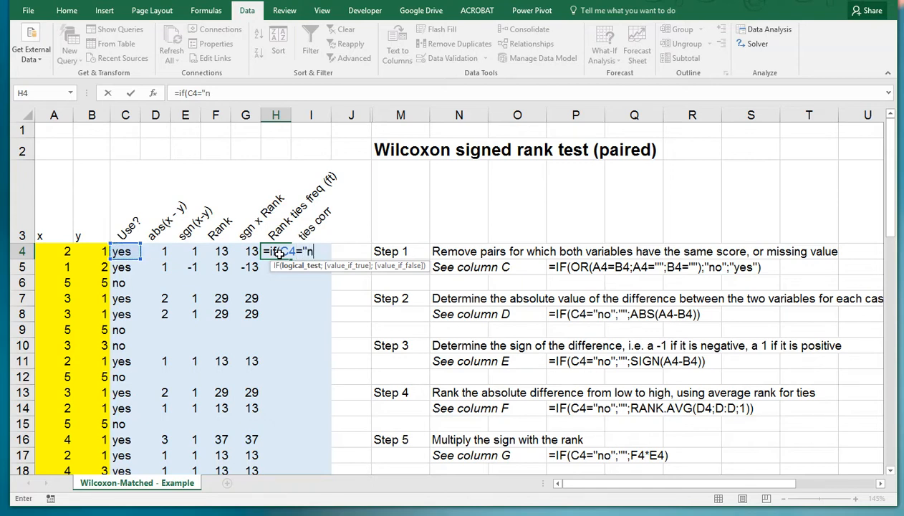
text(o";"")
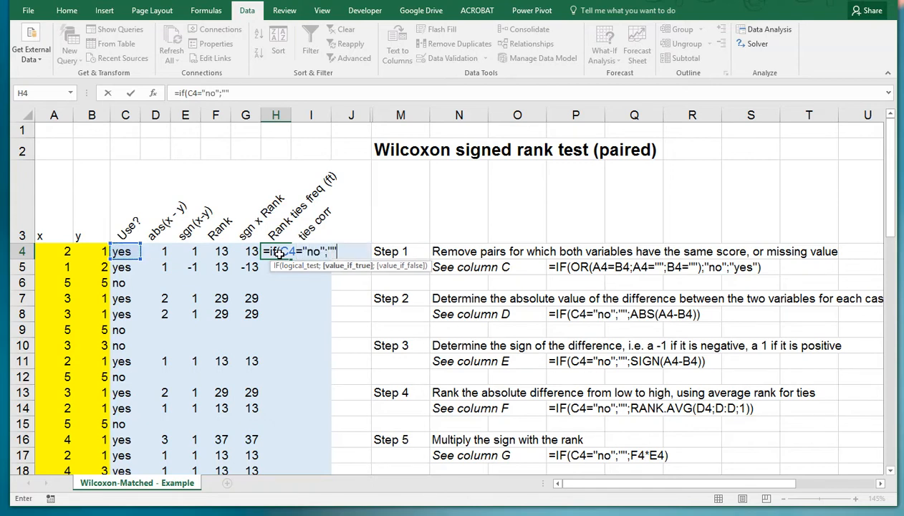
text(countif()
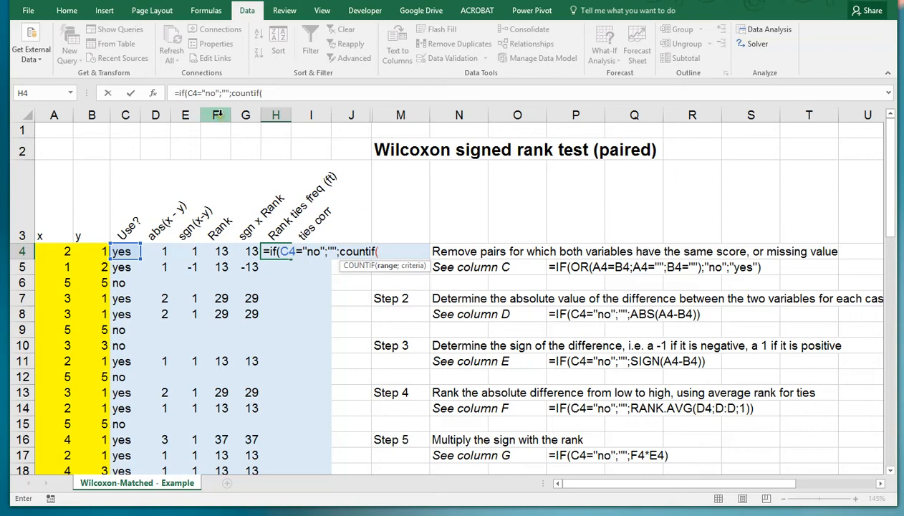
click(215, 115)
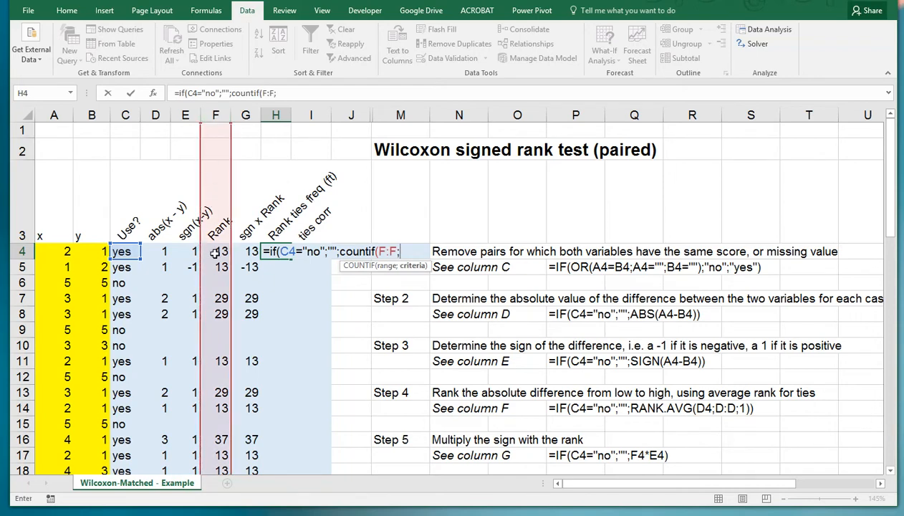
click(214, 250)
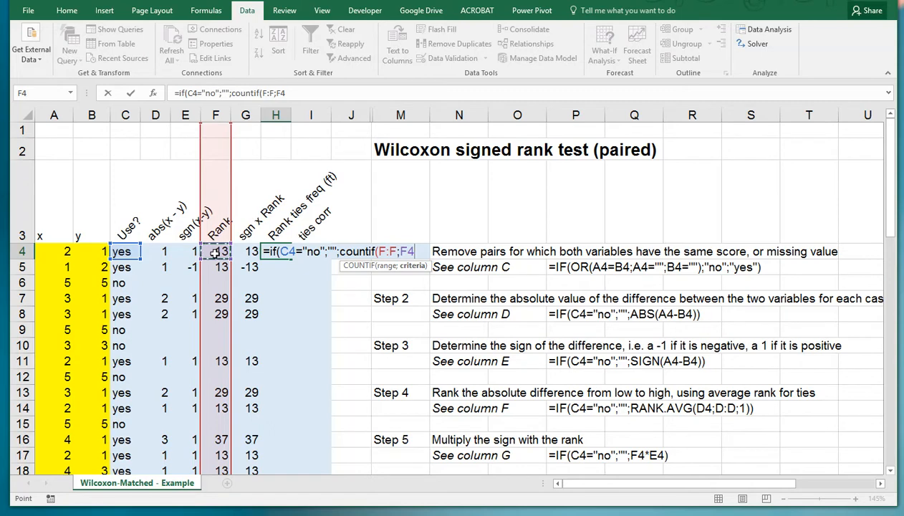
text()))
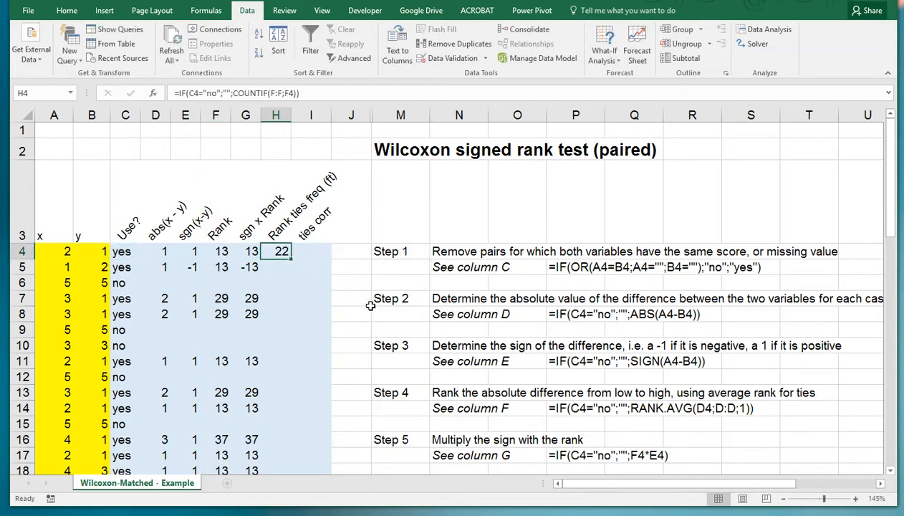
scroll(down, 3)
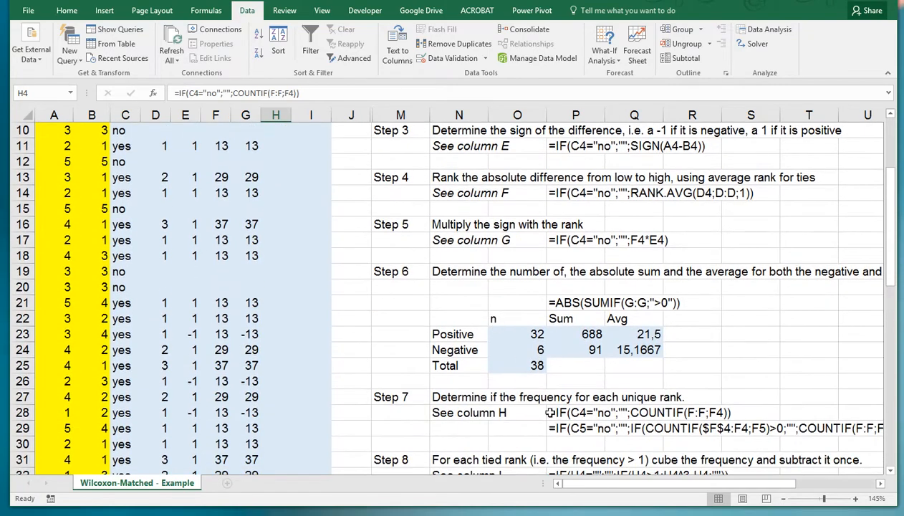
mouse_move(576, 429)
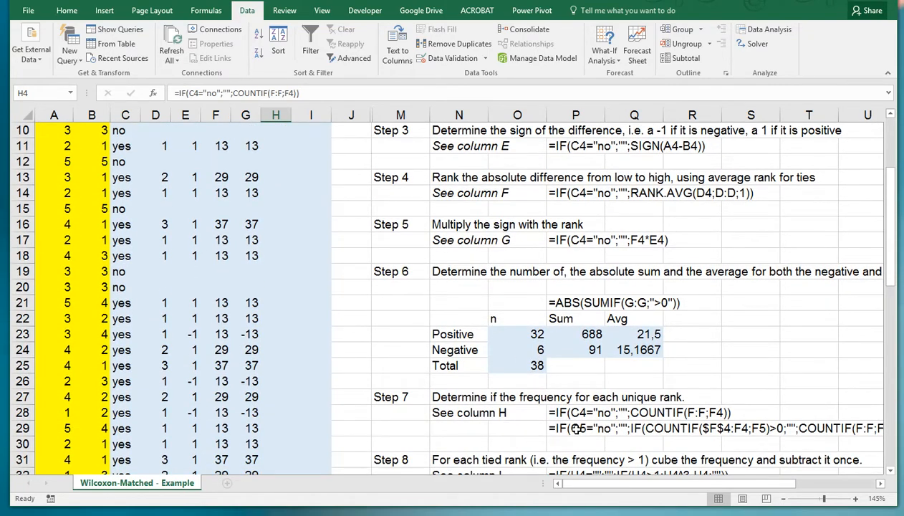
scroll(up, 3)
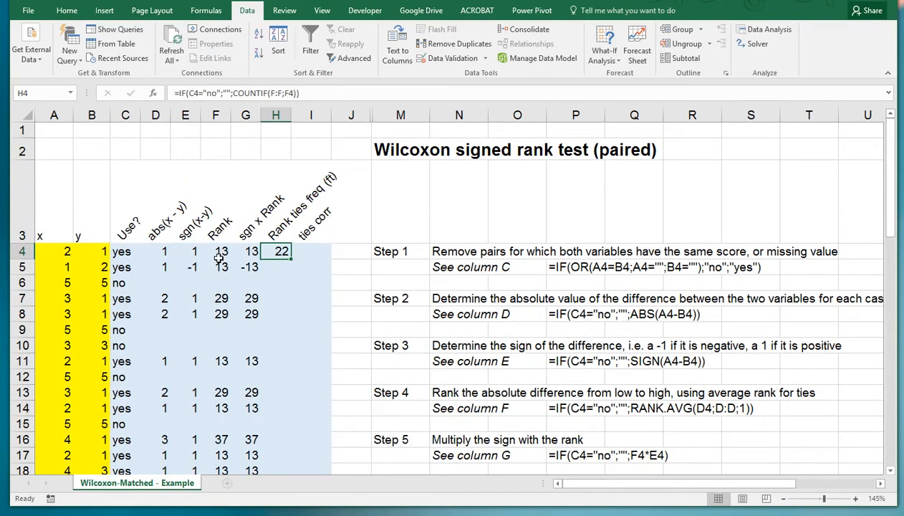
click(275, 267)
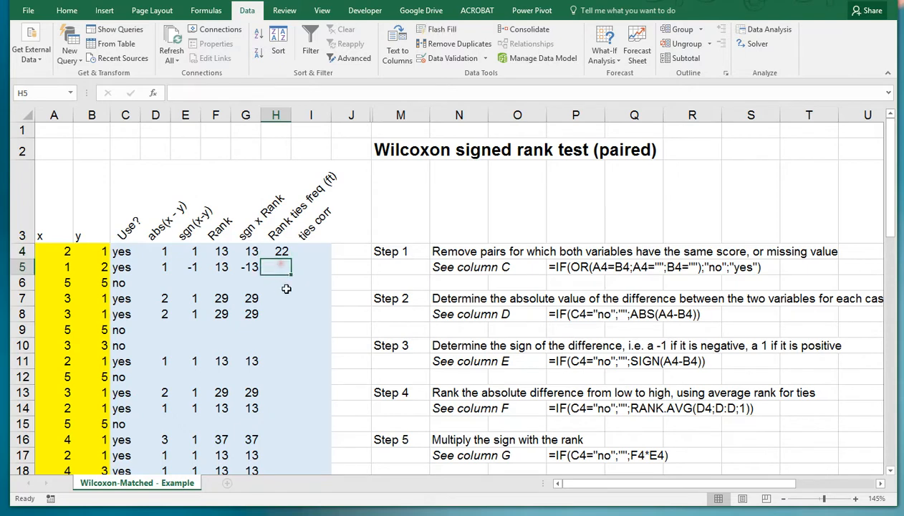
Step: Enter the tie-frequency IF/COUNTIF formula in H5 with an absolute $F$4 range start
text(=)
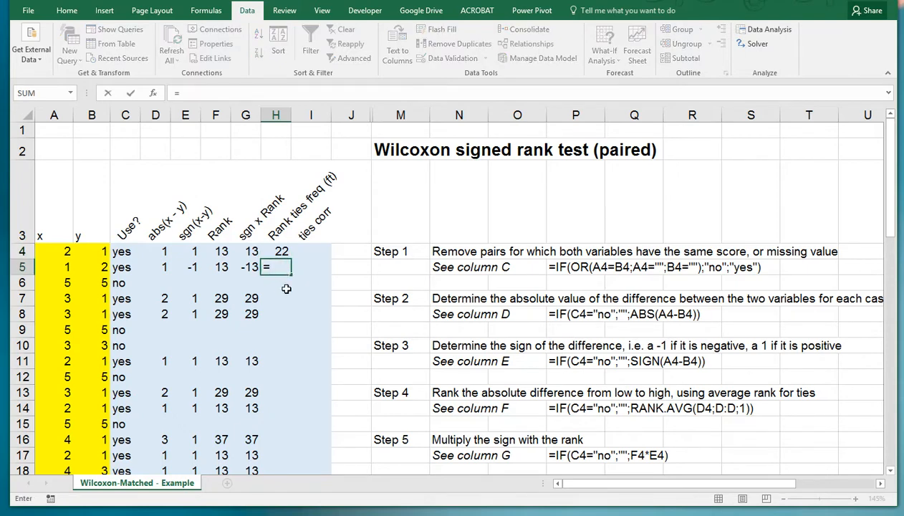
text(=if(C5=)
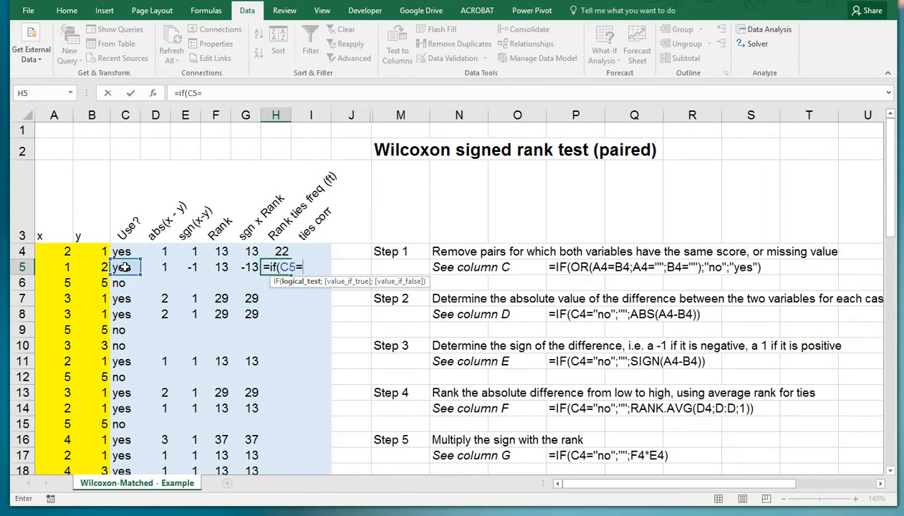
text("no";")
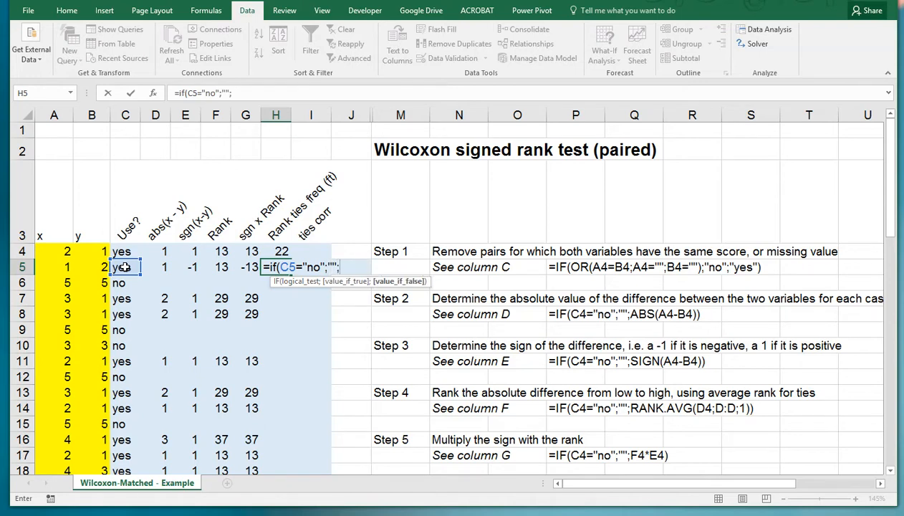
text(;if(c)
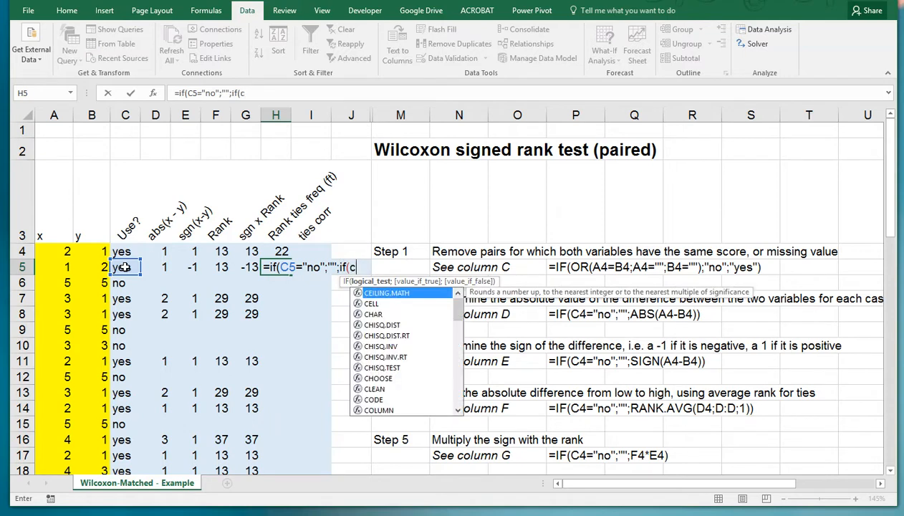
text(ountif(F4:F4)
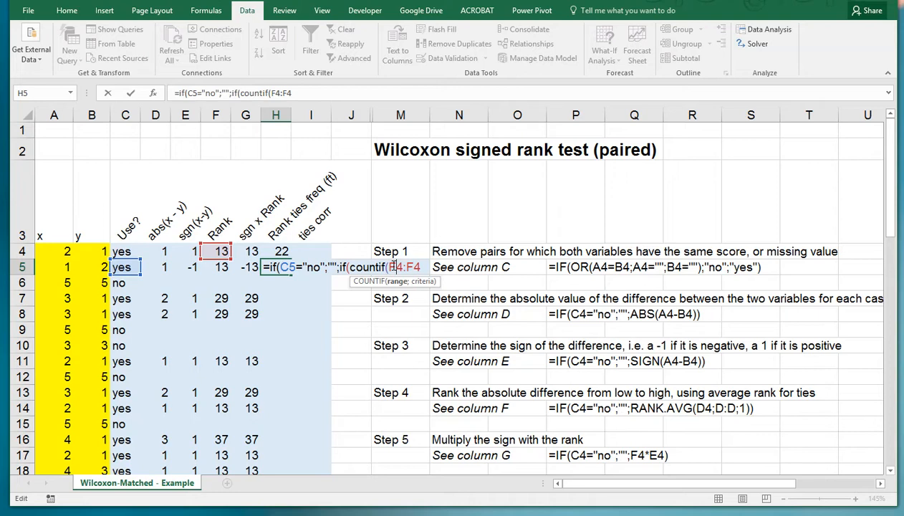
key(F4)
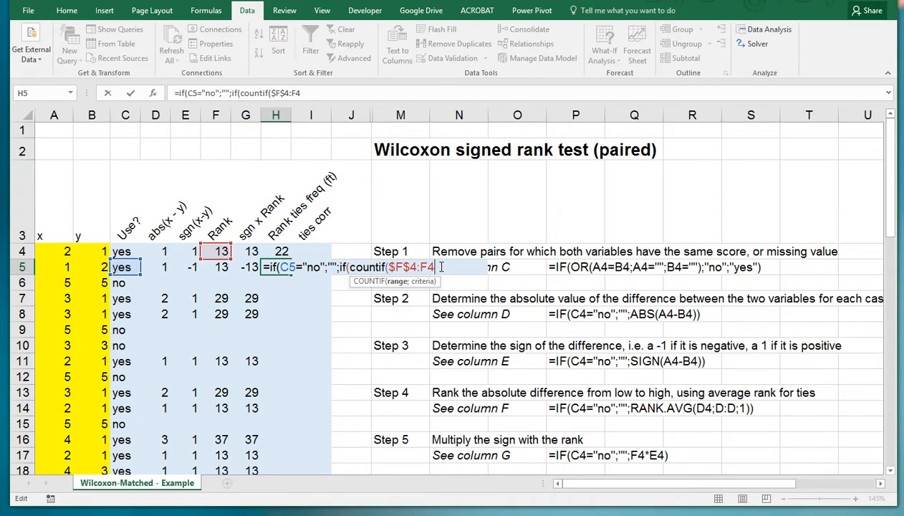
text(;F5))
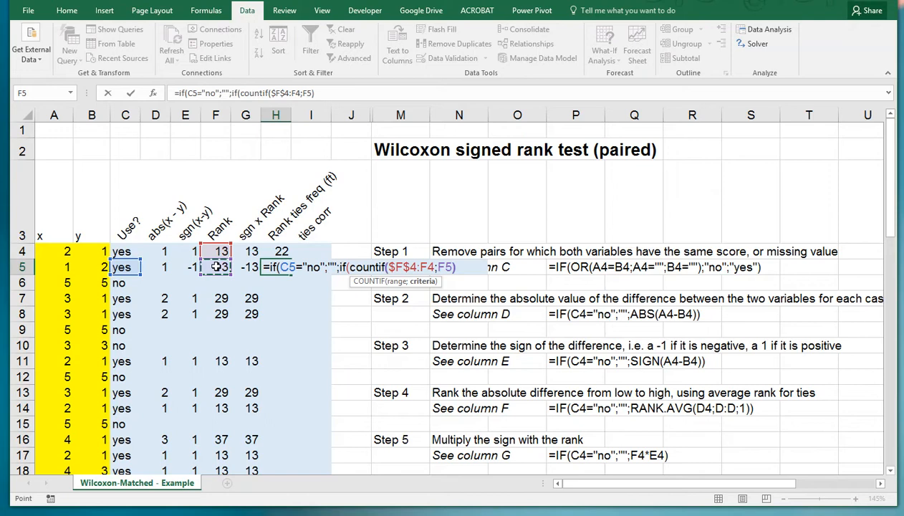
text(>0;)
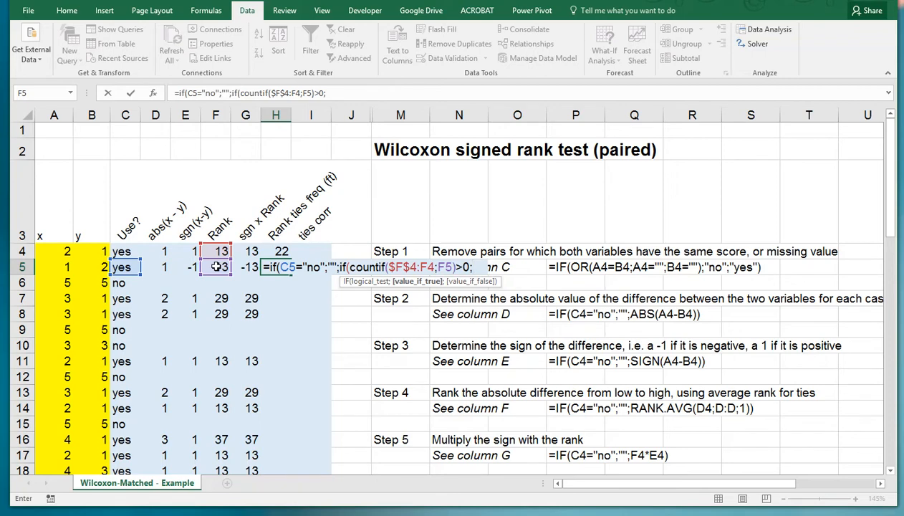
text("";)
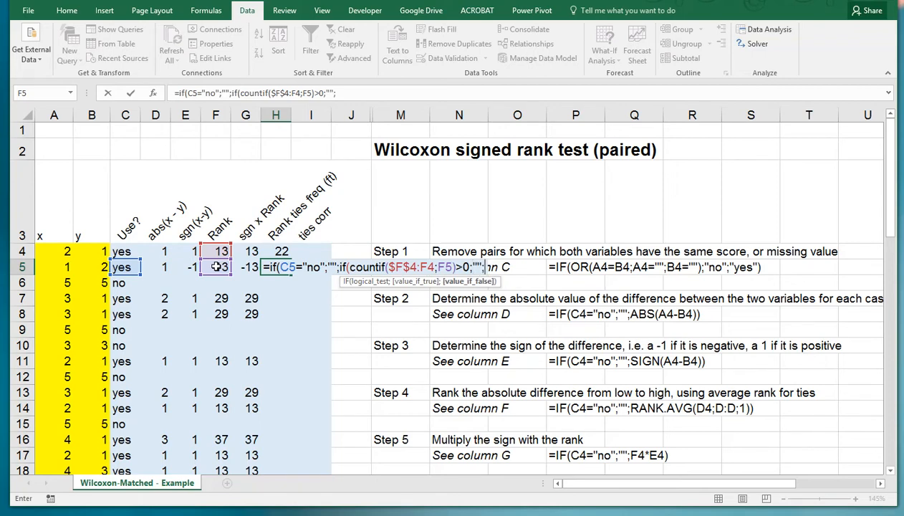
text(countif)
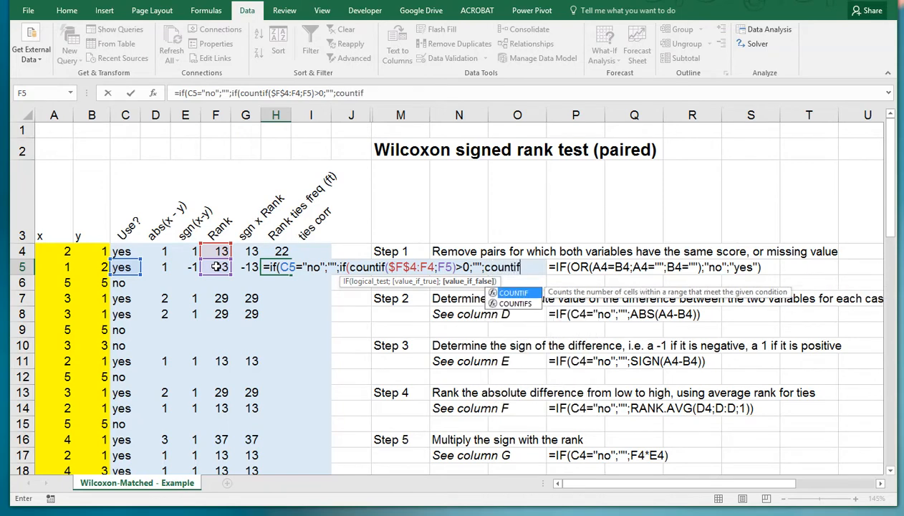
text((F:F;F5))))
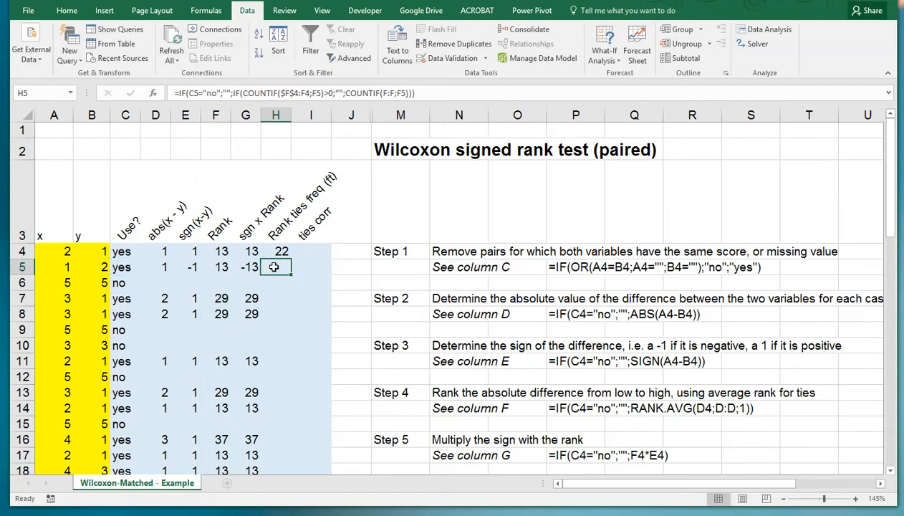
mouse_move(284, 277)
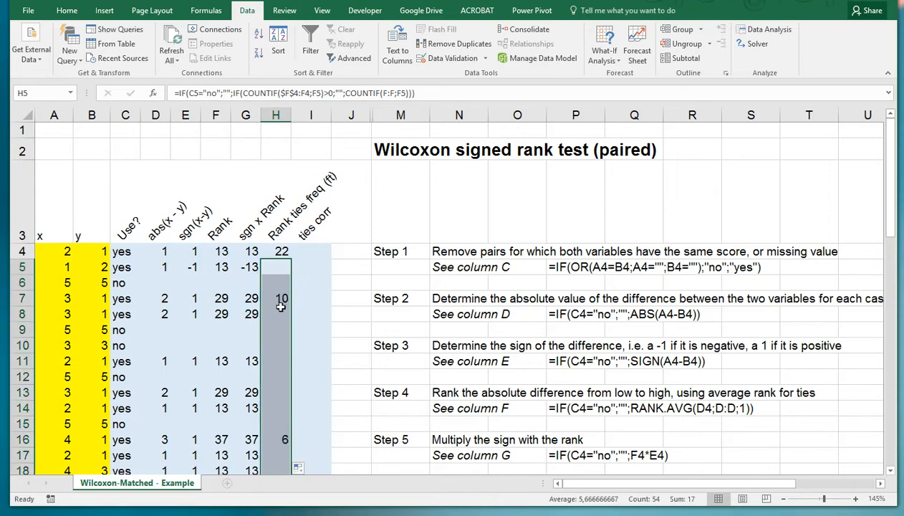
mouse_move(278, 298)
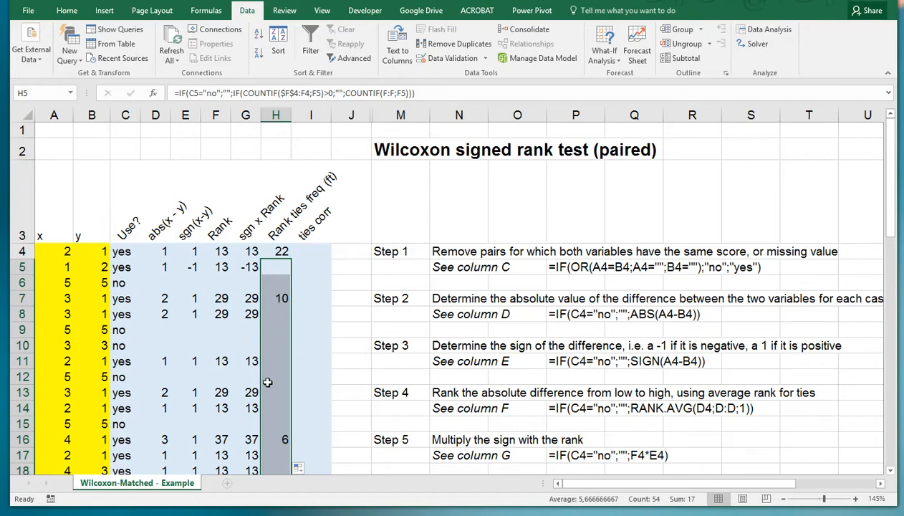
mouse_move(251, 438)
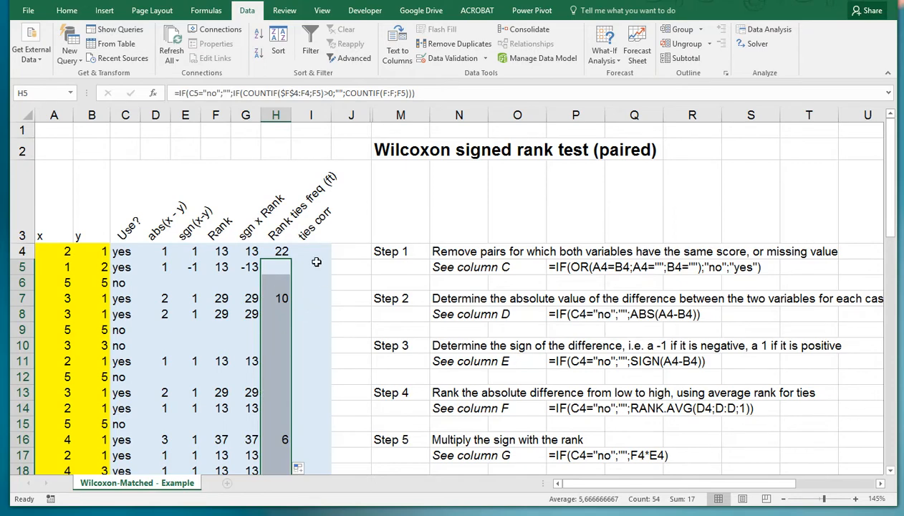
Step: Review the filled tie frequencies (10, 6) and move to I4 for the ties correction
scroll(down, 3)
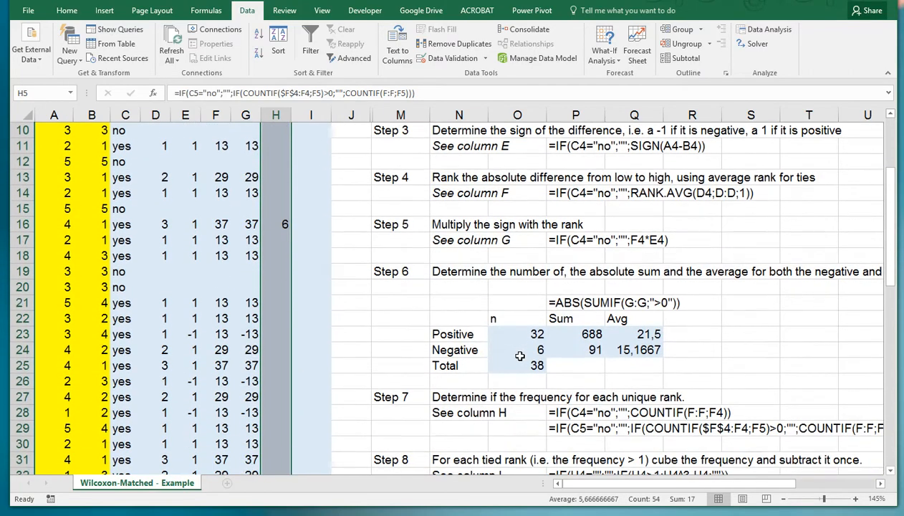
scroll(down, 3)
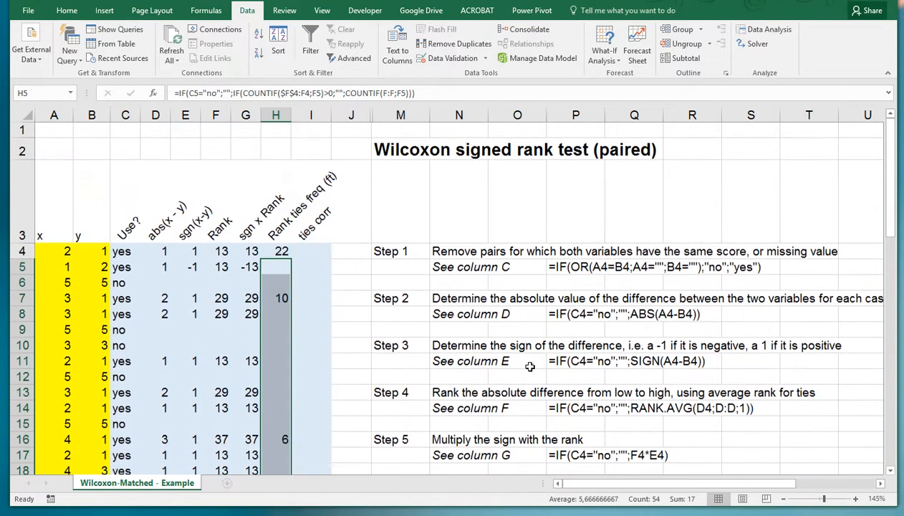
click(311, 251)
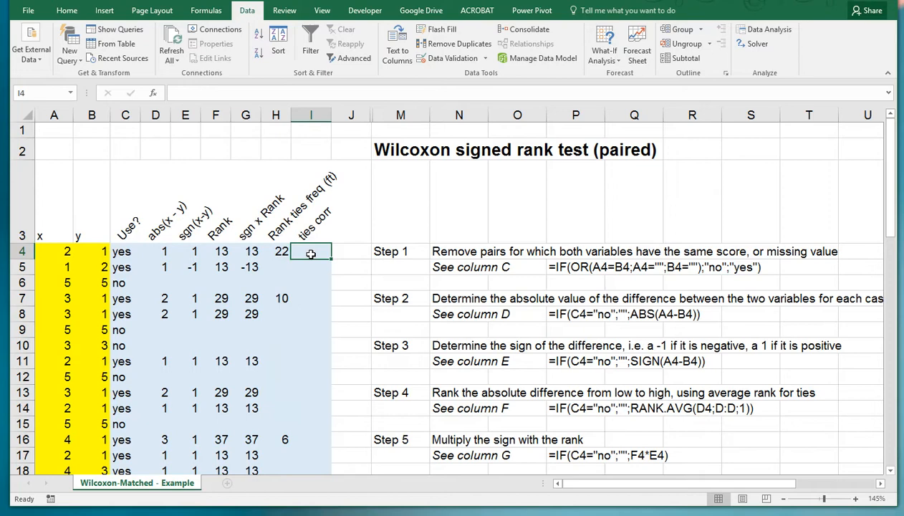
Step: Enter =IF(H4="";"";H4^3-H4) in I4 and fill it down column I, giving values like 210
text(=if()
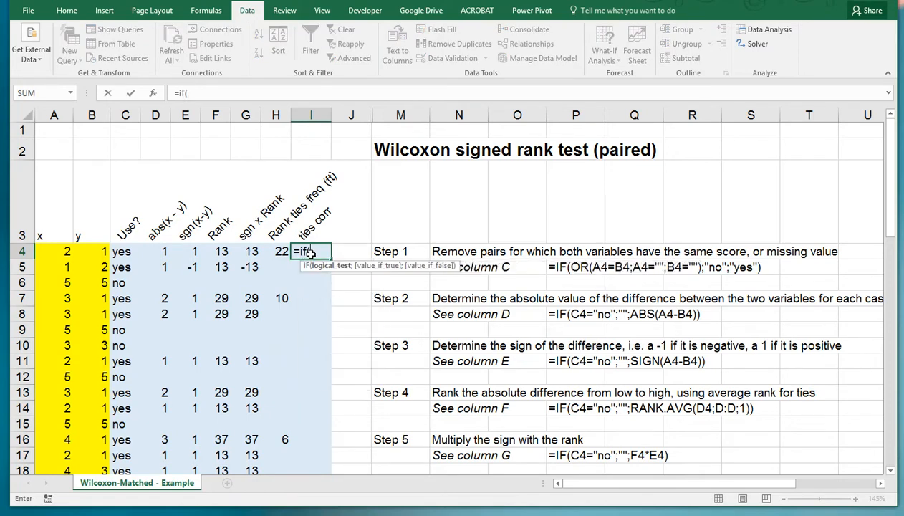
click(275, 251)
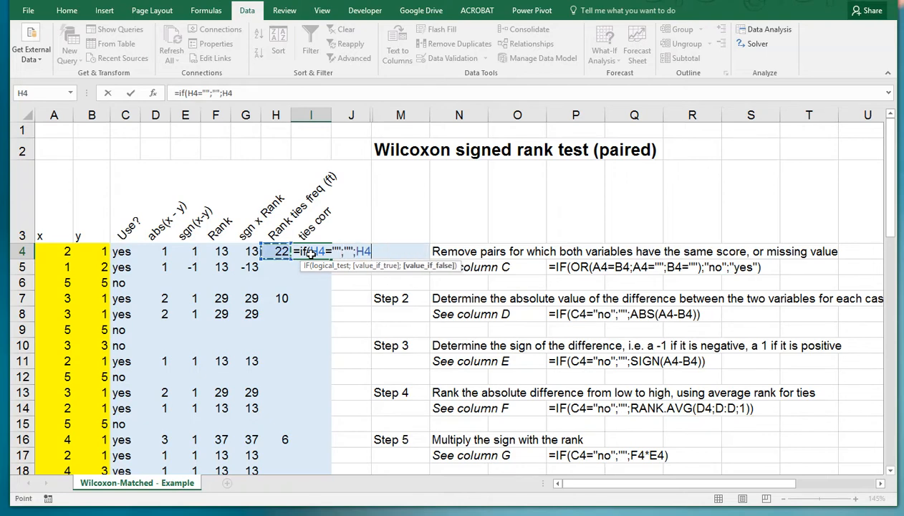
text(^3)
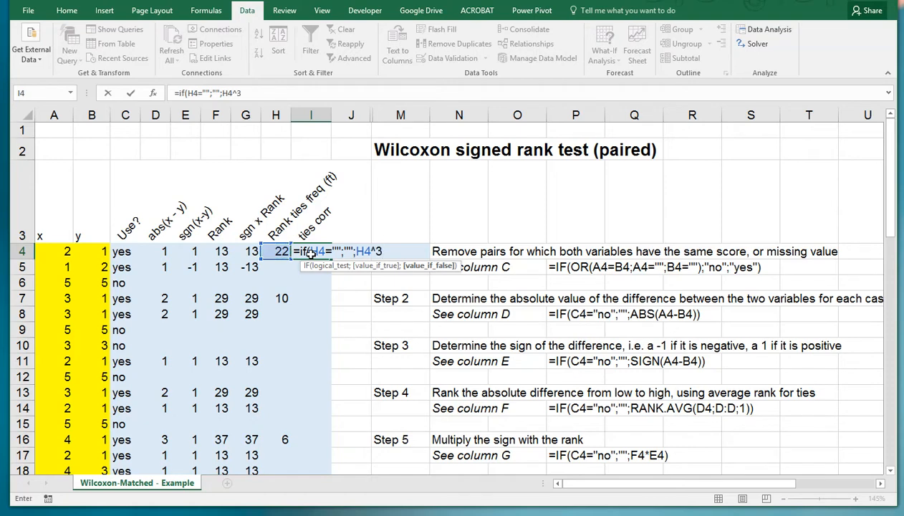
text(-H4)
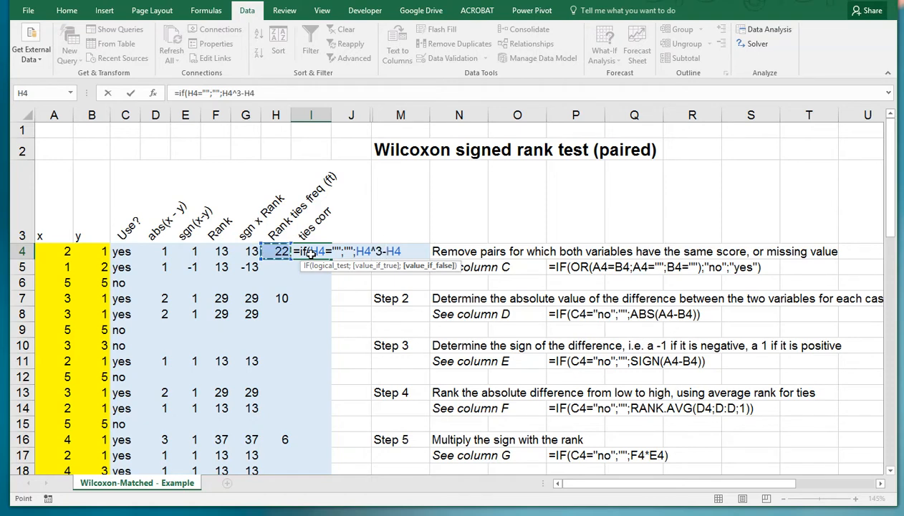
key(Enter)
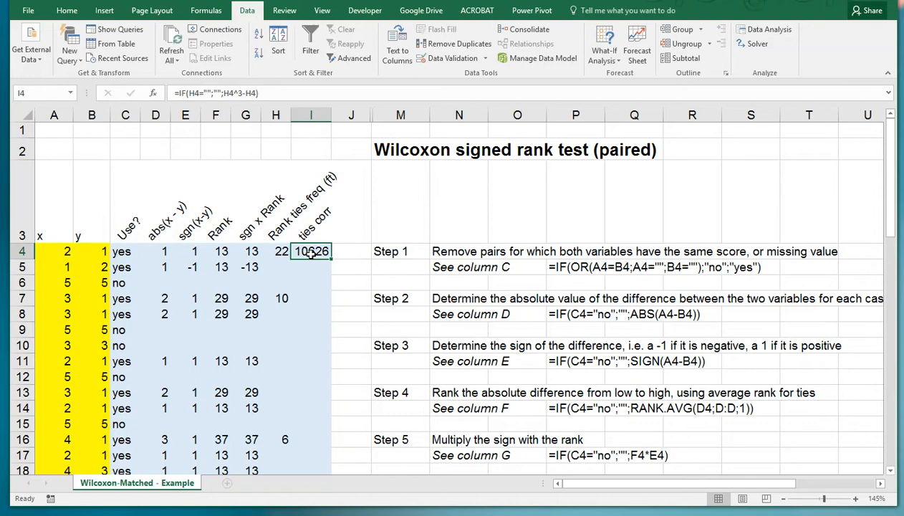
click(310, 115)
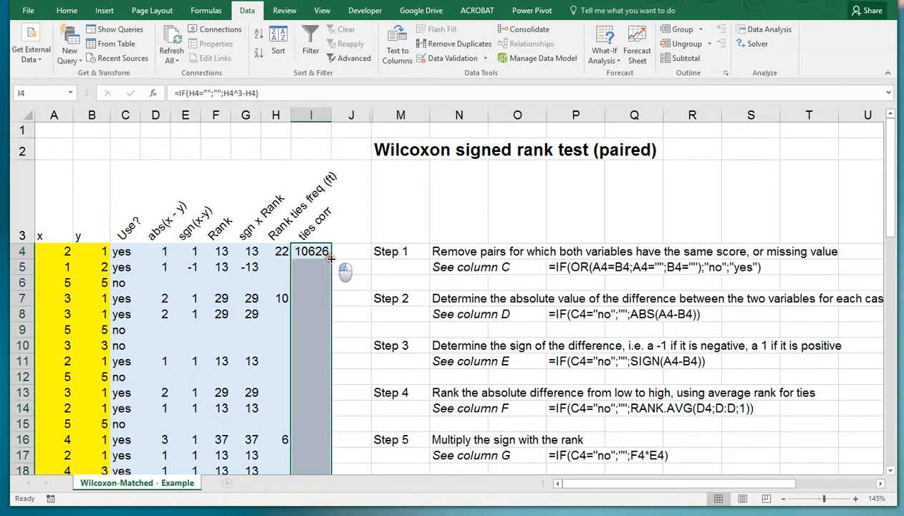
scroll(down, 3)
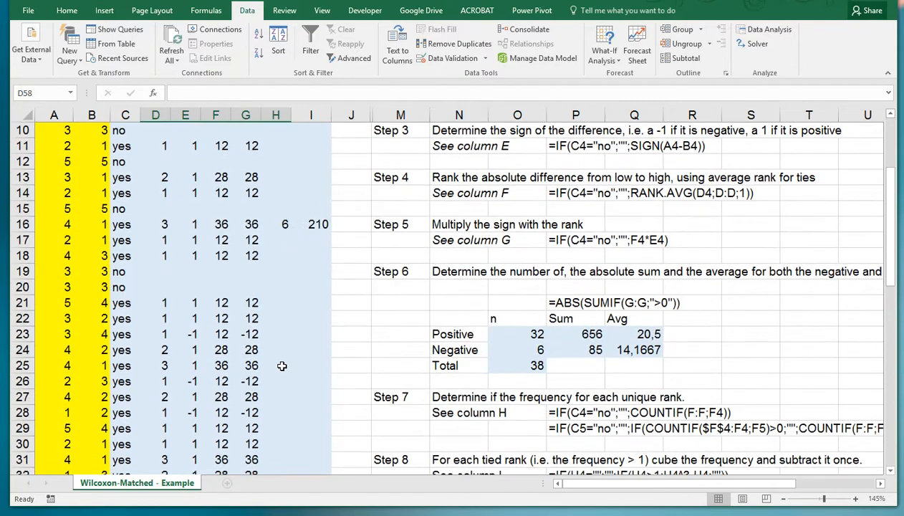
Step: Set the positive test statistic in O37 to the positive rank sum P23, 656
scroll(down, 3)
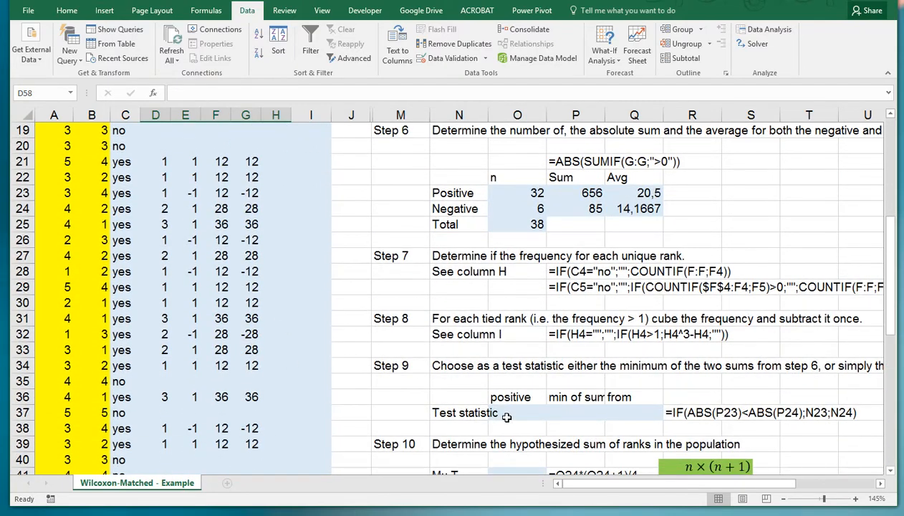
click(517, 412)
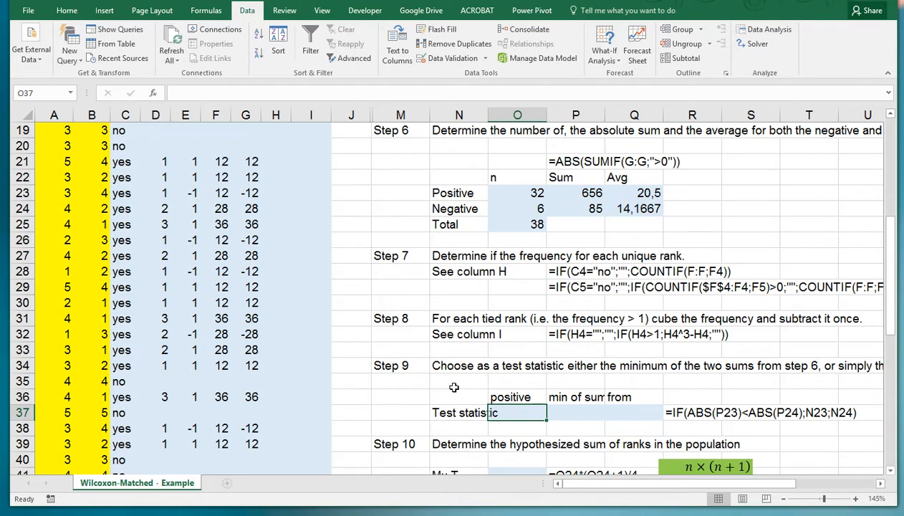
mouse_move(640, 376)
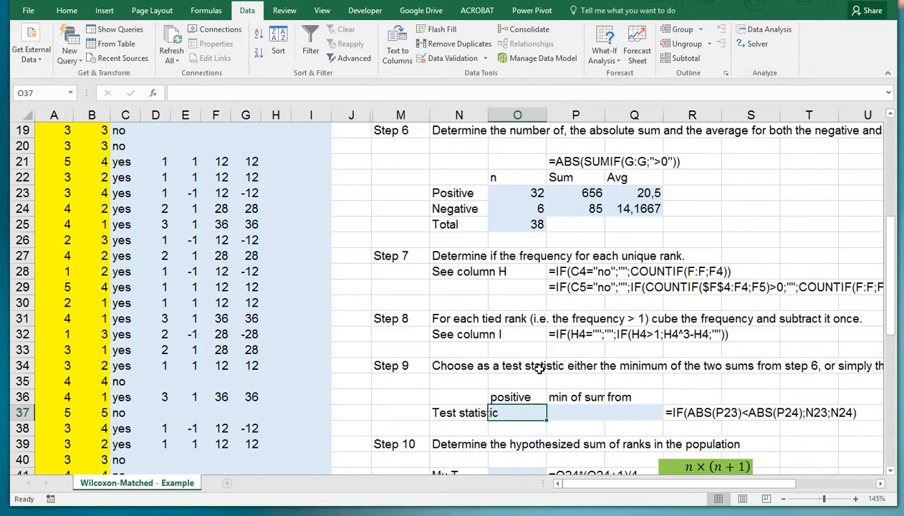
mouse_move(587, 192)
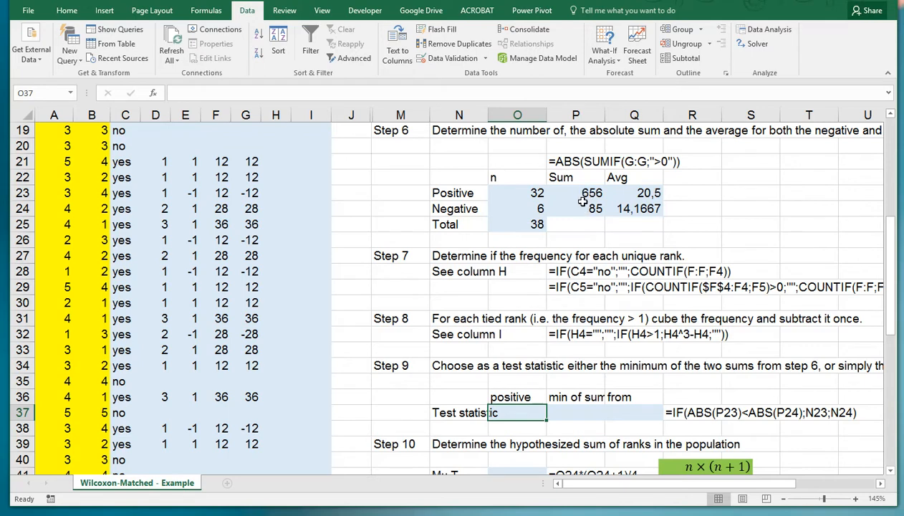
click(576, 192)
text(=)
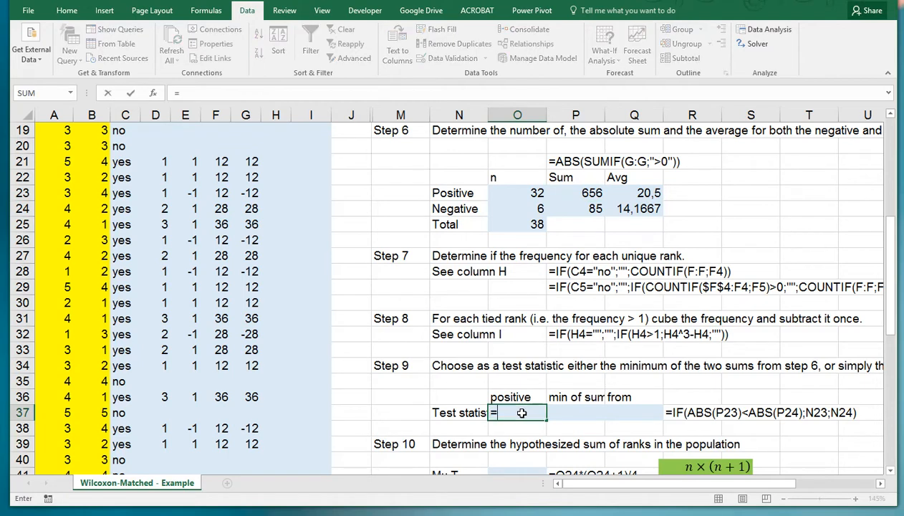
click(576, 192)
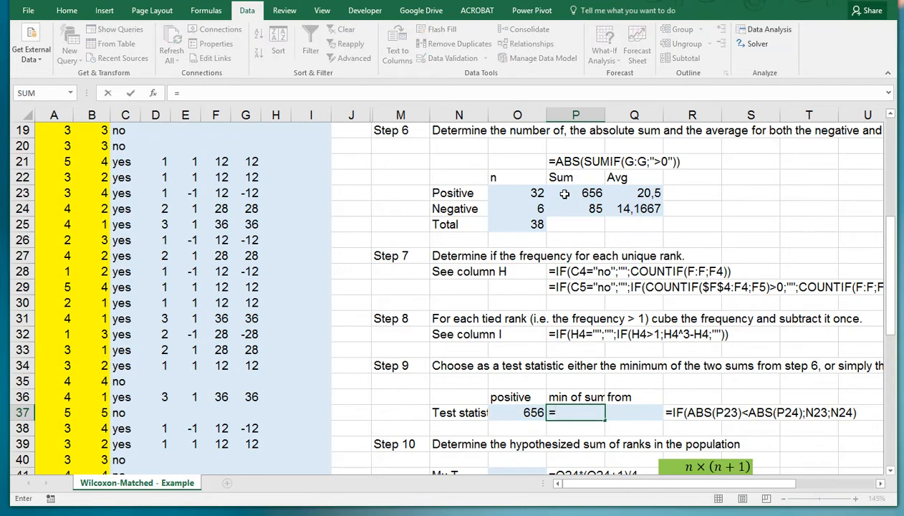
Step: Enter =MIN(P23:P24) in P37, returning the smaller rank sum 85
text(=min()
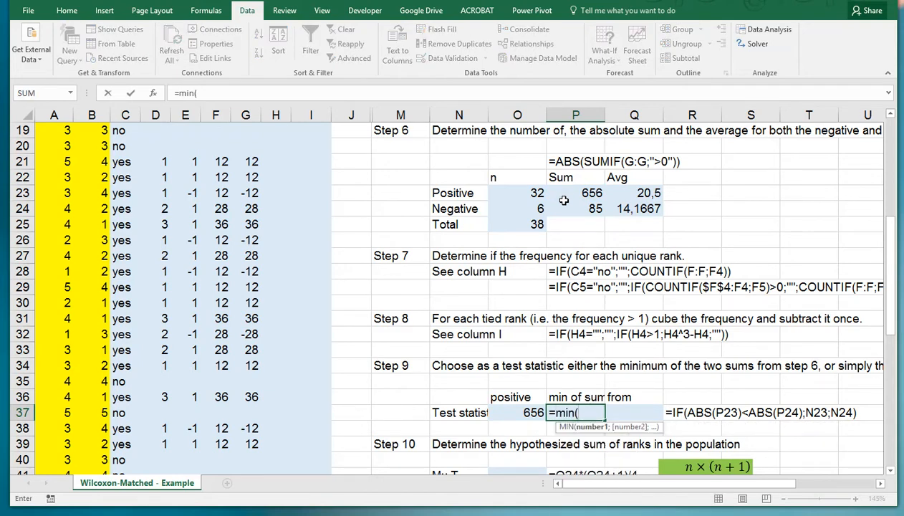
drag(575, 192, 576, 209)
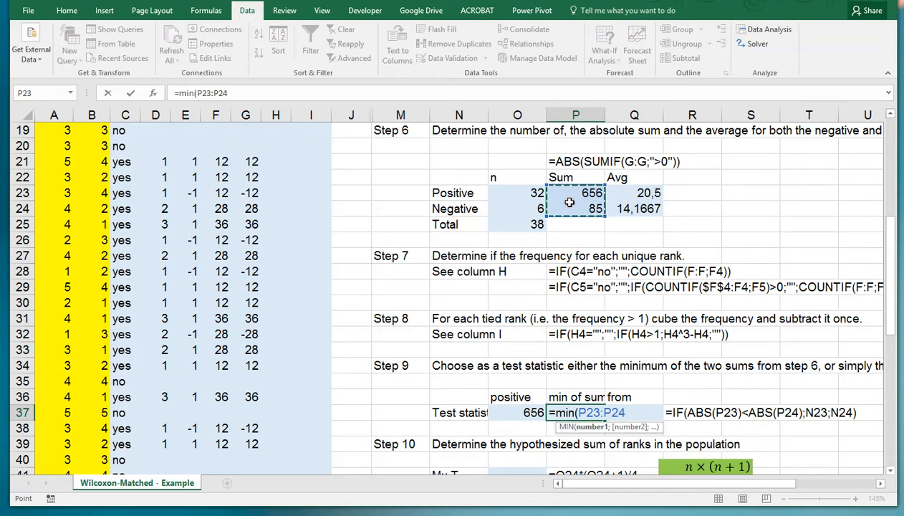
key(Enter)
text(=)
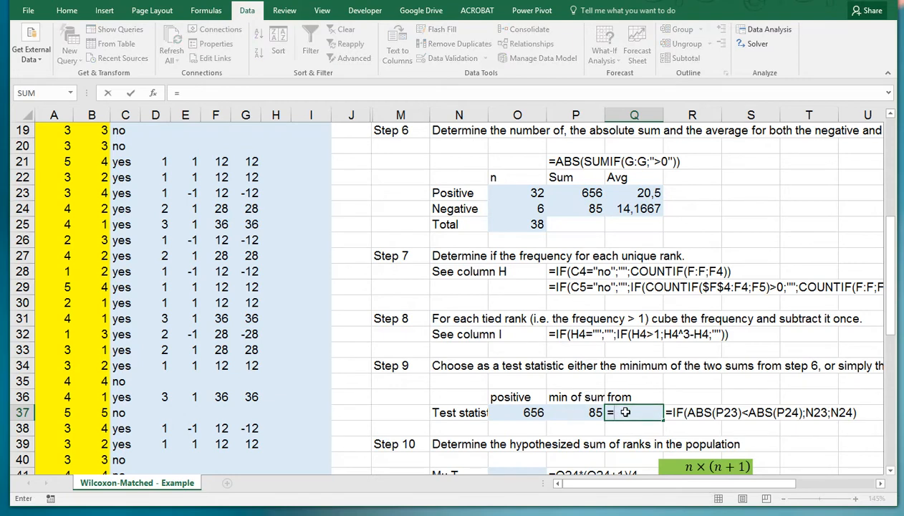
Step: Enter =IF(P23<P24;N23;N24) in Q37 so it names the smaller group, Negative, and verify it
text(if()
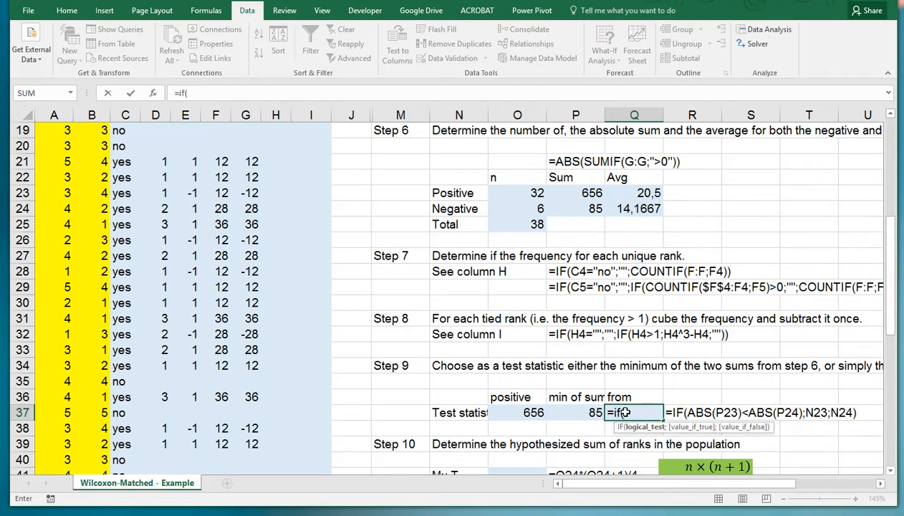
click(576, 192)
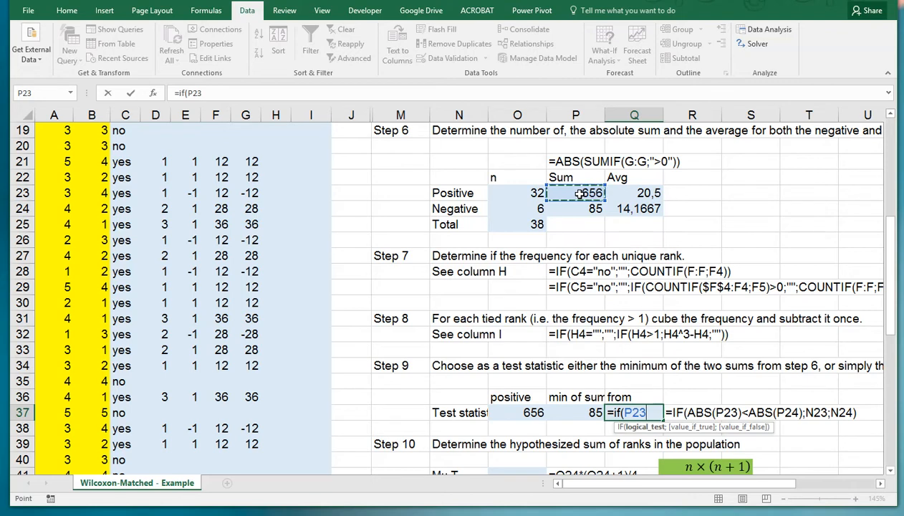
text(<)
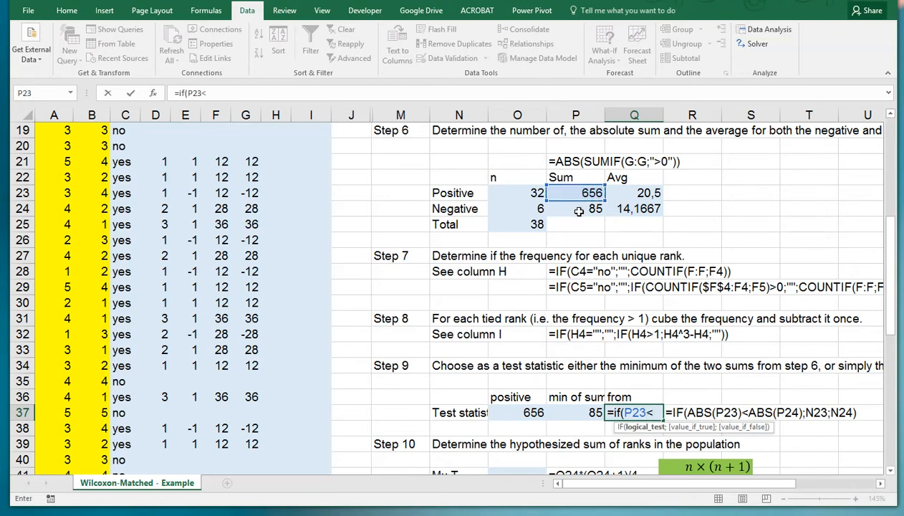
click(576, 209)
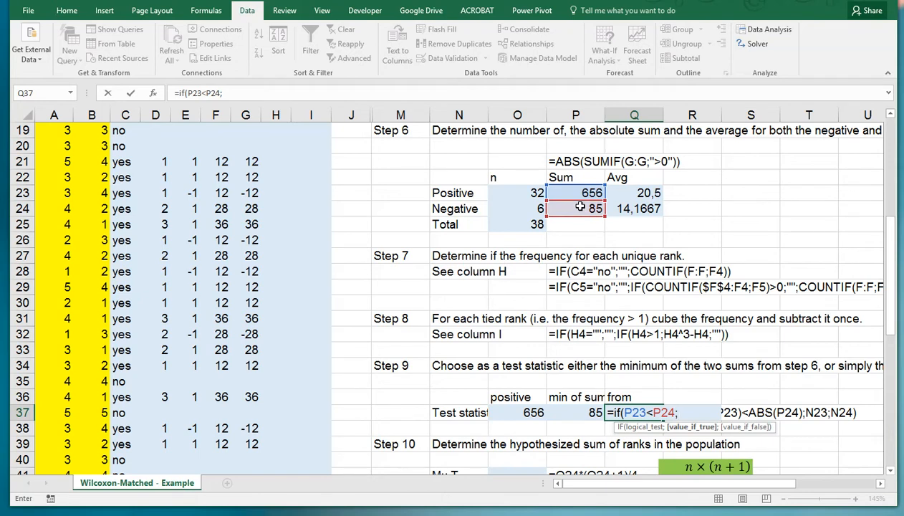
click(459, 192)
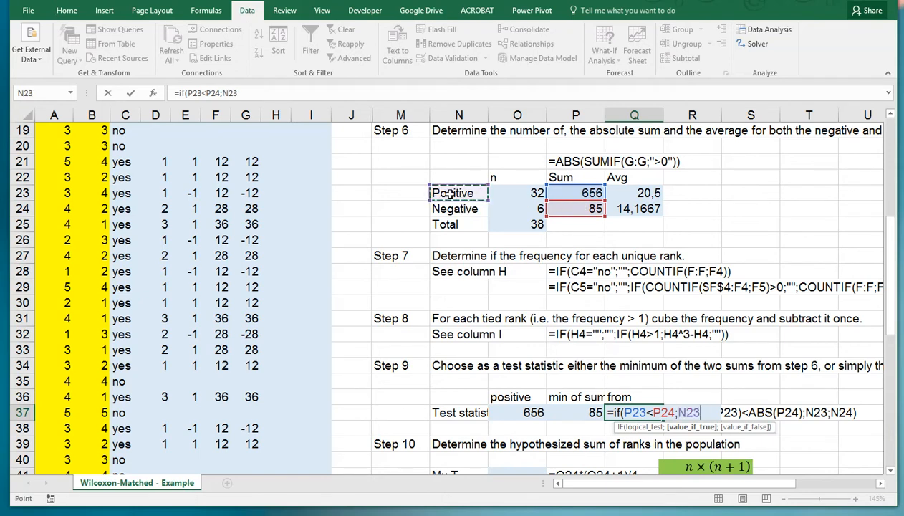
click(451, 209)
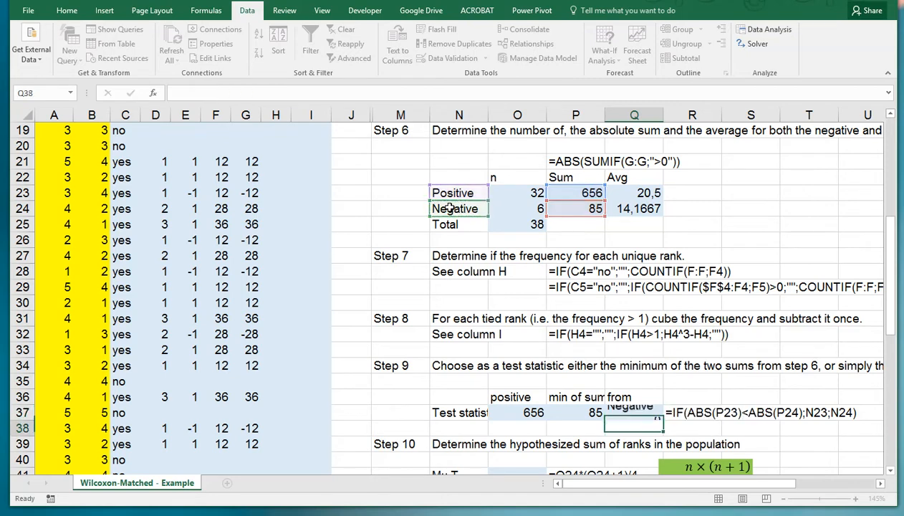
click(630, 413)
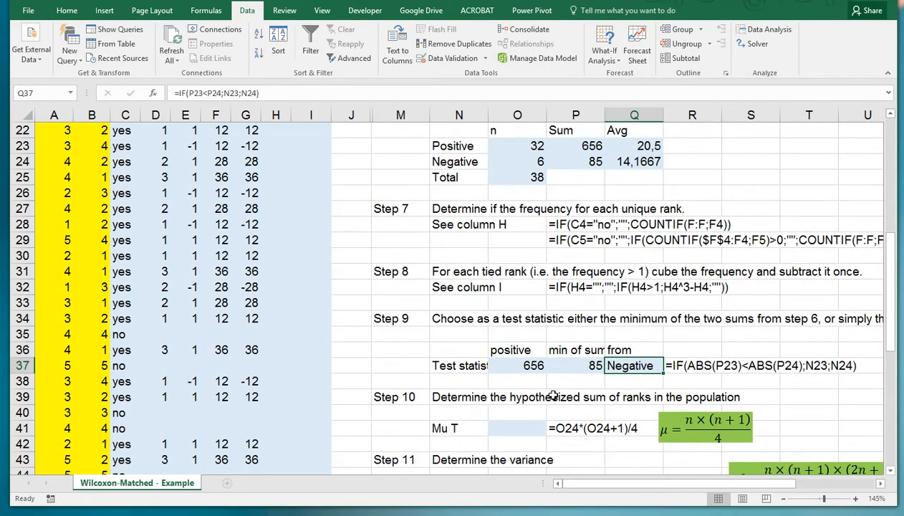
mouse_move(504, 427)
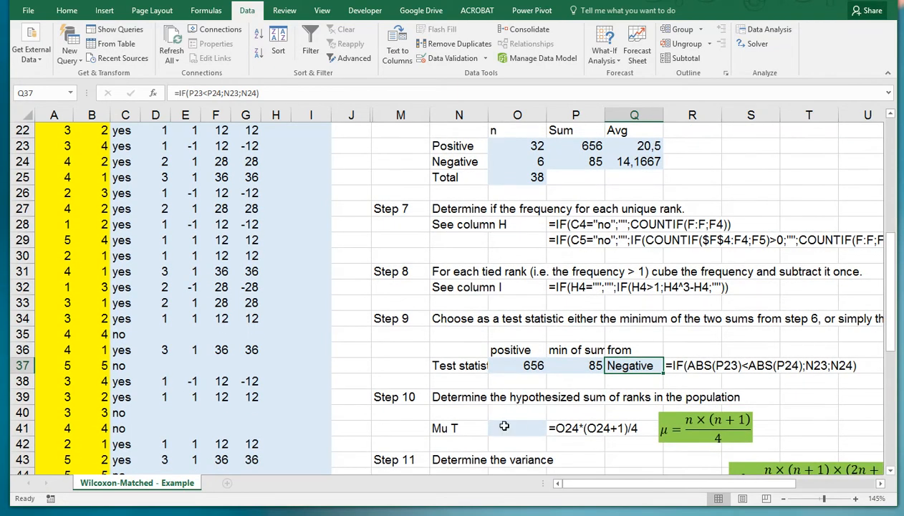
Step: Compute Mu T in O41 as =O25*(O25+1)/4, giving 370,5
click(517, 427)
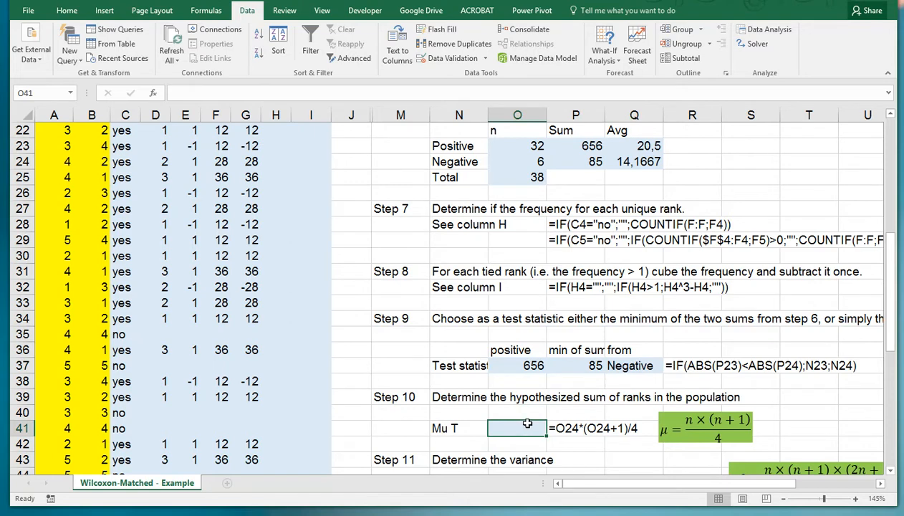
text(=O25*()
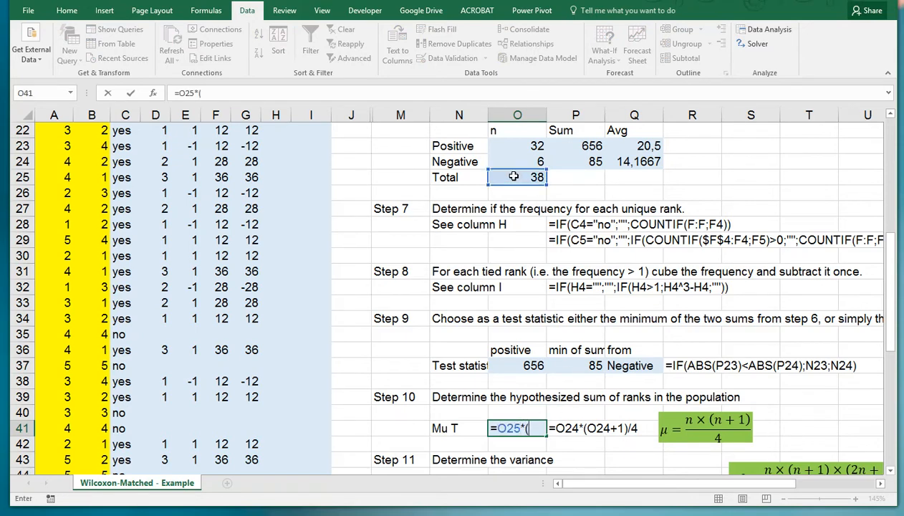
text(O25+)
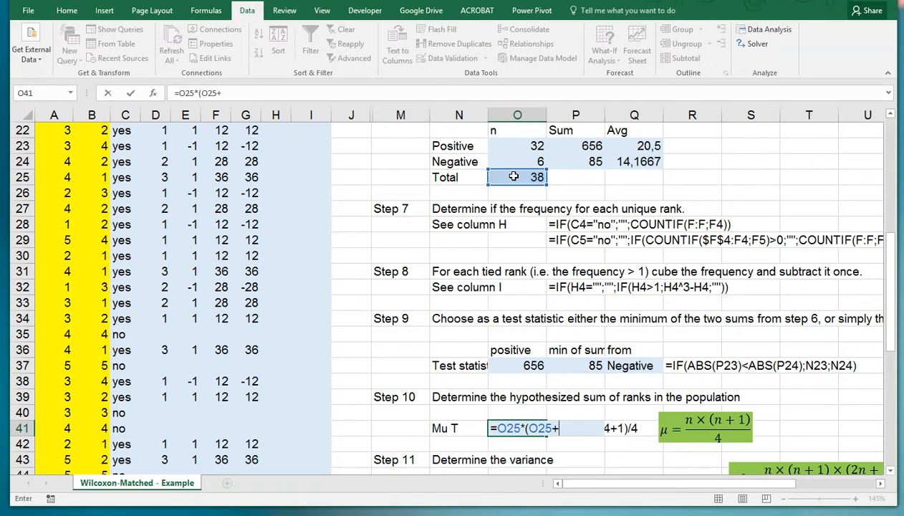
text(1)/)
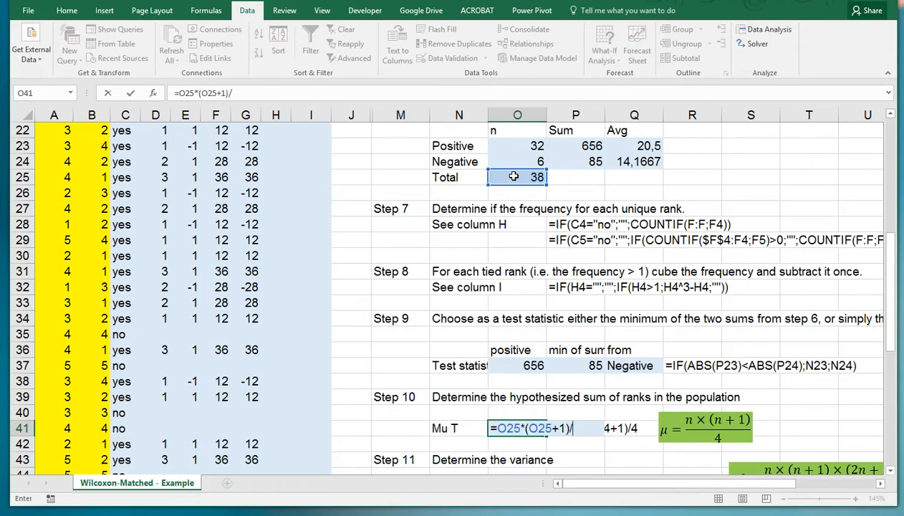
key(Enter)
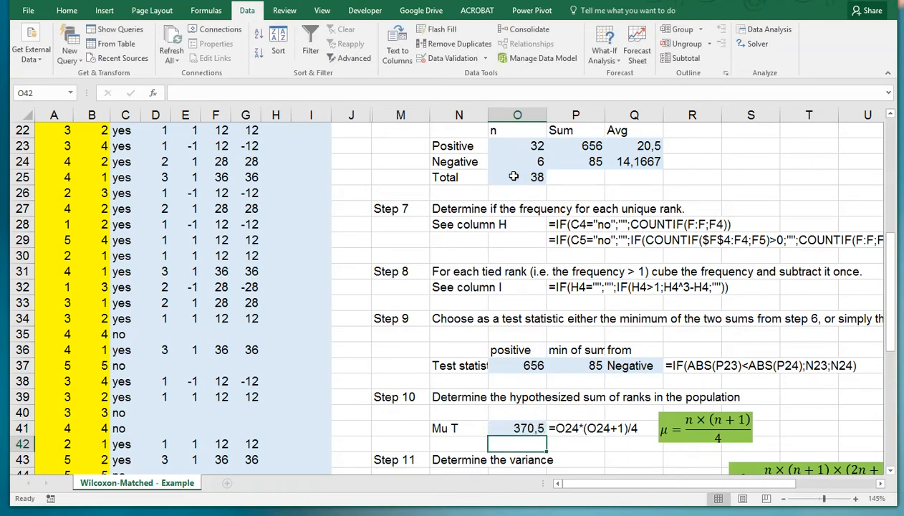
scroll(down, 3)
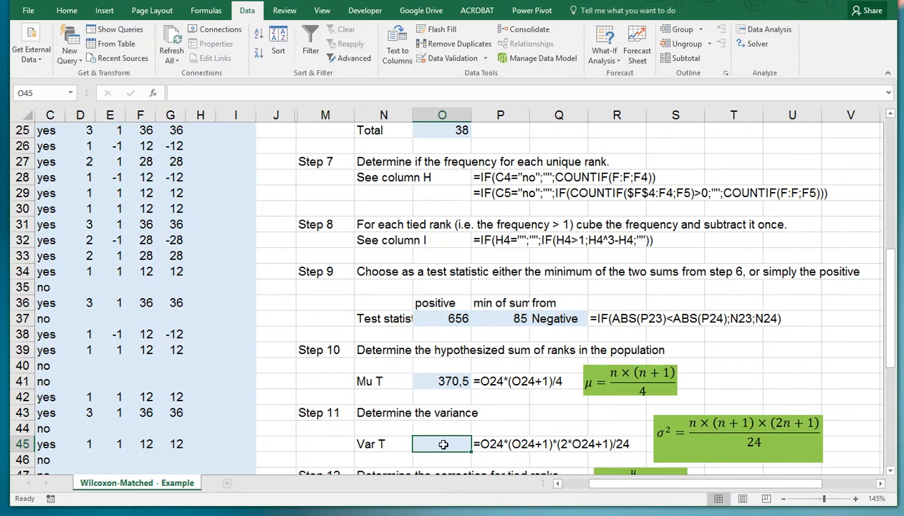
Step: Compute Var T in O45 as =O25*(O25+1)*(2*O25+1)/24, giving 4754,75
text(=)
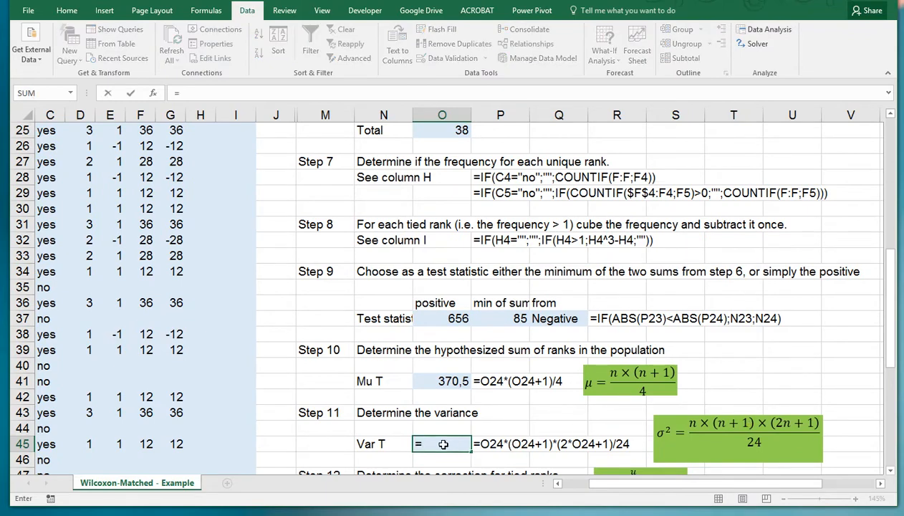
click(441, 129)
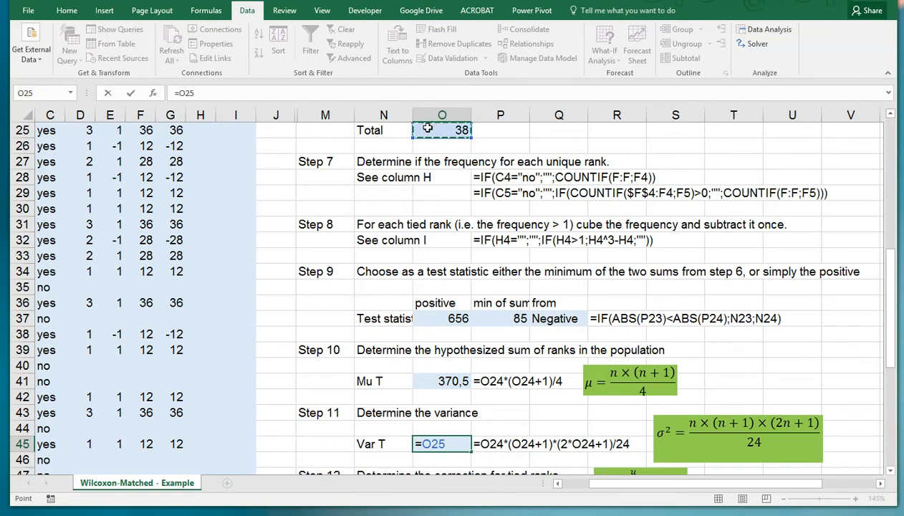
text(*()
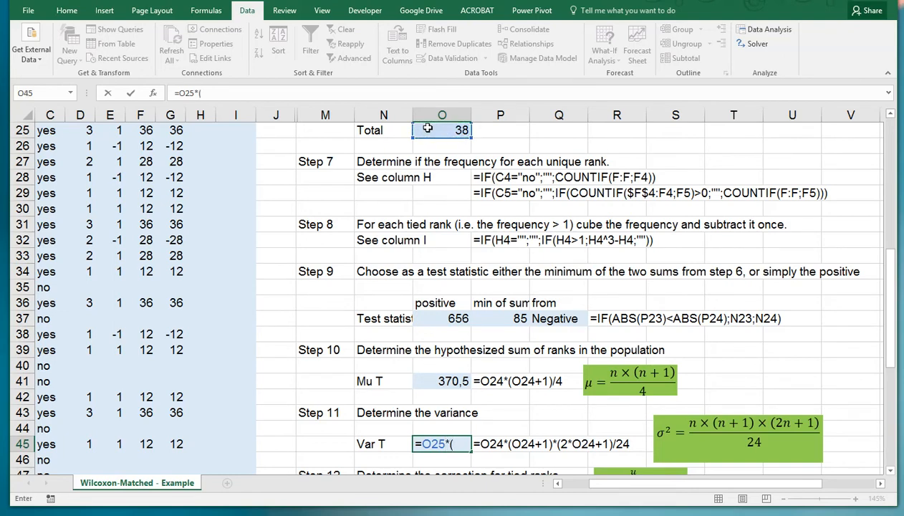
text(O25+1)
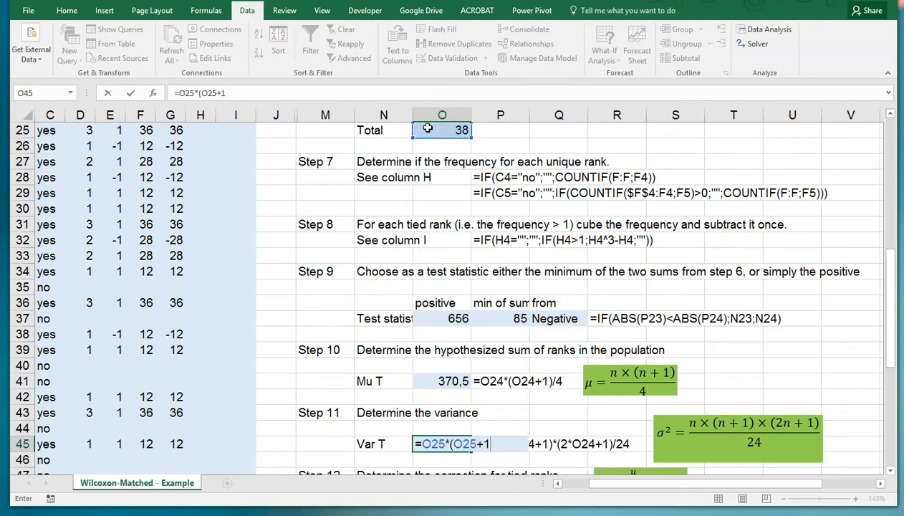
text(*)
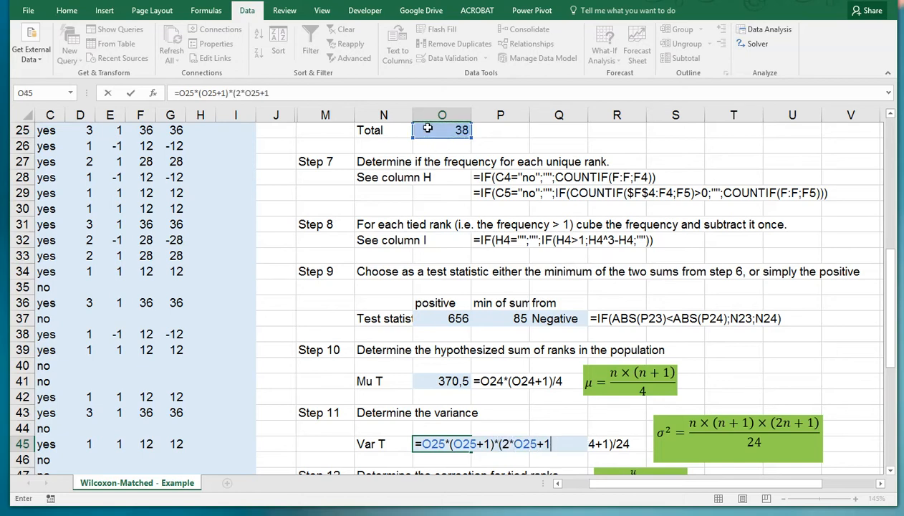
text()/)
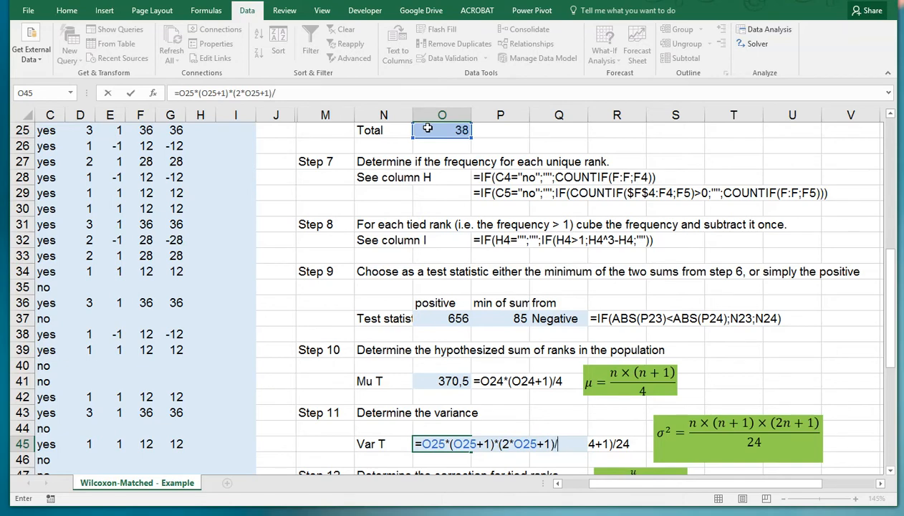
key(Enter)
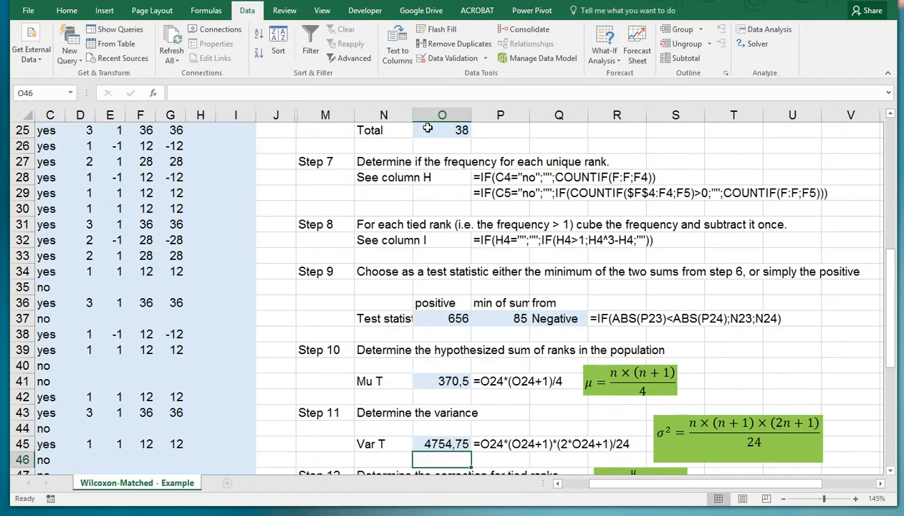
Step: Sum the ties correction column in O48 with =SUM(I:I), giving 11826
scroll(down, 3)
text(s)
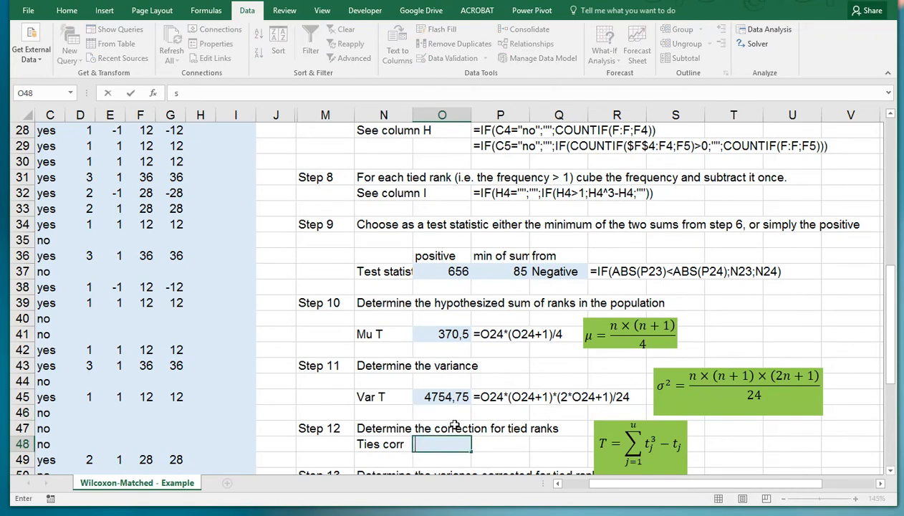
text(=sum(I:I)
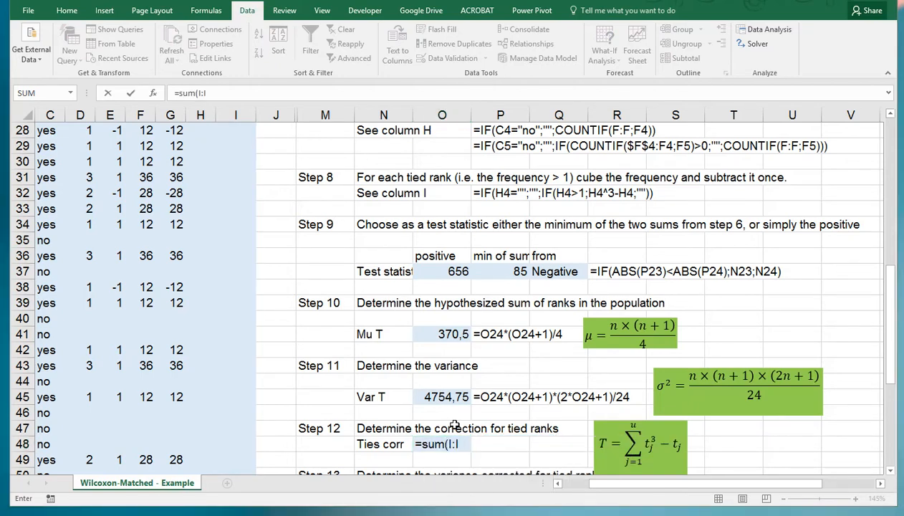
mouse_move(471, 444)
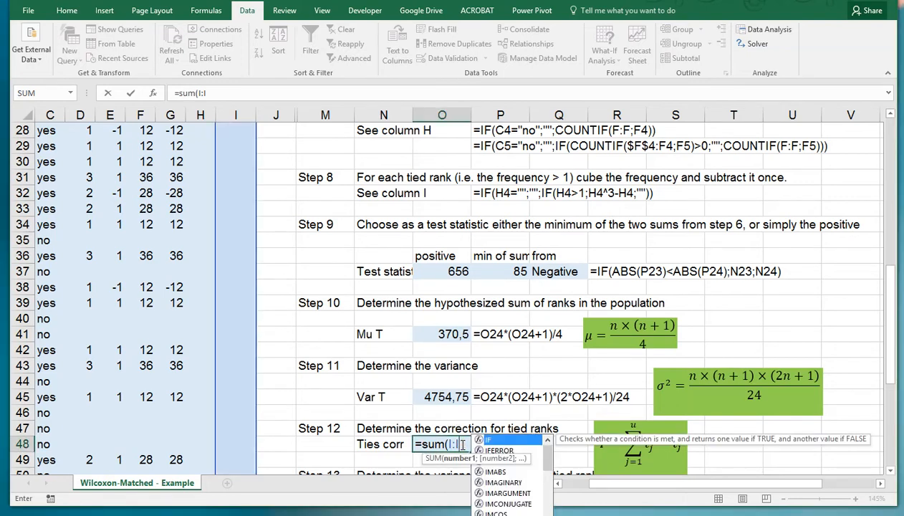
key(Enter)
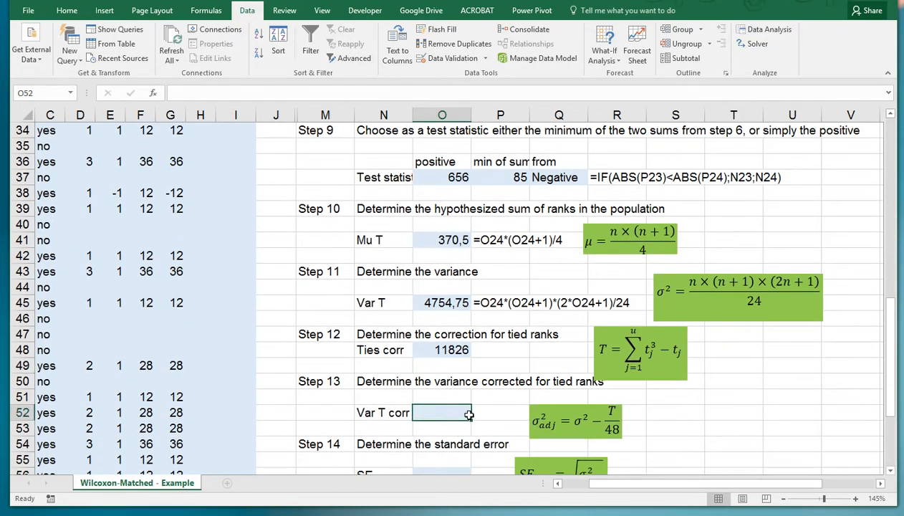
Step: Compute the tie-corrected variance in O52 as =O45-O48/48, giving 4508,38
text(=)
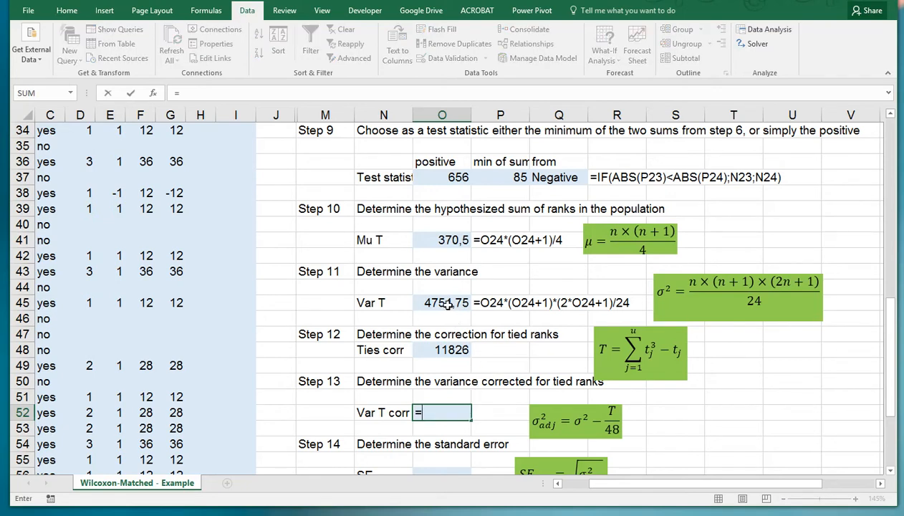
click(441, 302)
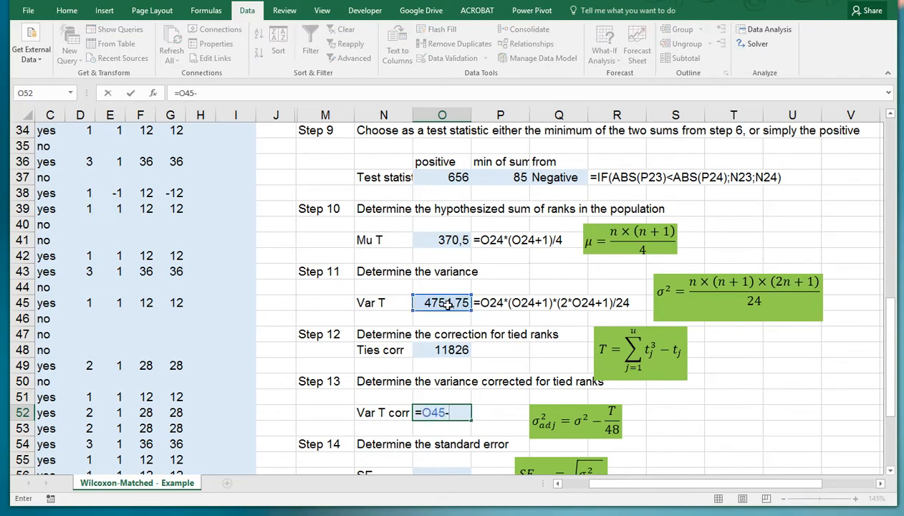
click(441, 349)
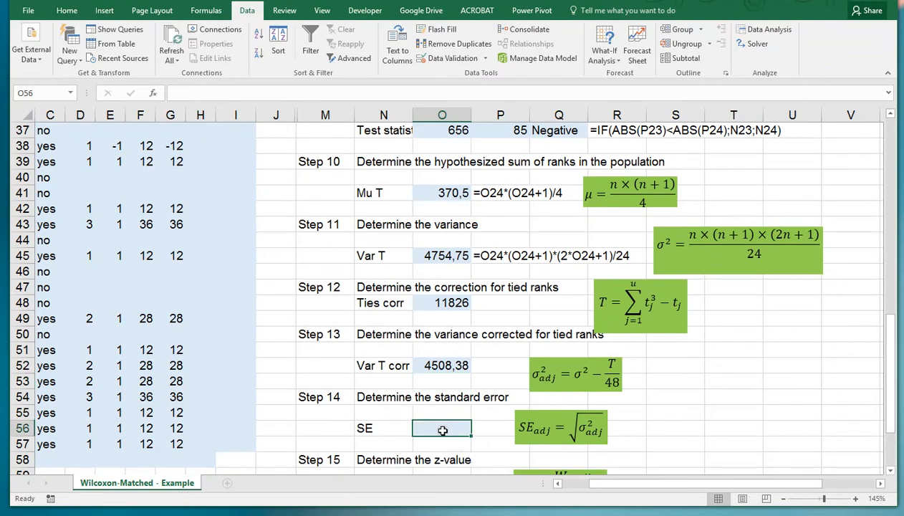
Step: Compute the standard error in O56 as =SQRT(O52), giving 67,1444
text(=sqr)
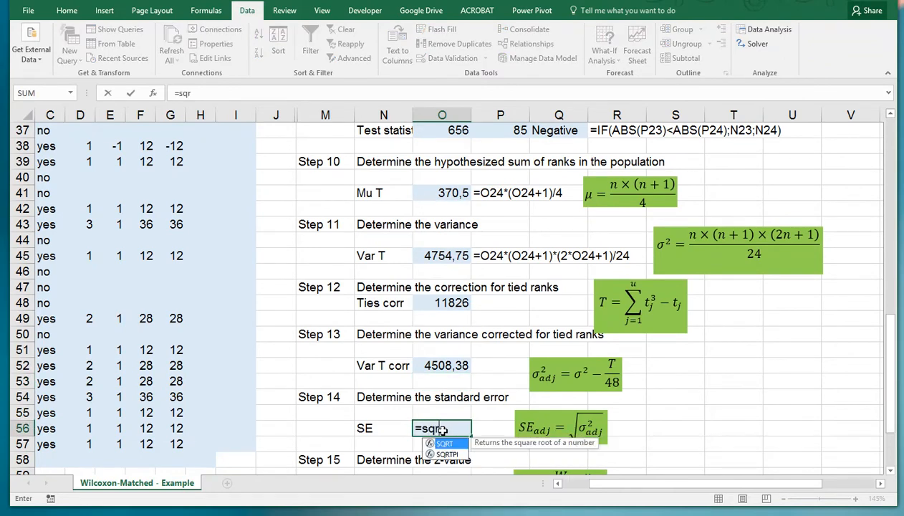
text(t()
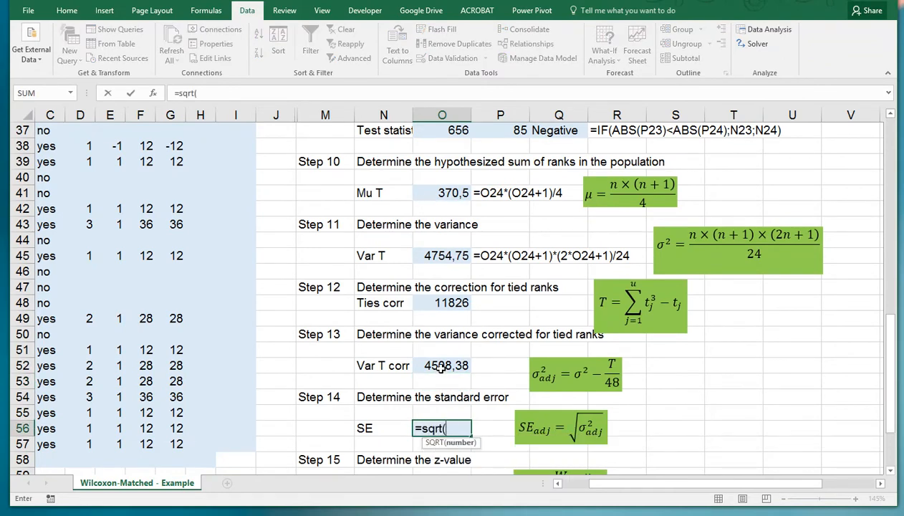
key(Enter)
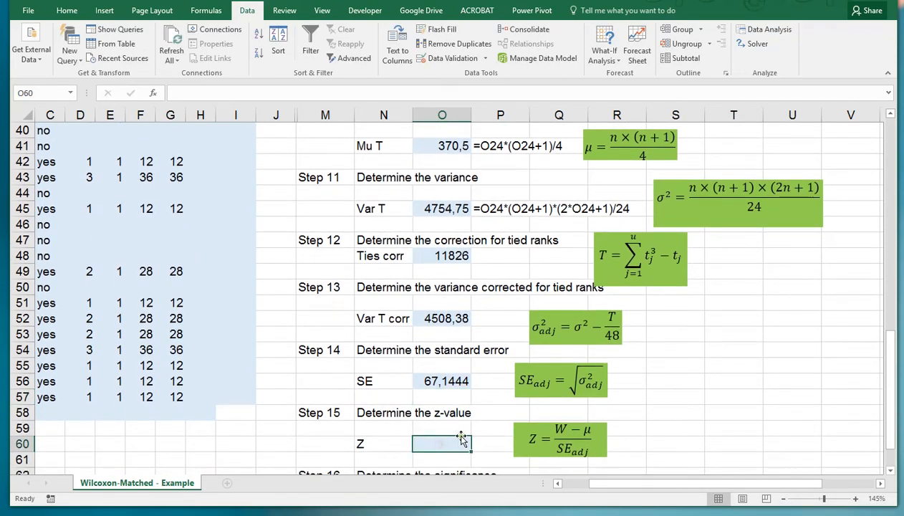
Step: Compute the z-value in O60 as =(O37-O41)/O56, giving 4,25203
text(=)
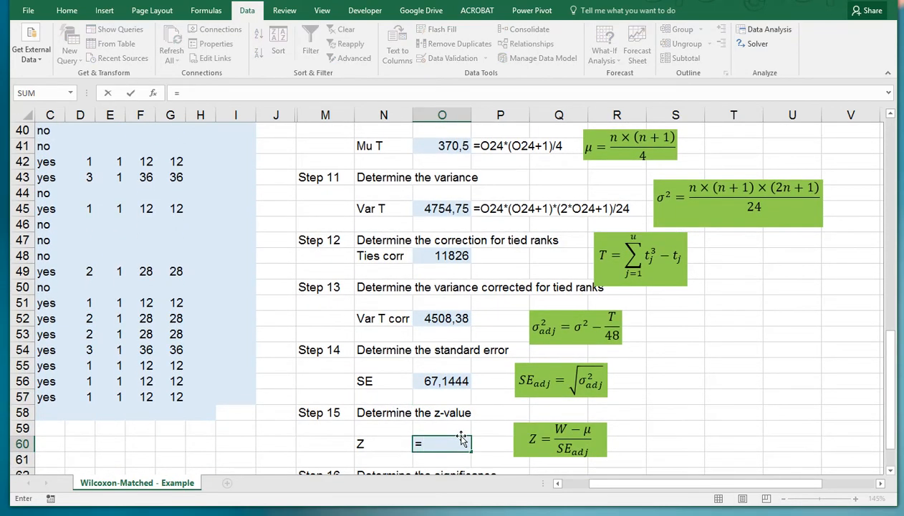
text(()
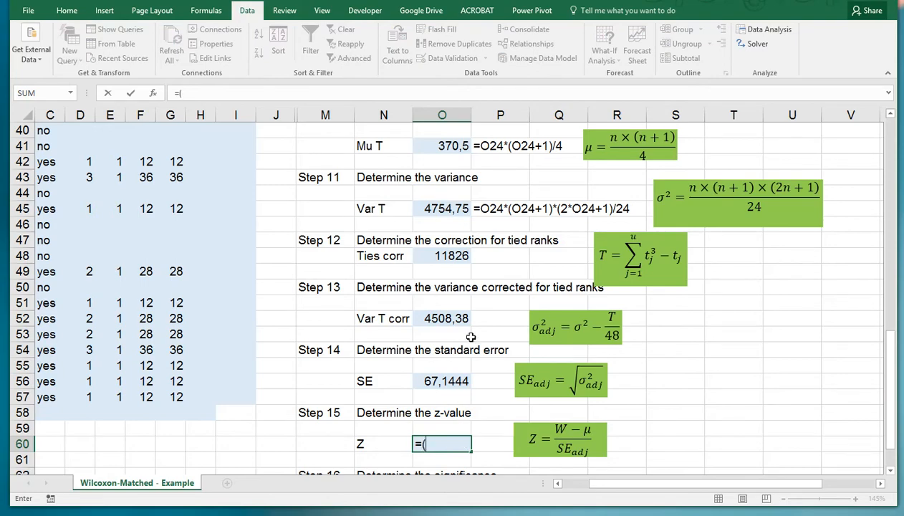
scroll(up, 3)
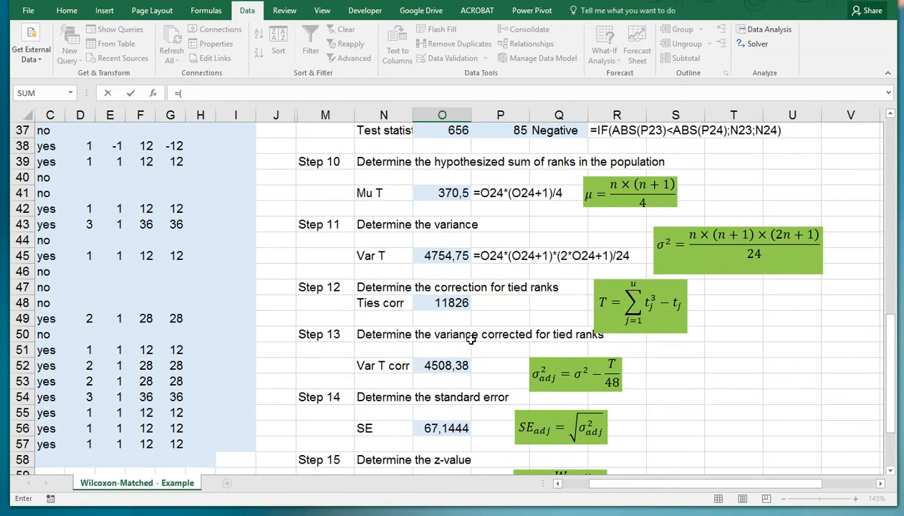
scroll(down, 3)
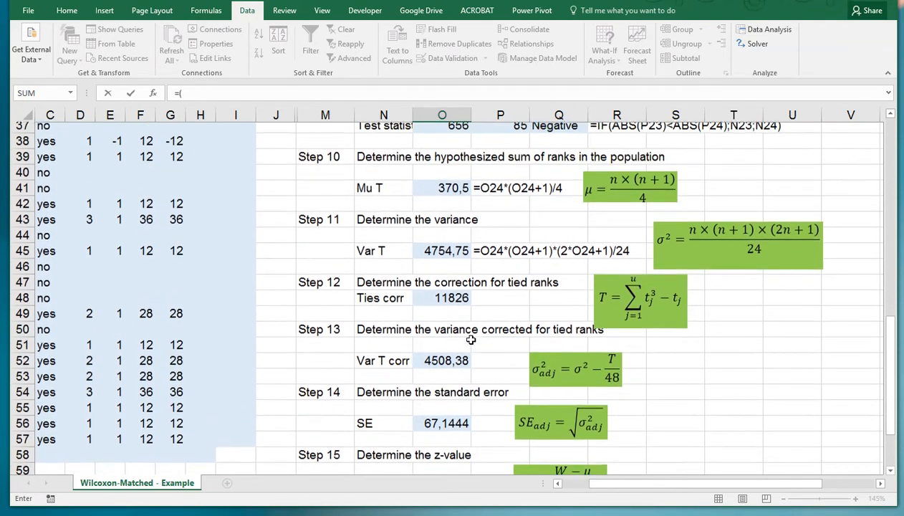
scroll(up, 3)
text(O37-)
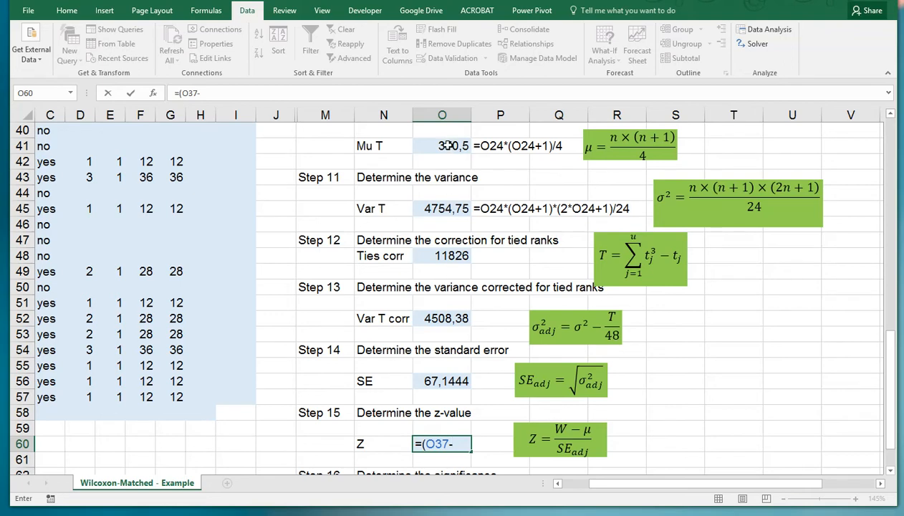
click(441, 146)
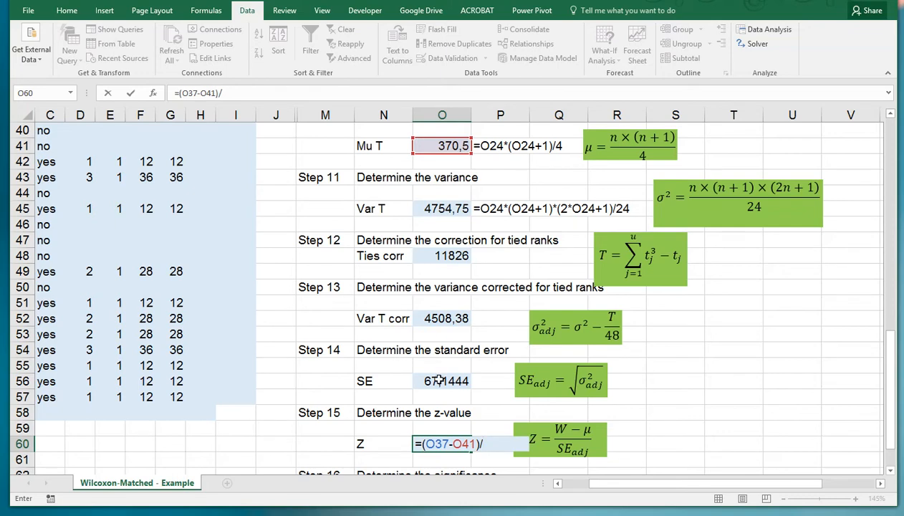
click(441, 381)
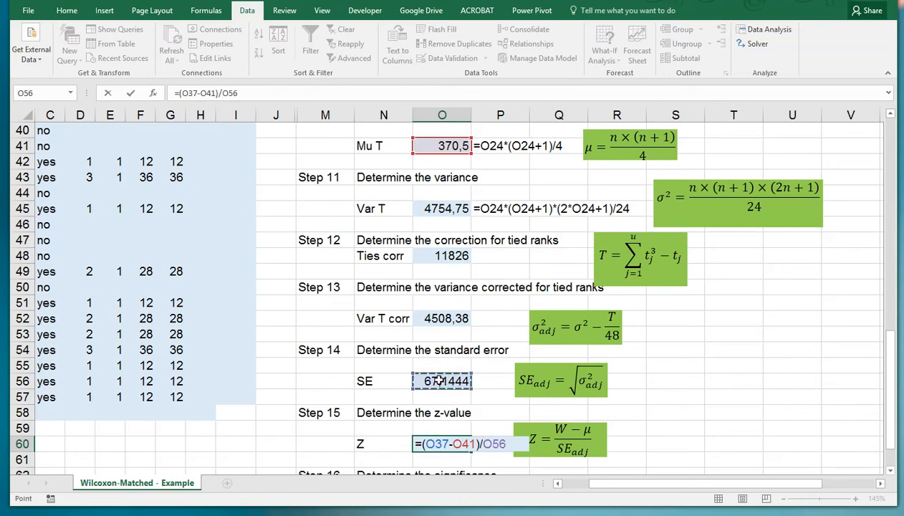
key(Enter)
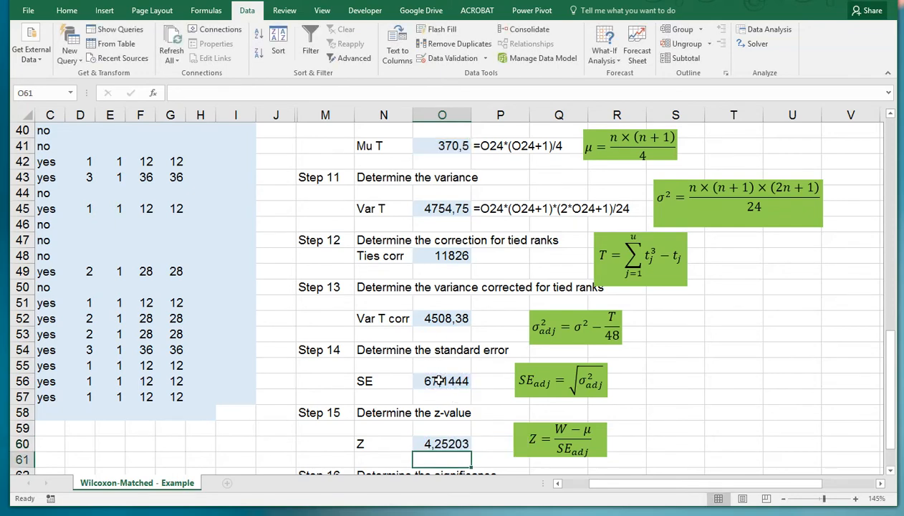
scroll(down, 3)
text(=)
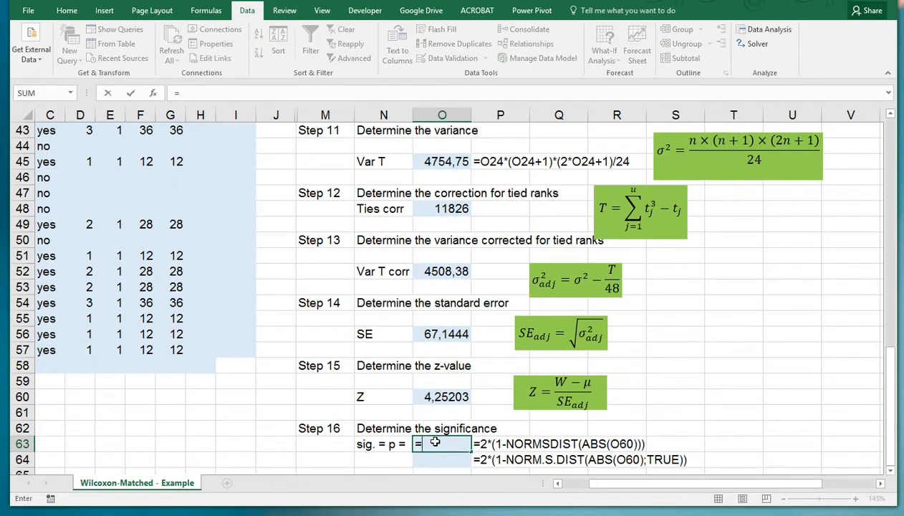
Step: Compute the two-sided p-value in O63 as =2*(1-NORMSDIST(ABS(O60))), 2,11844E-05
text(2*)
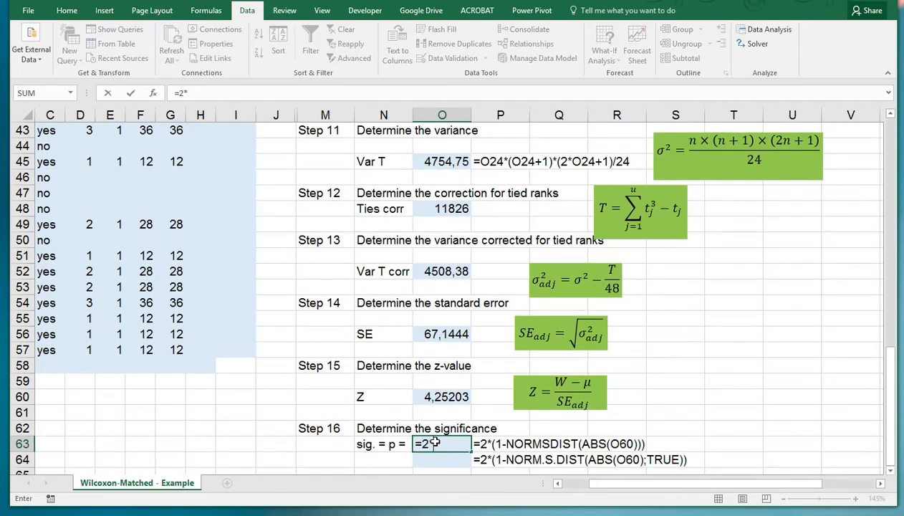
text((1)
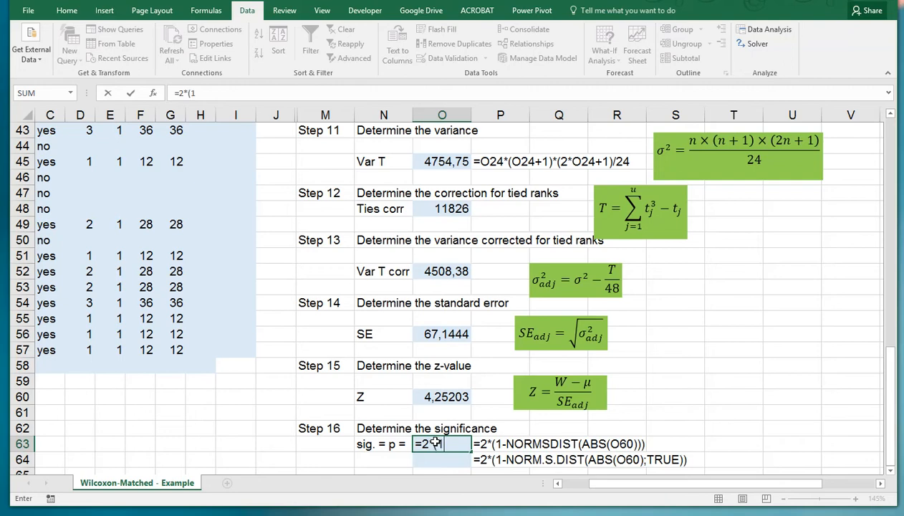
text(norm)
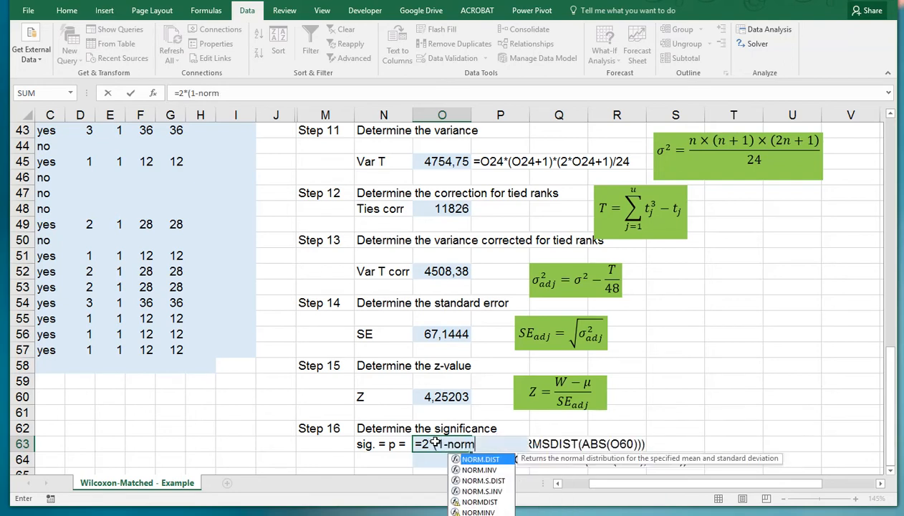
text(sdist)
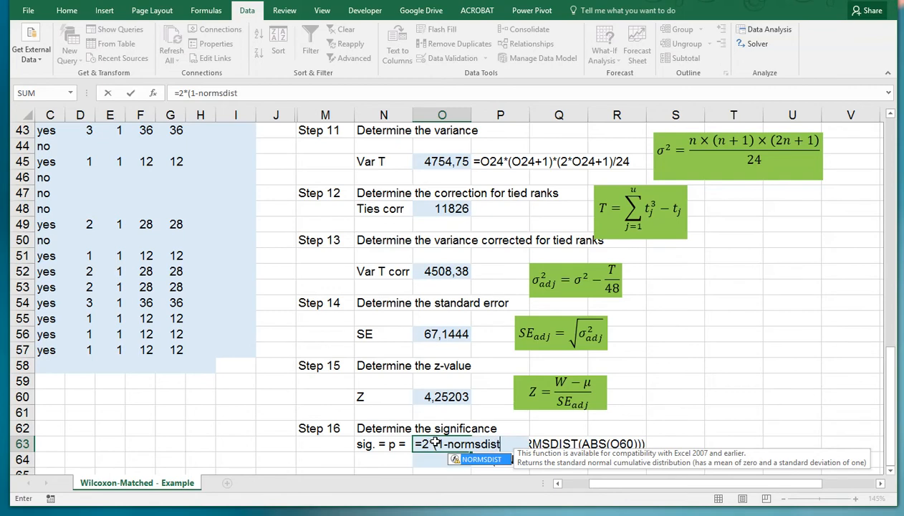
text((abs)
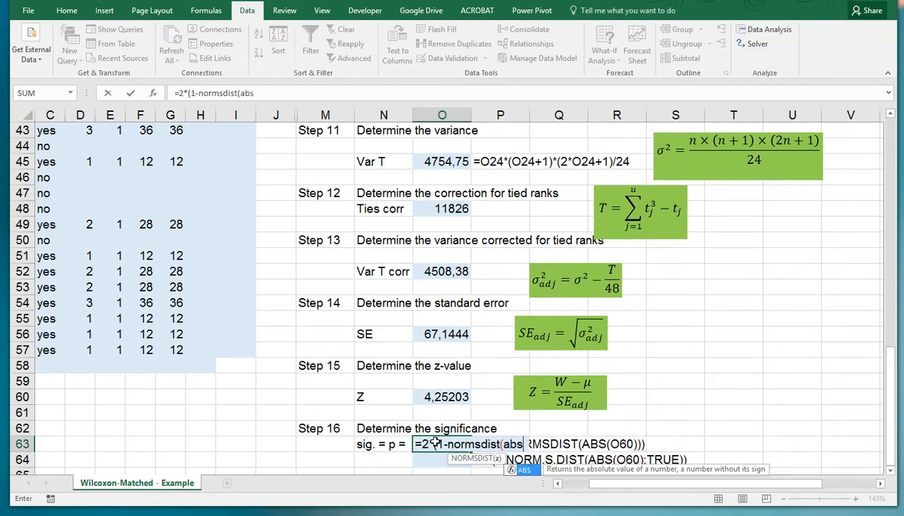
text((O60)
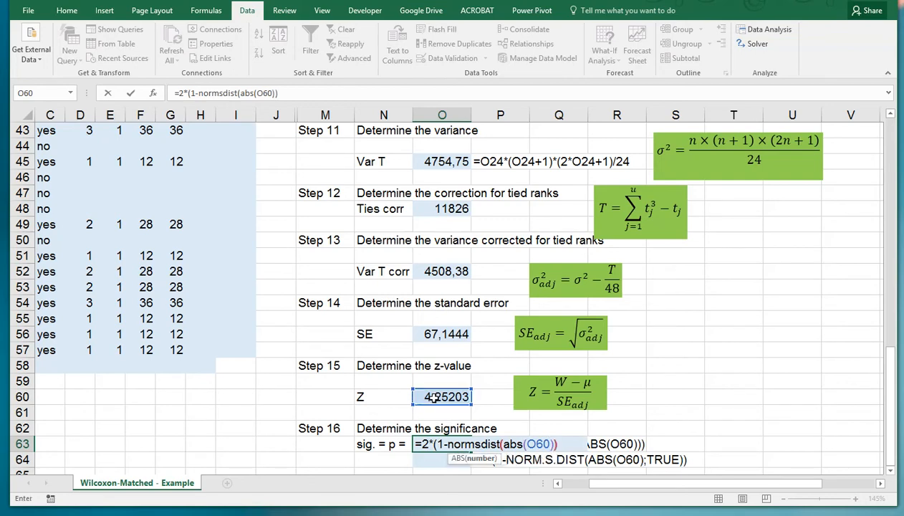
text())
click(441, 460)
text(=)
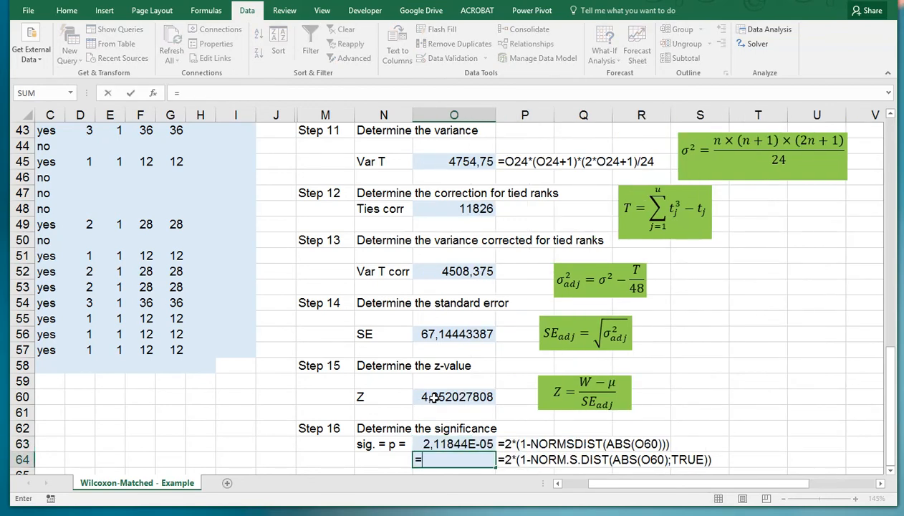
Step: Compute the same p-value in O64 as =2*(1-NORM.S.DIST(ABS(O60);TRUE))
text(2*)
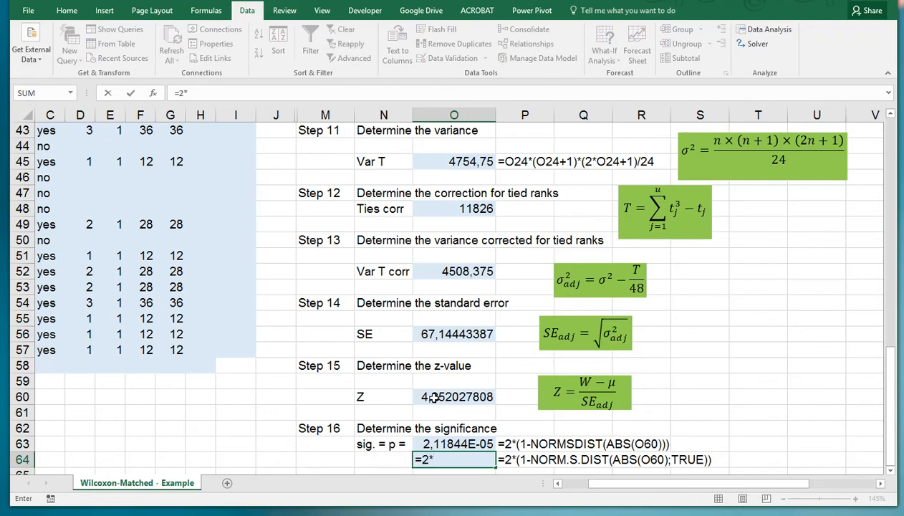
text((1-)
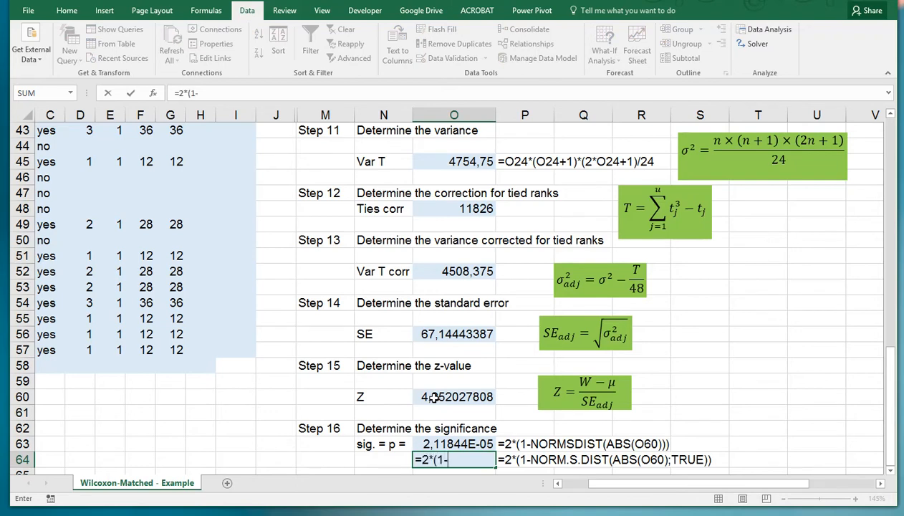
text(norm)
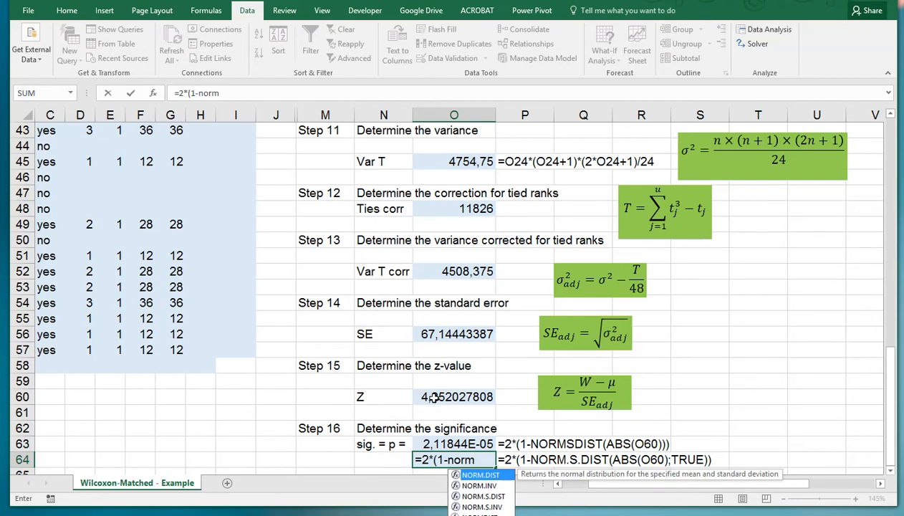
text(.s.dist(ab)
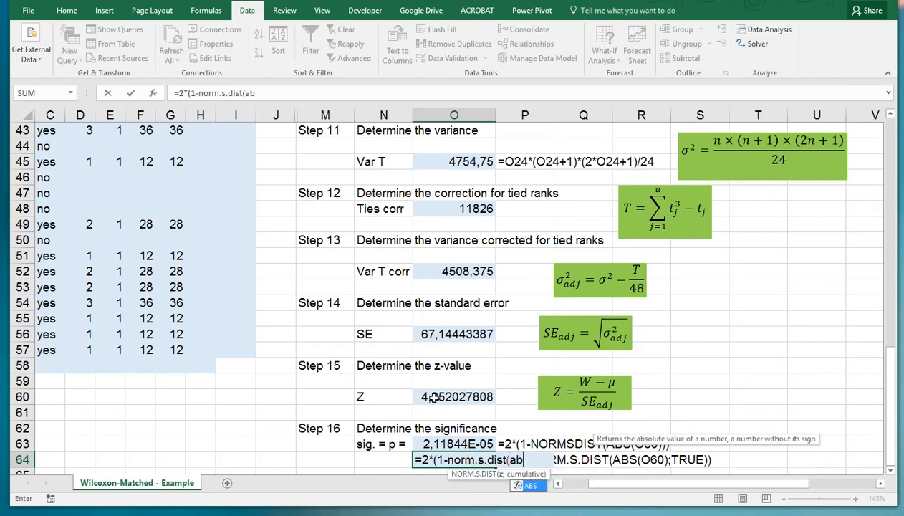
click(450, 395)
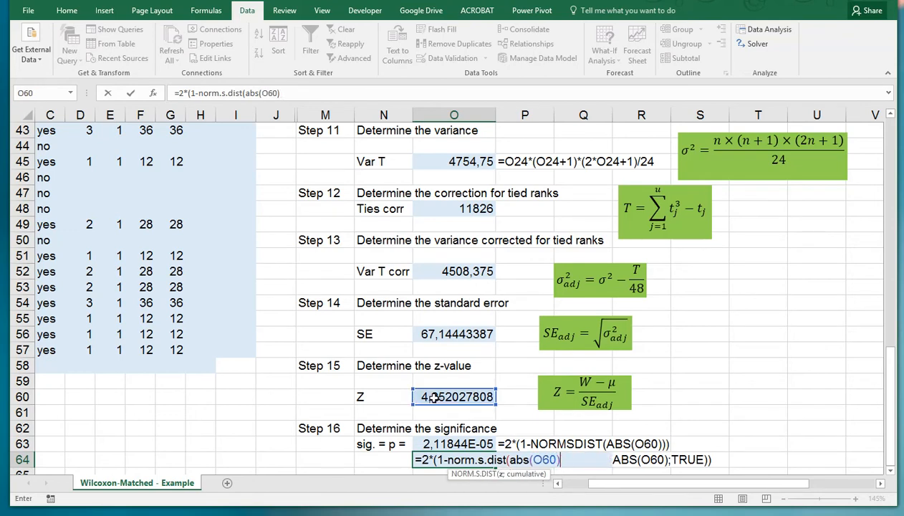
text(;T)
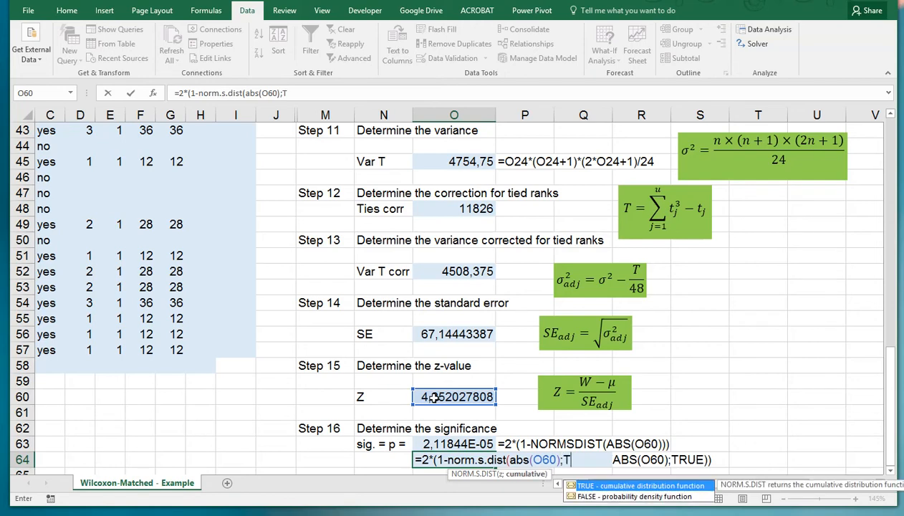
text(TRUE)))
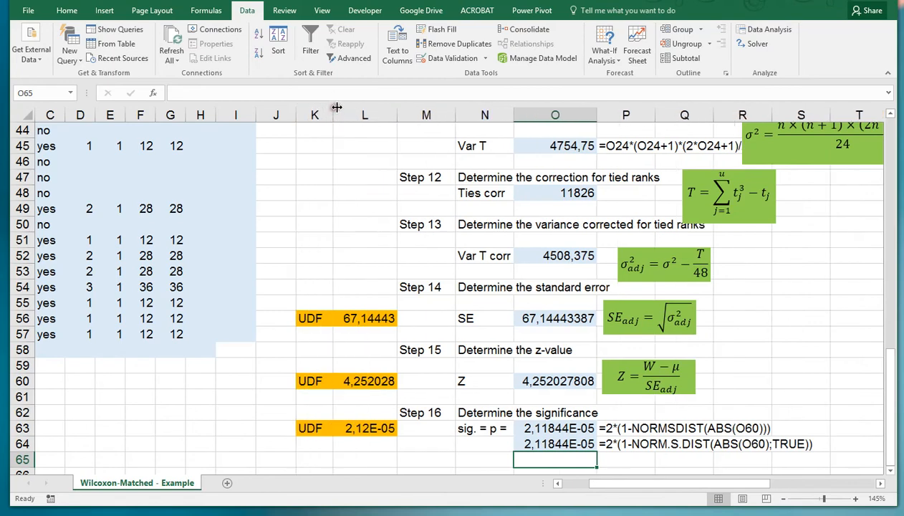
Step: Inspect the WMSRT UDF formulas returning SE 67,14443 and test statistic 656 for comparison
click(314, 317)
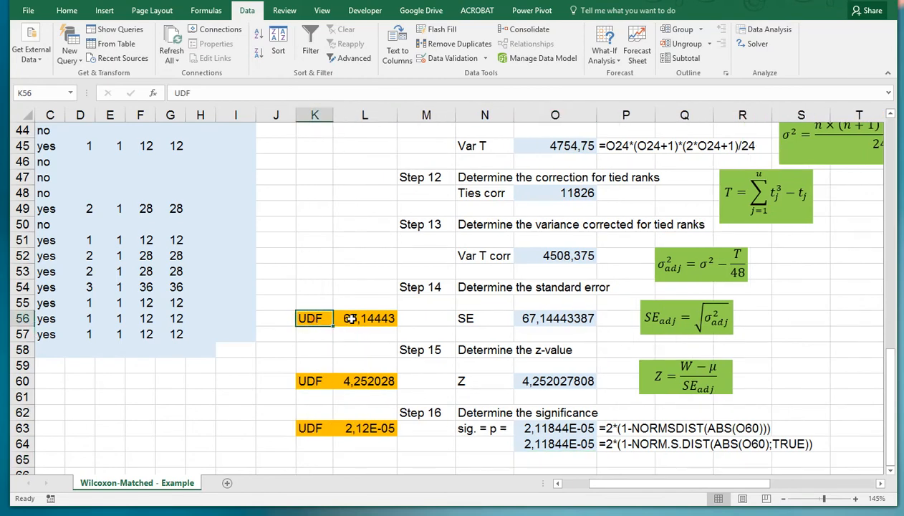
click(365, 318)
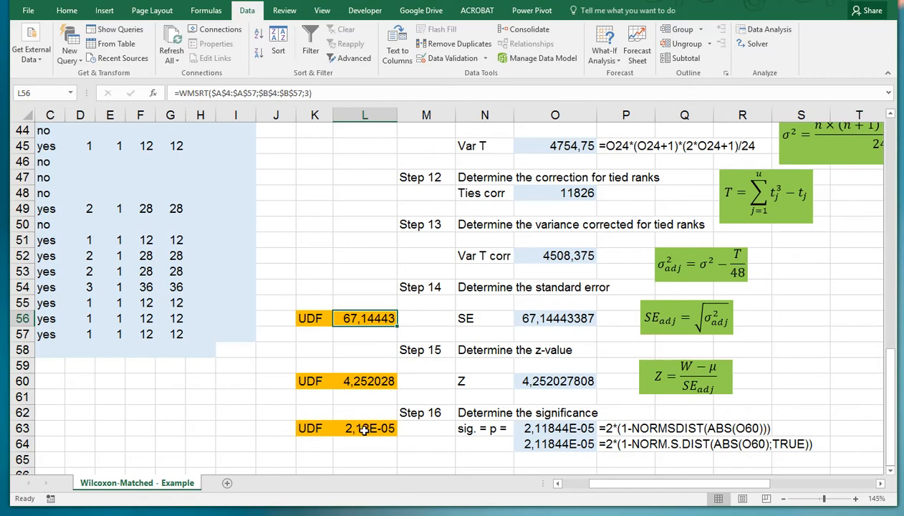
mouse_move(377, 370)
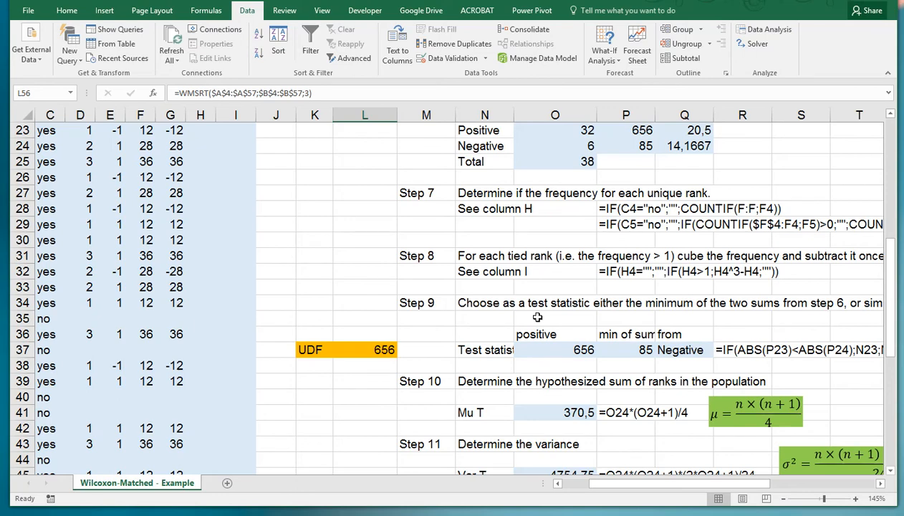
mouse_move(507, 318)
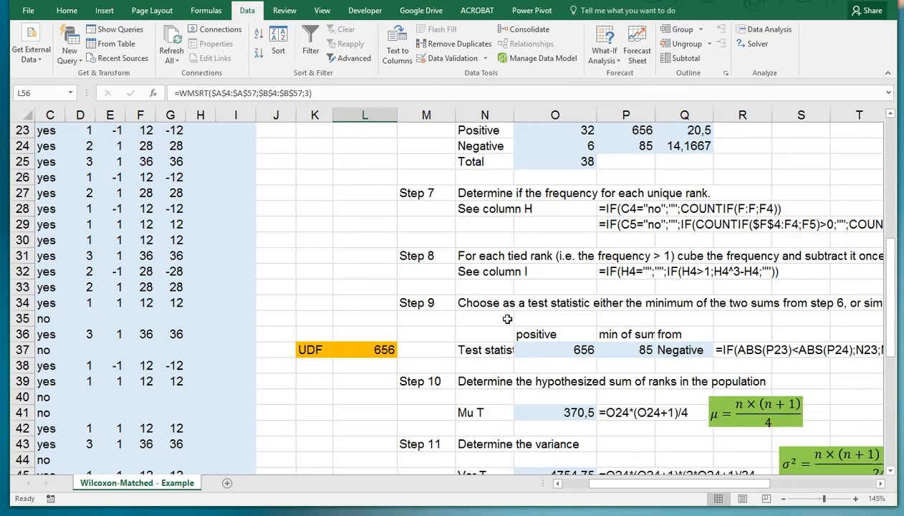
click(363, 350)
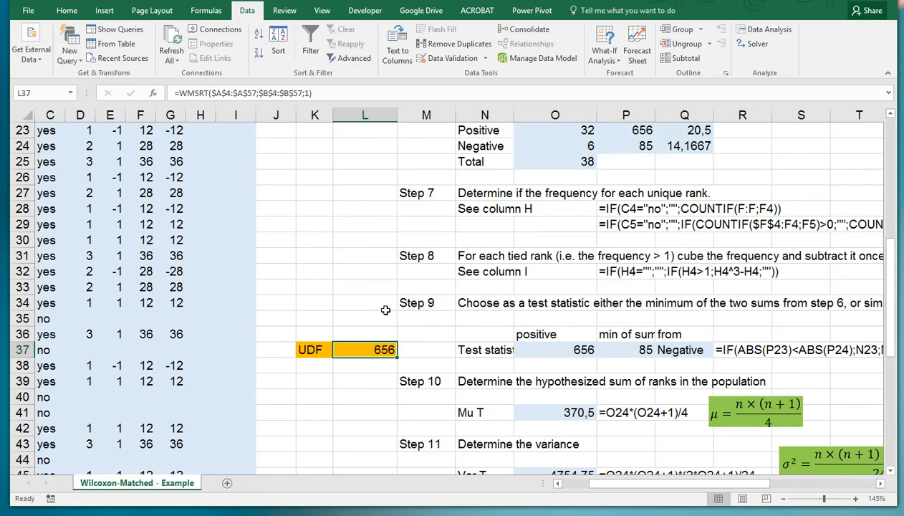
scroll(down, 3)
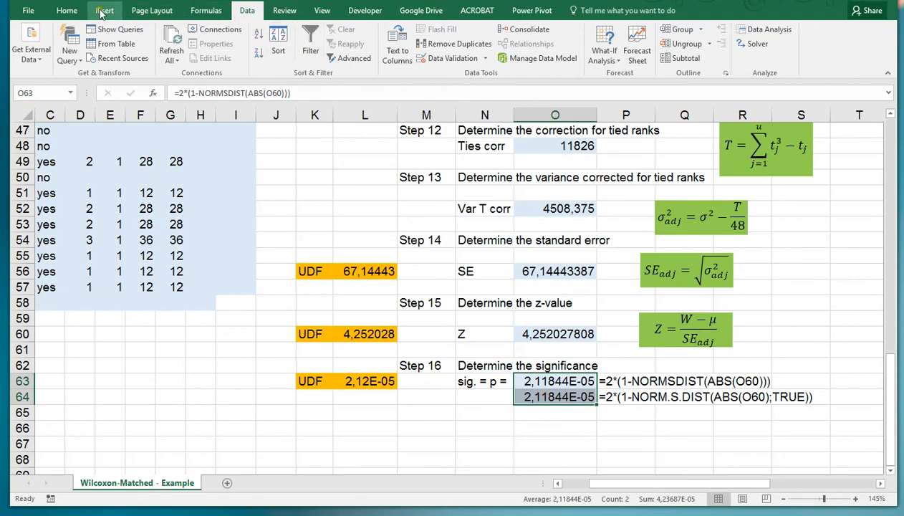
Step: Format the p-value cells O63:O64 as Number so they display 0,000
click(68, 9)
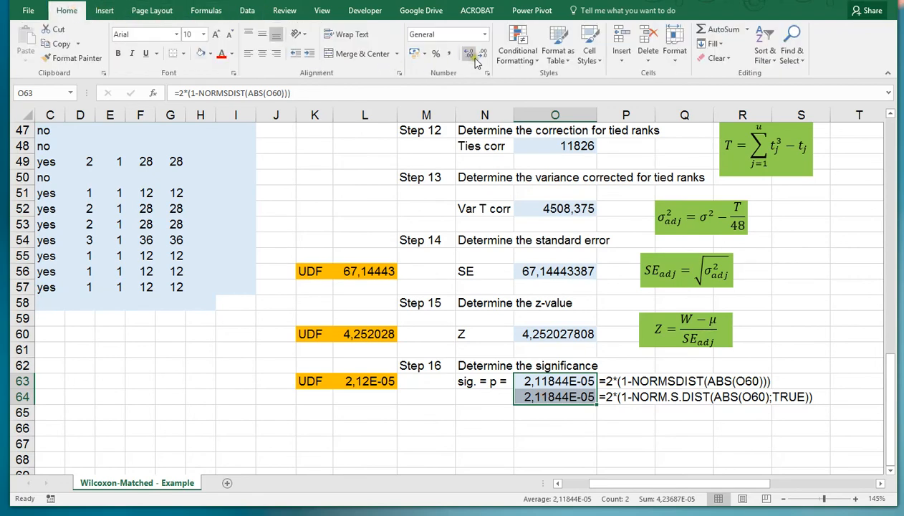
click(486, 34)
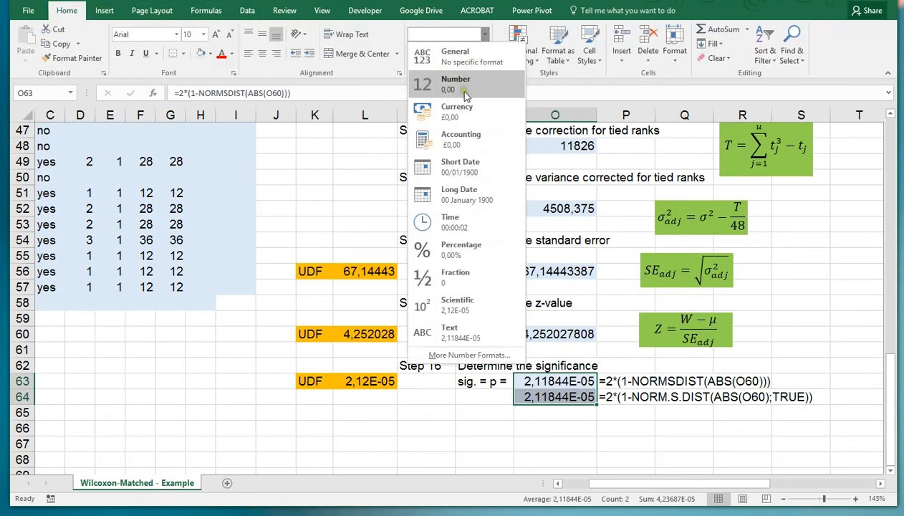
click(455, 83)
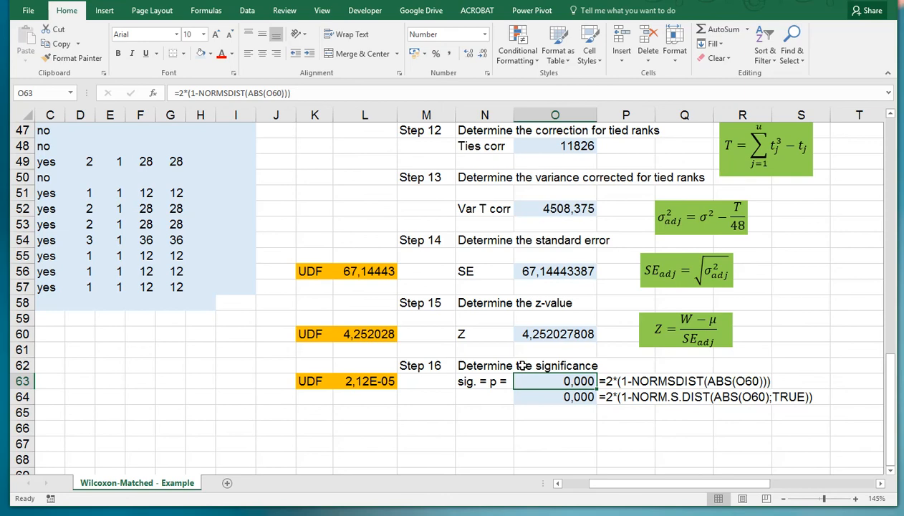
scroll(up, 3)
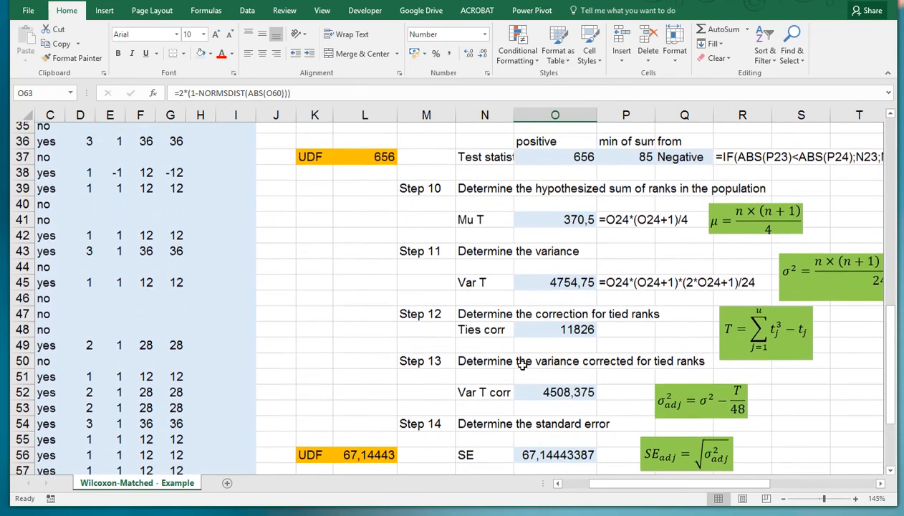